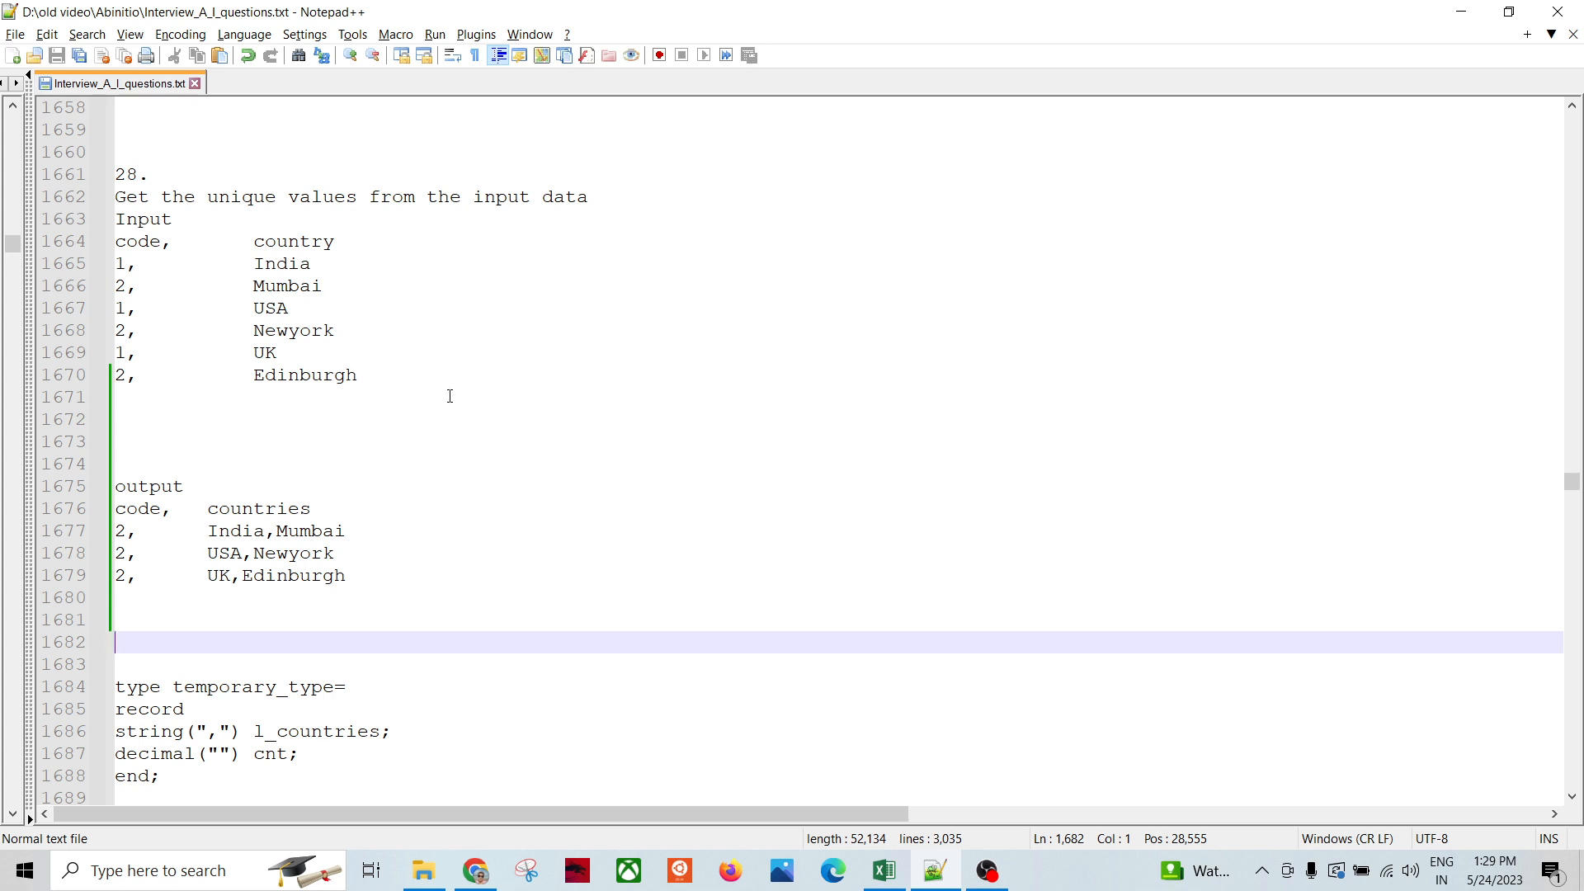
mouse_move(475, 413)
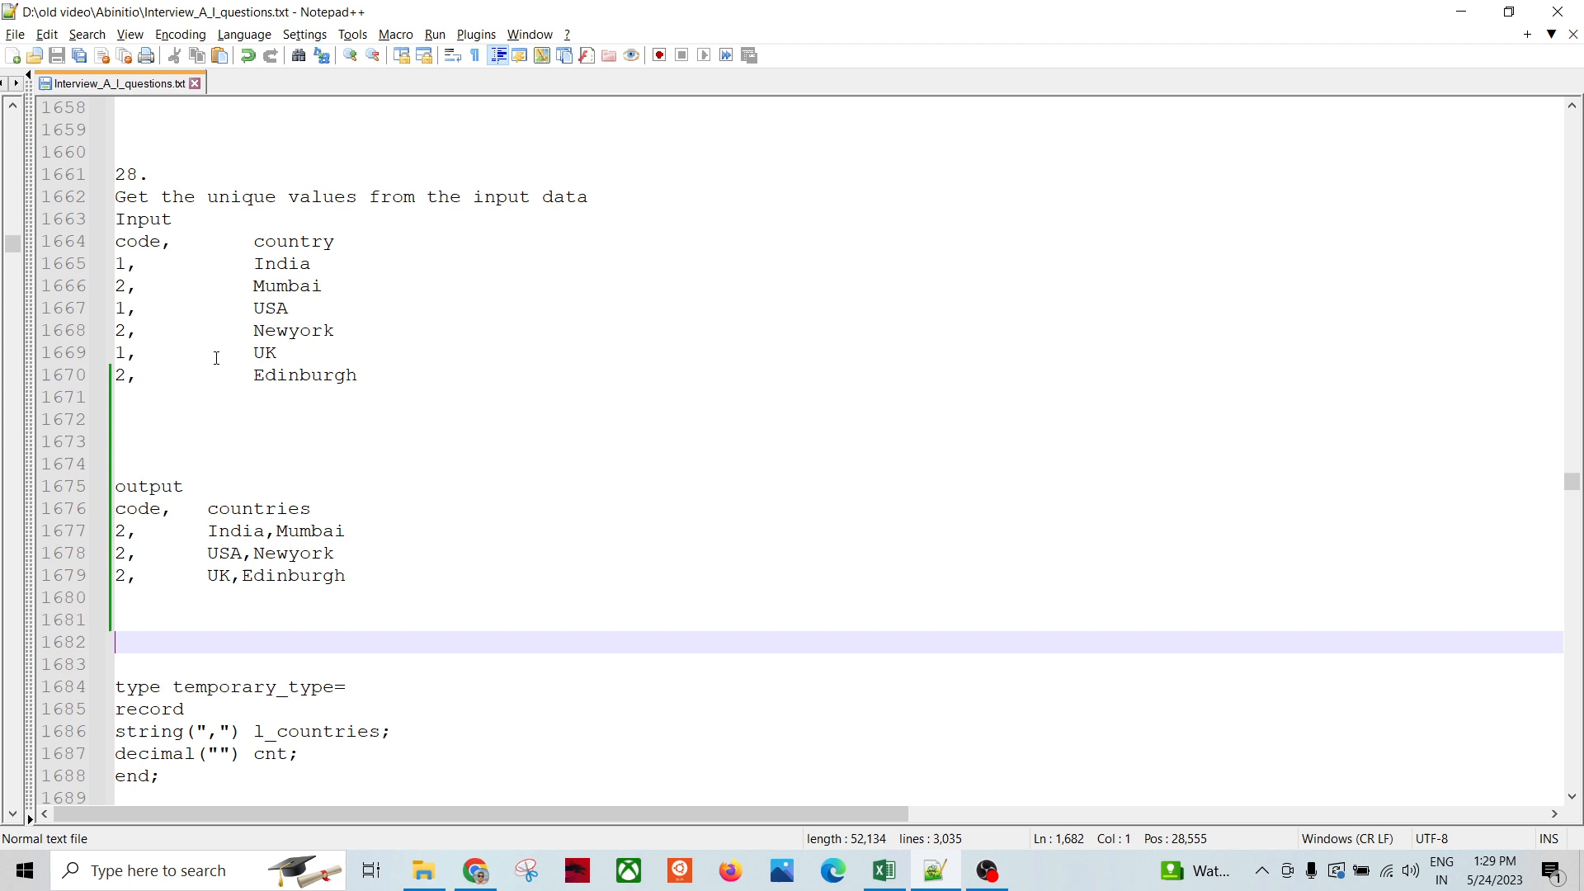
mouse_move(354, 446)
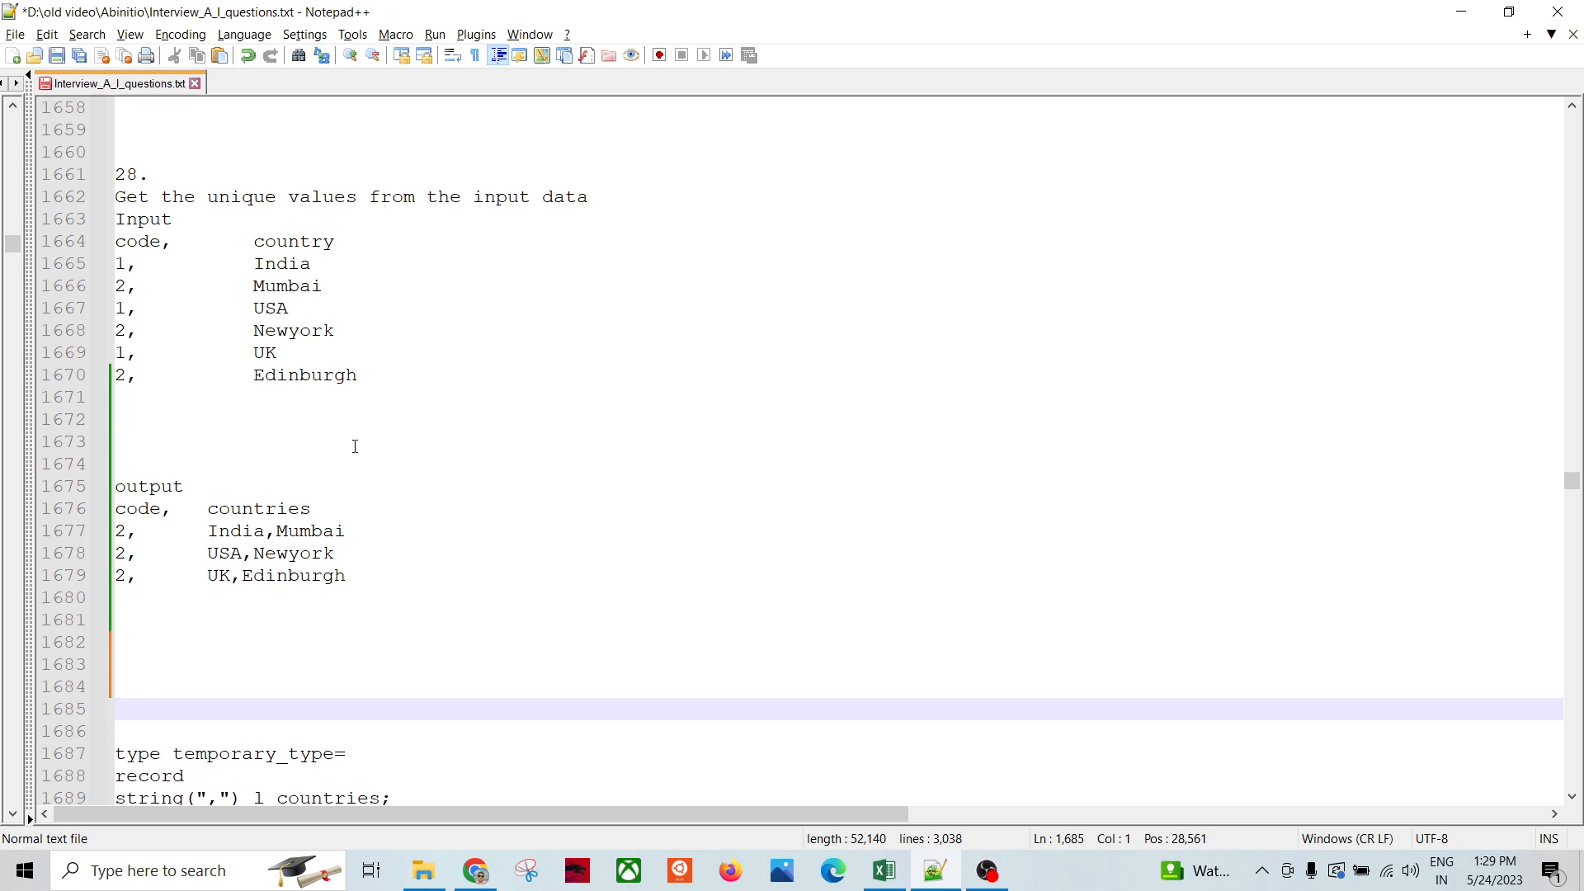
mouse_move(395, 442)
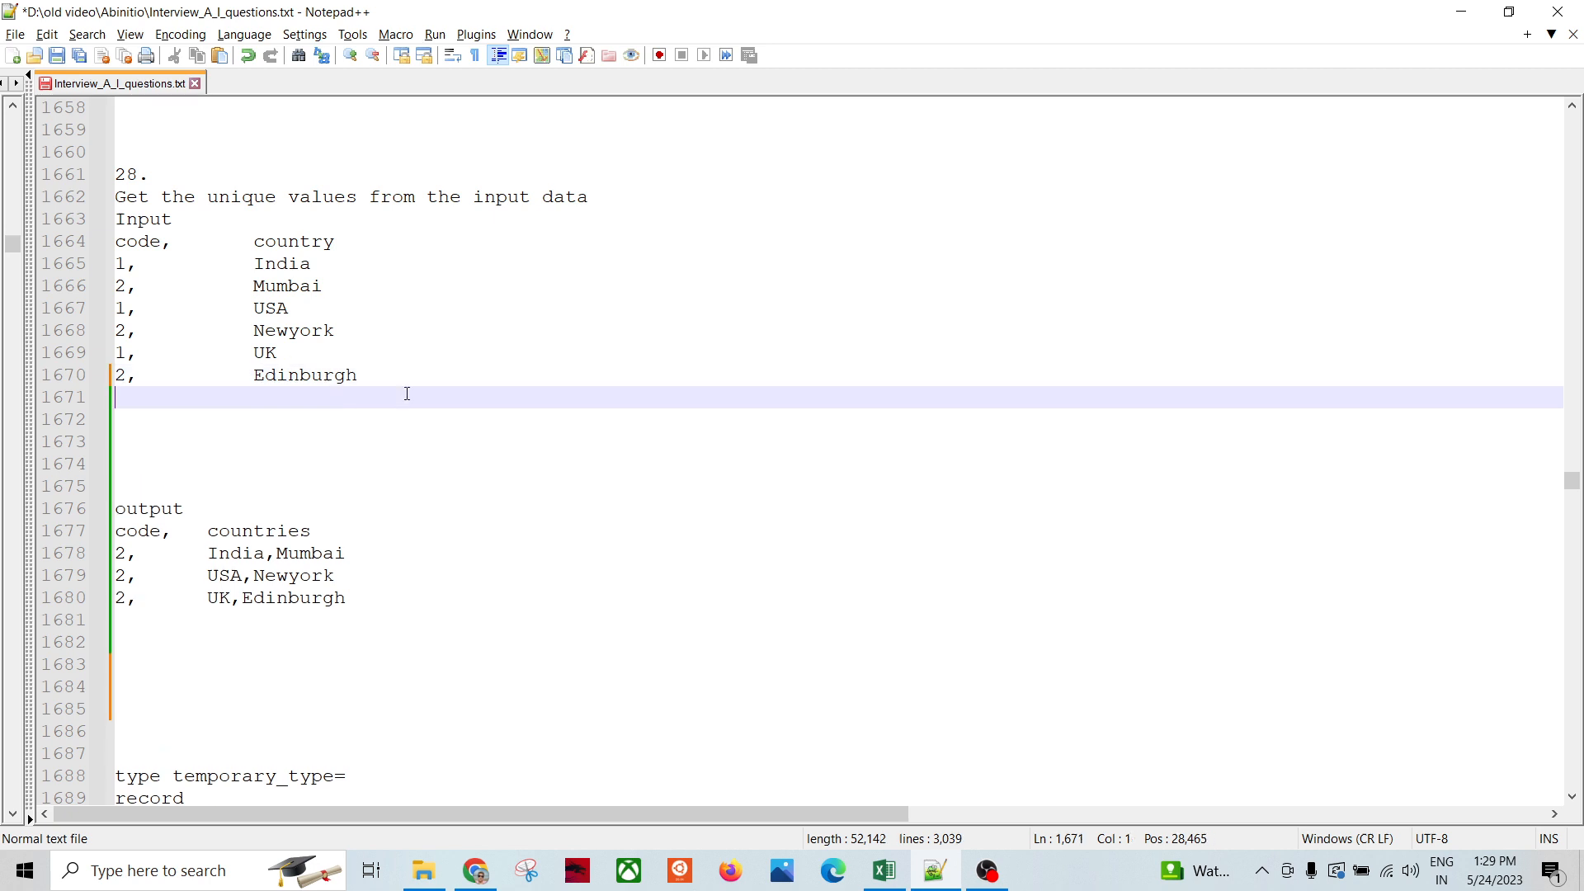
Add a '2, London' input row and append ',London' so the last output row reads UK,Edinburgh,London.
text(2.)
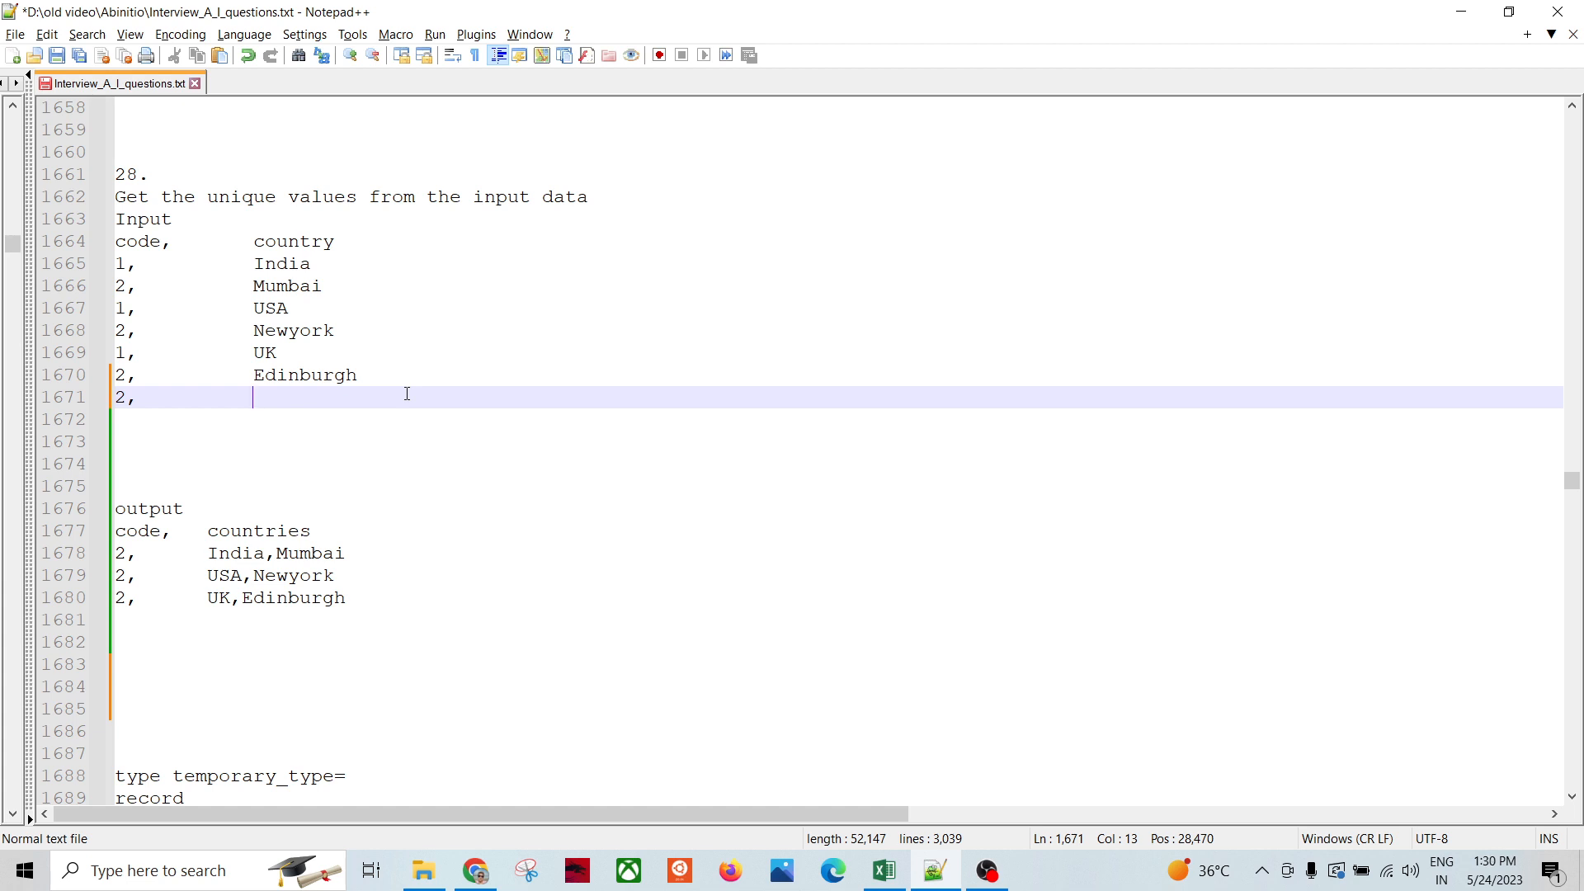
text(Lon)
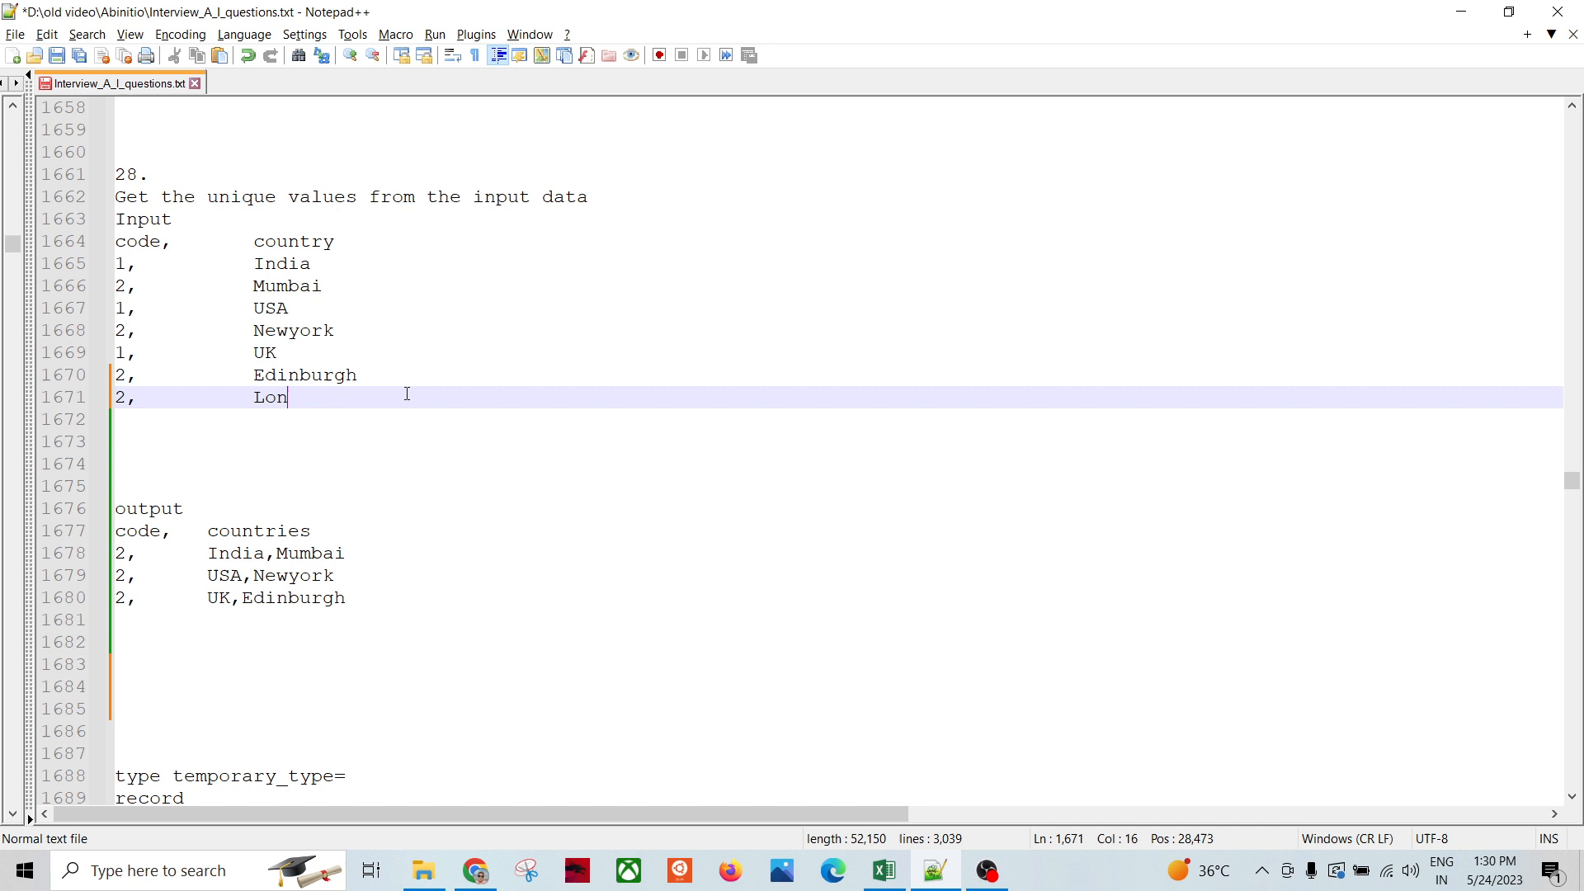
text(don)
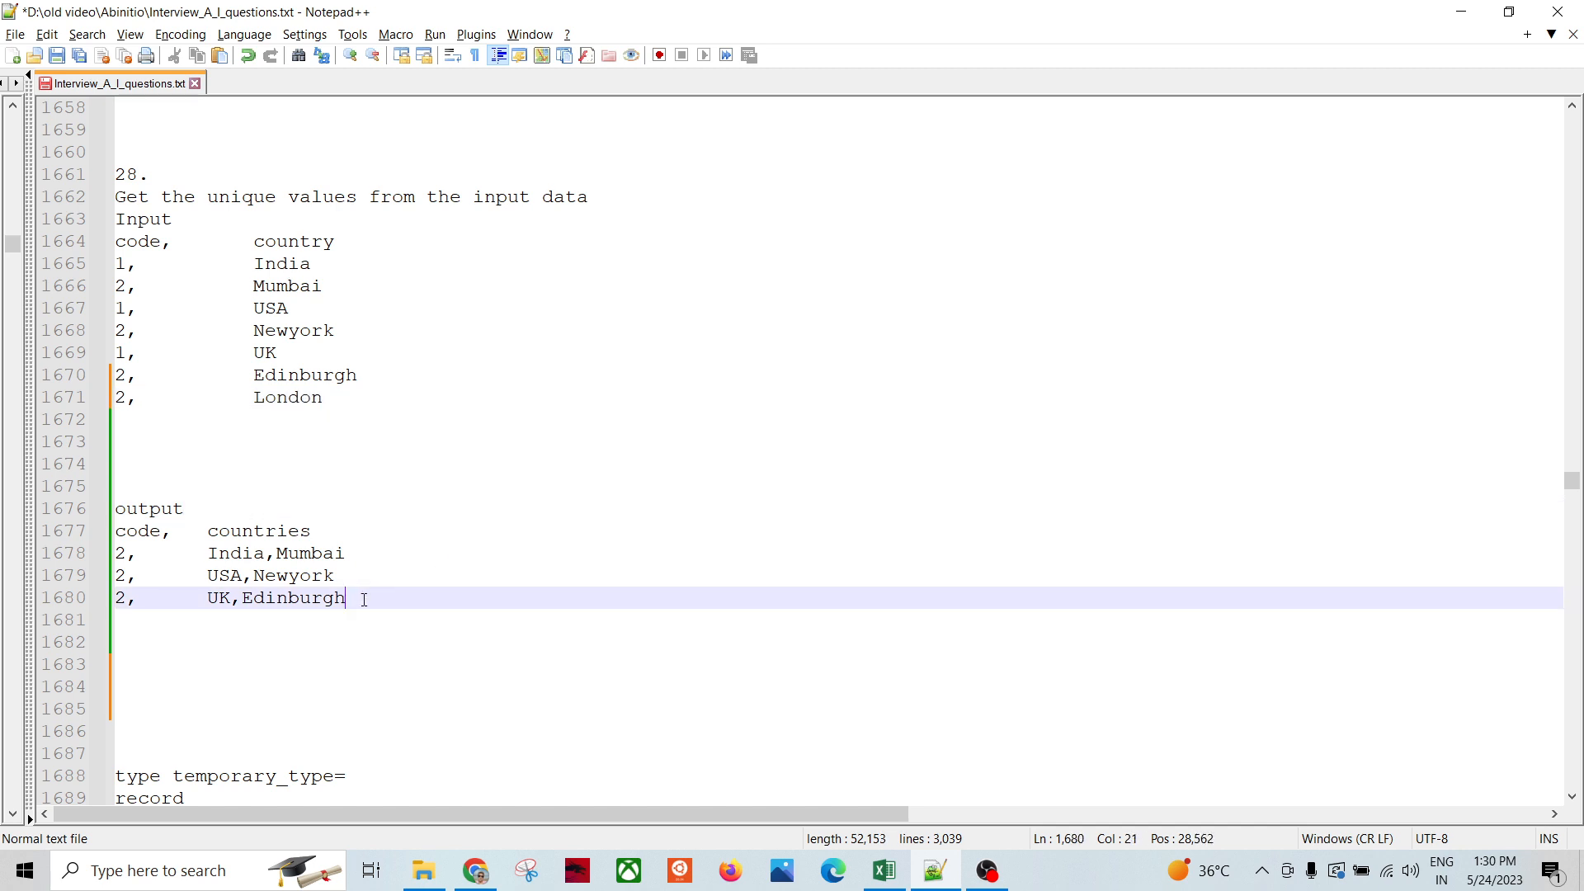
text(,LO)
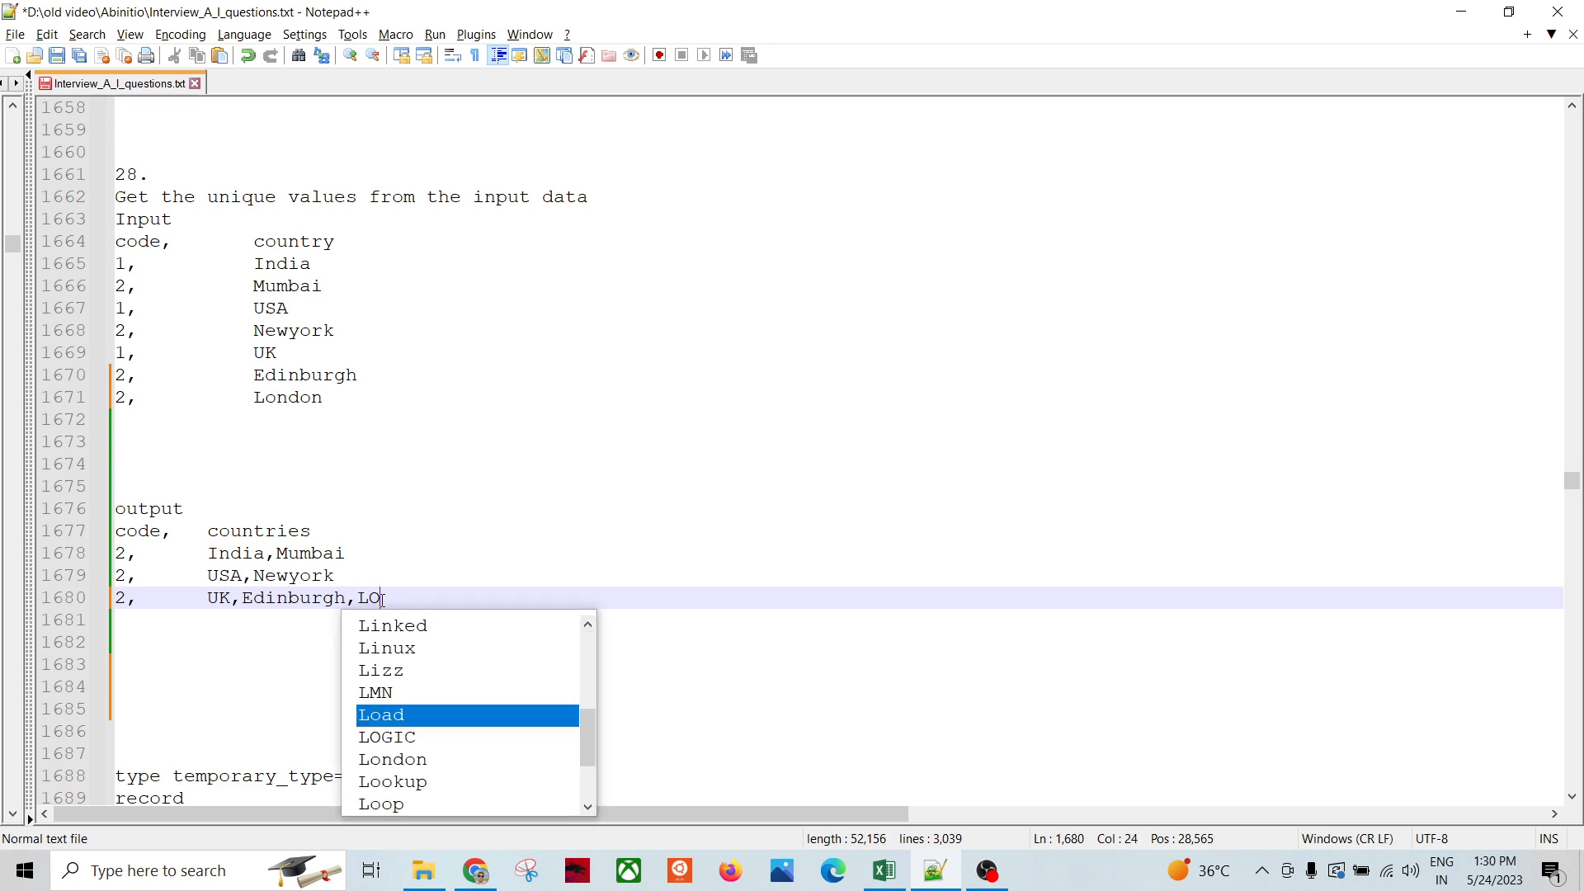
text(ndon)
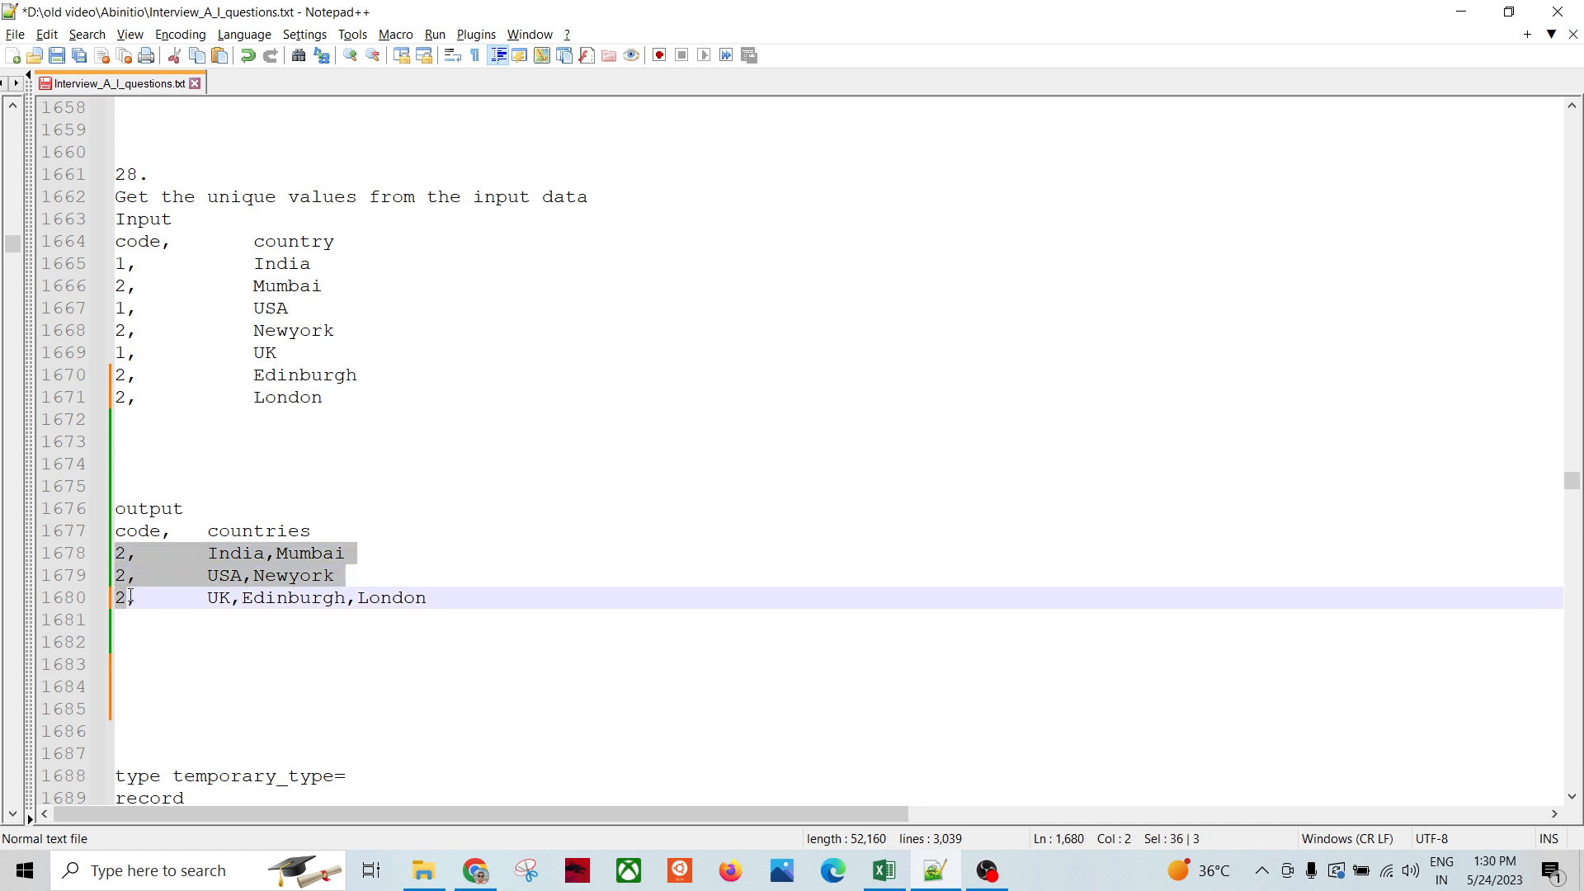
double_click(234, 553)
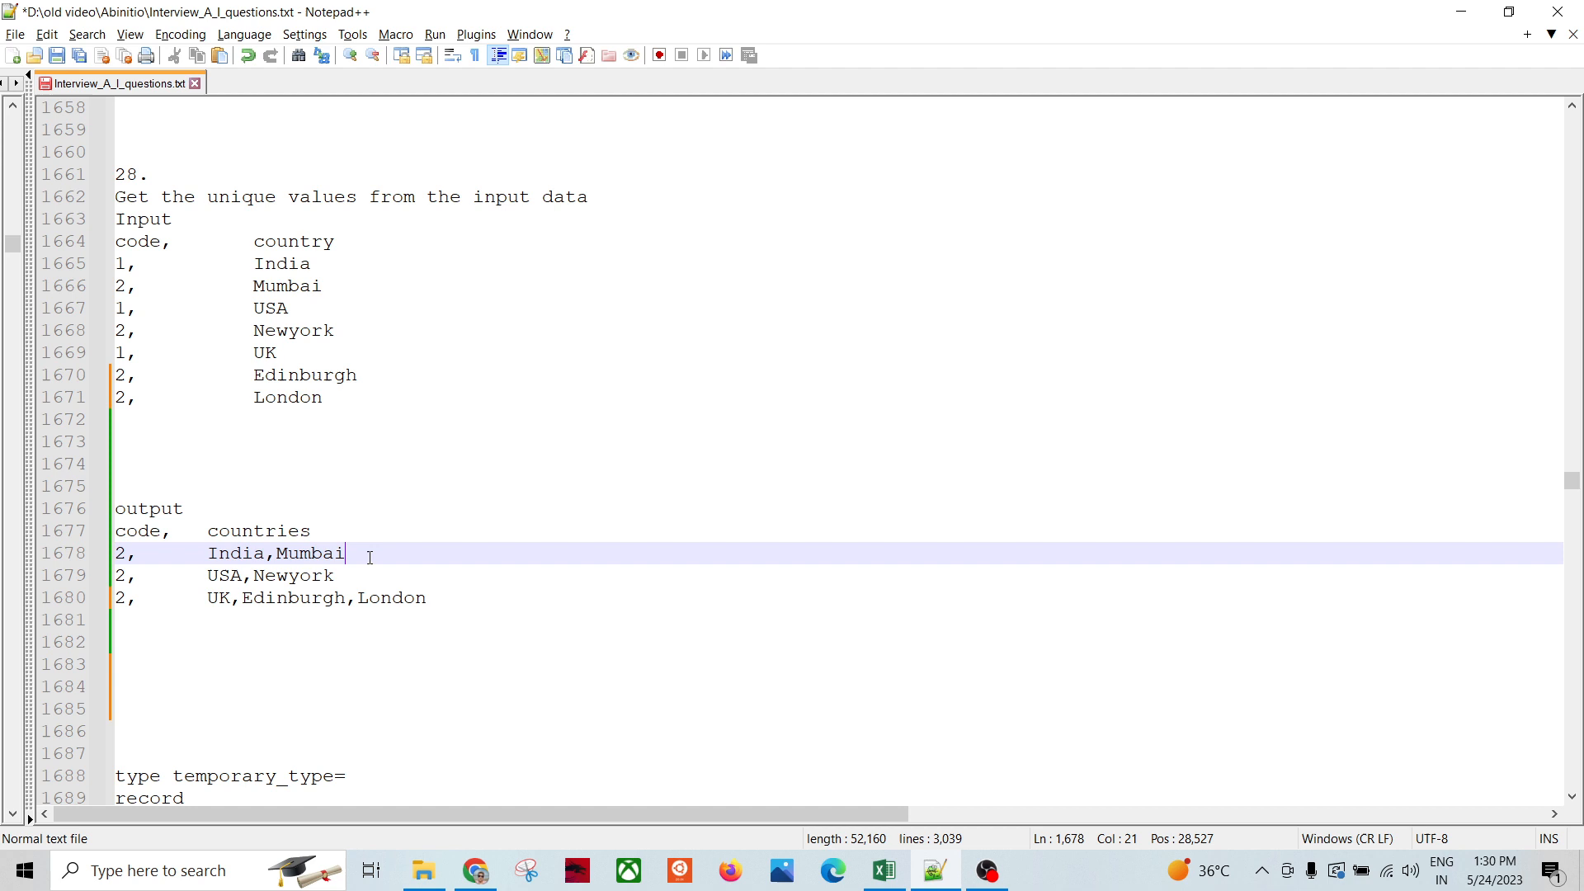
mouse_move(337, 665)
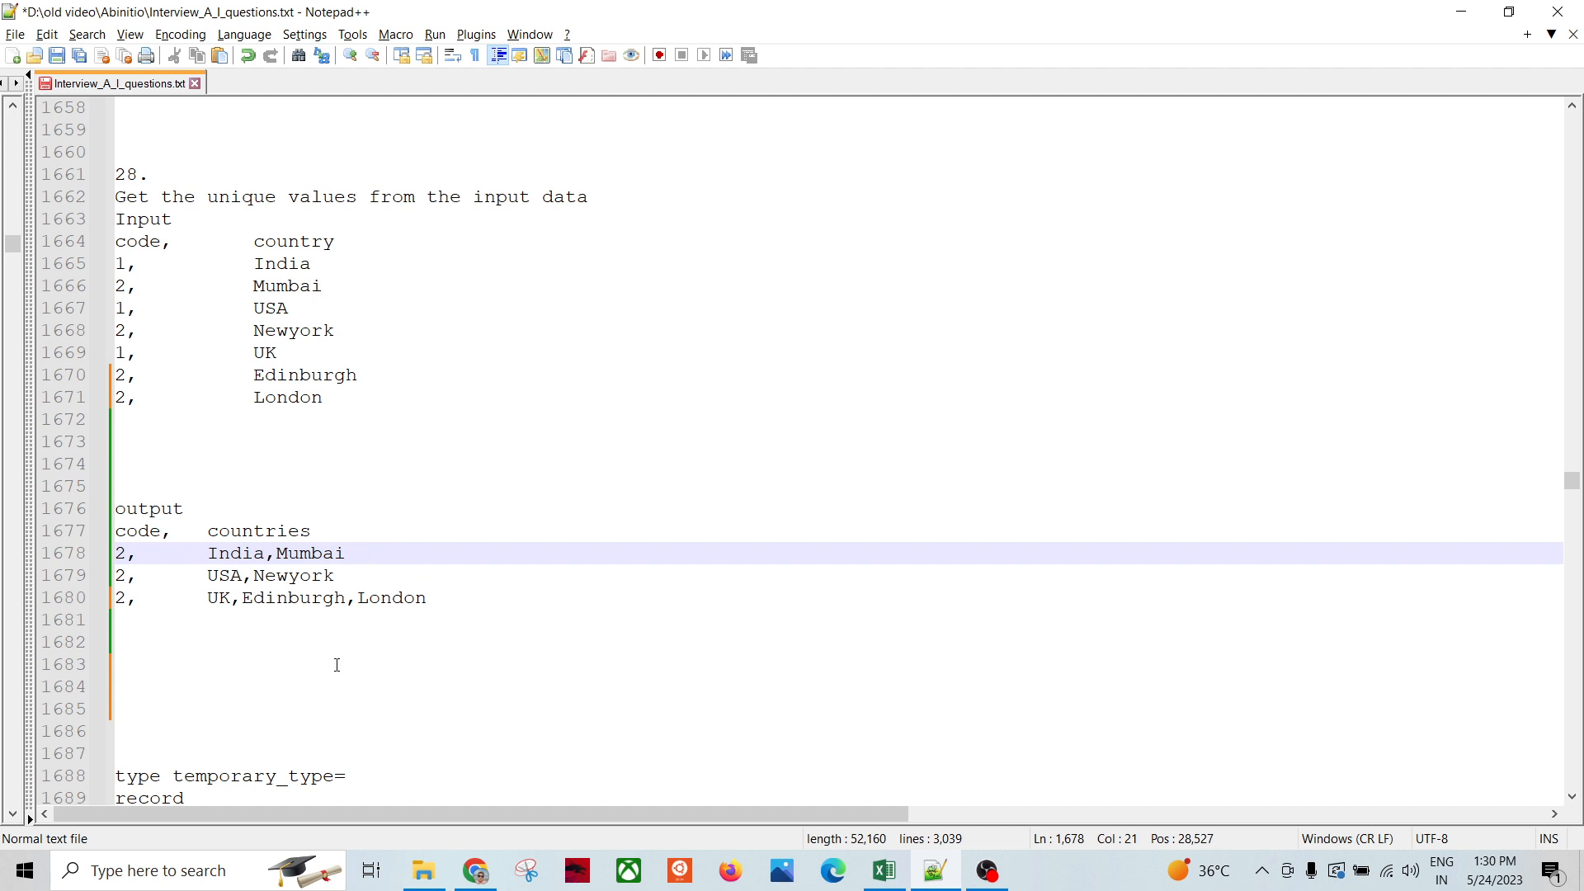
click(345, 552)
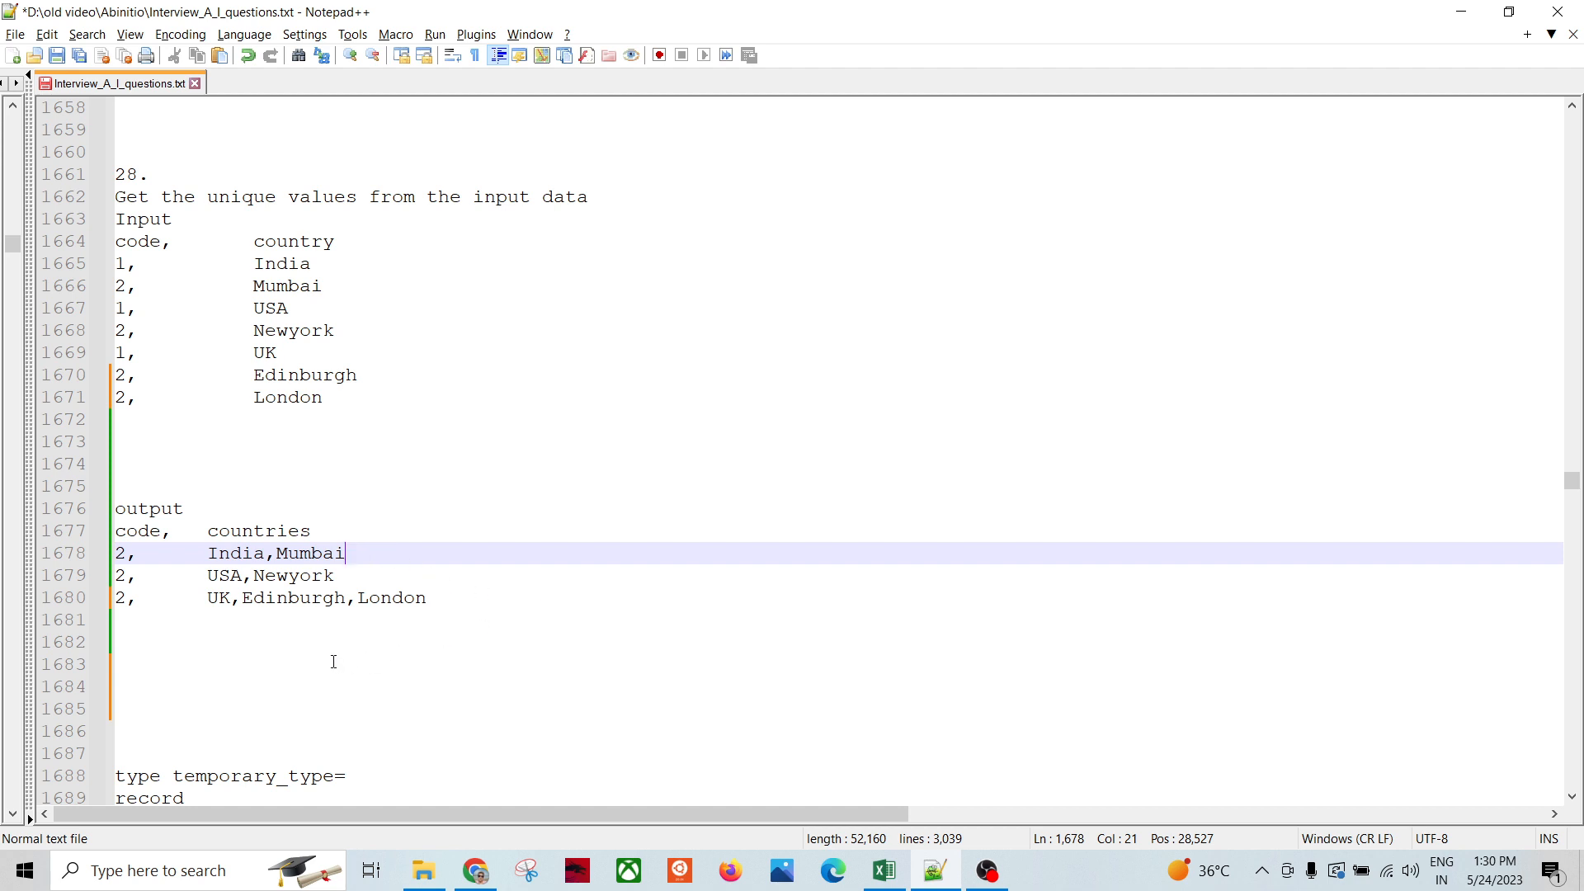
mouse_move(445, 562)
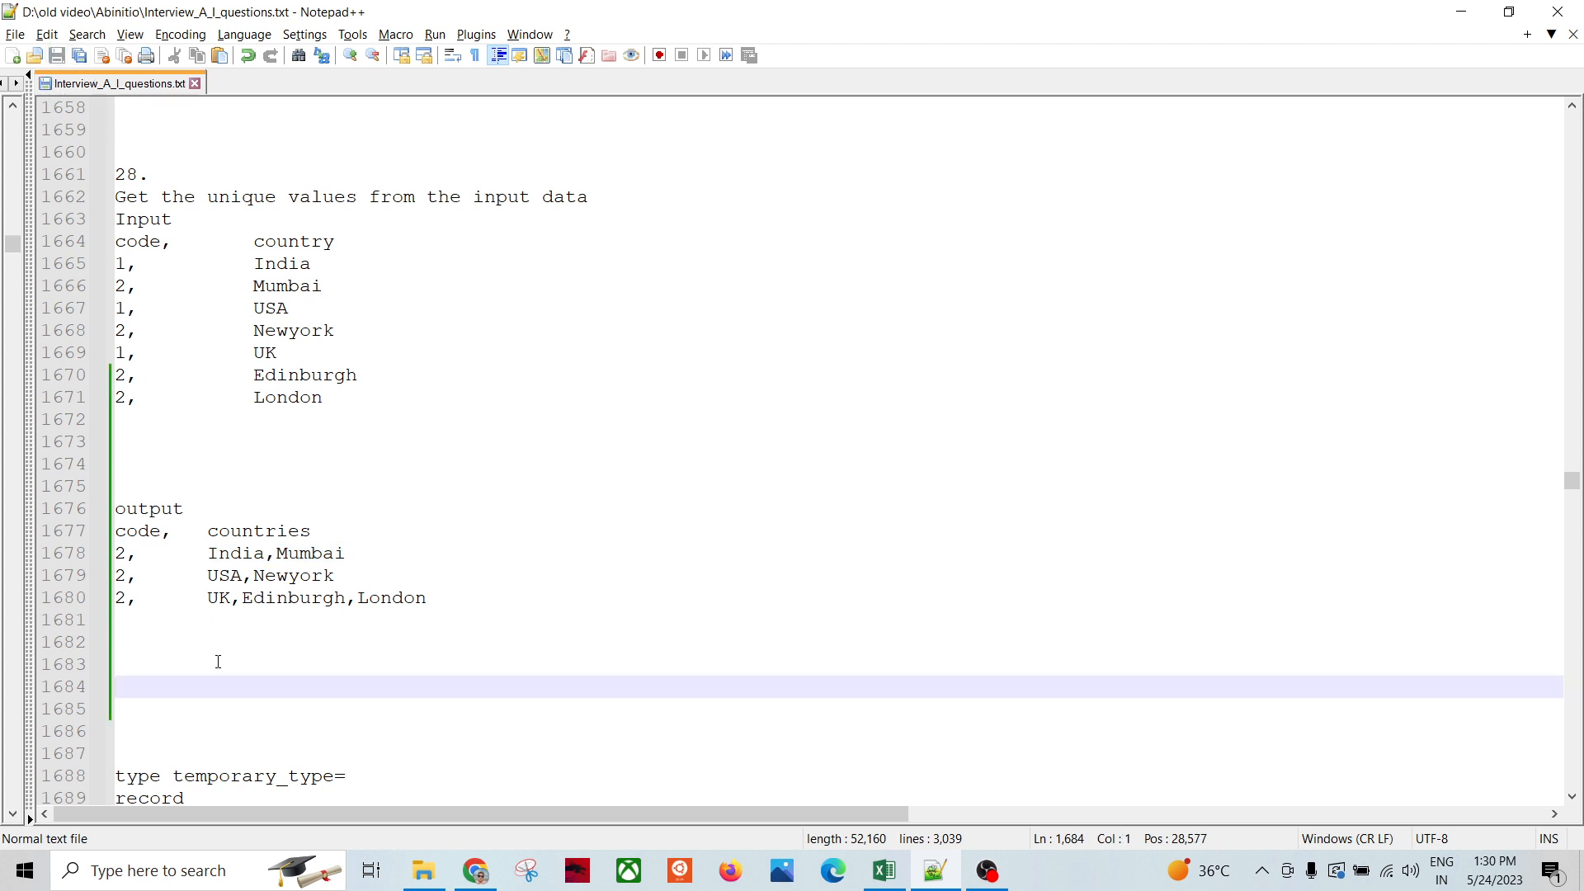
mouse_move(280, 697)
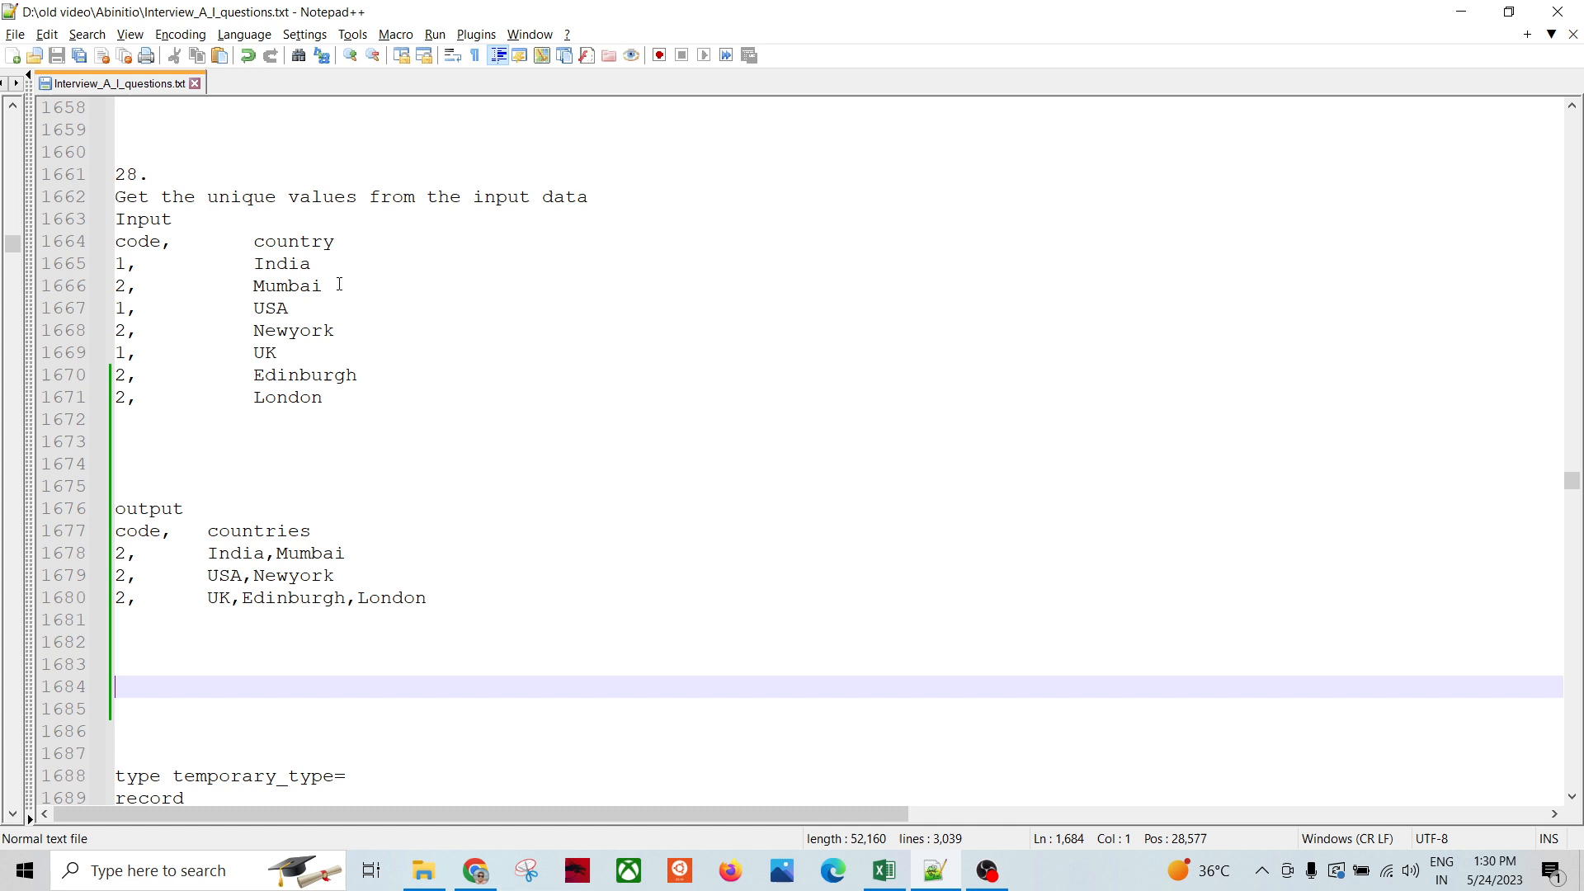
drag(116, 264, 321, 287)
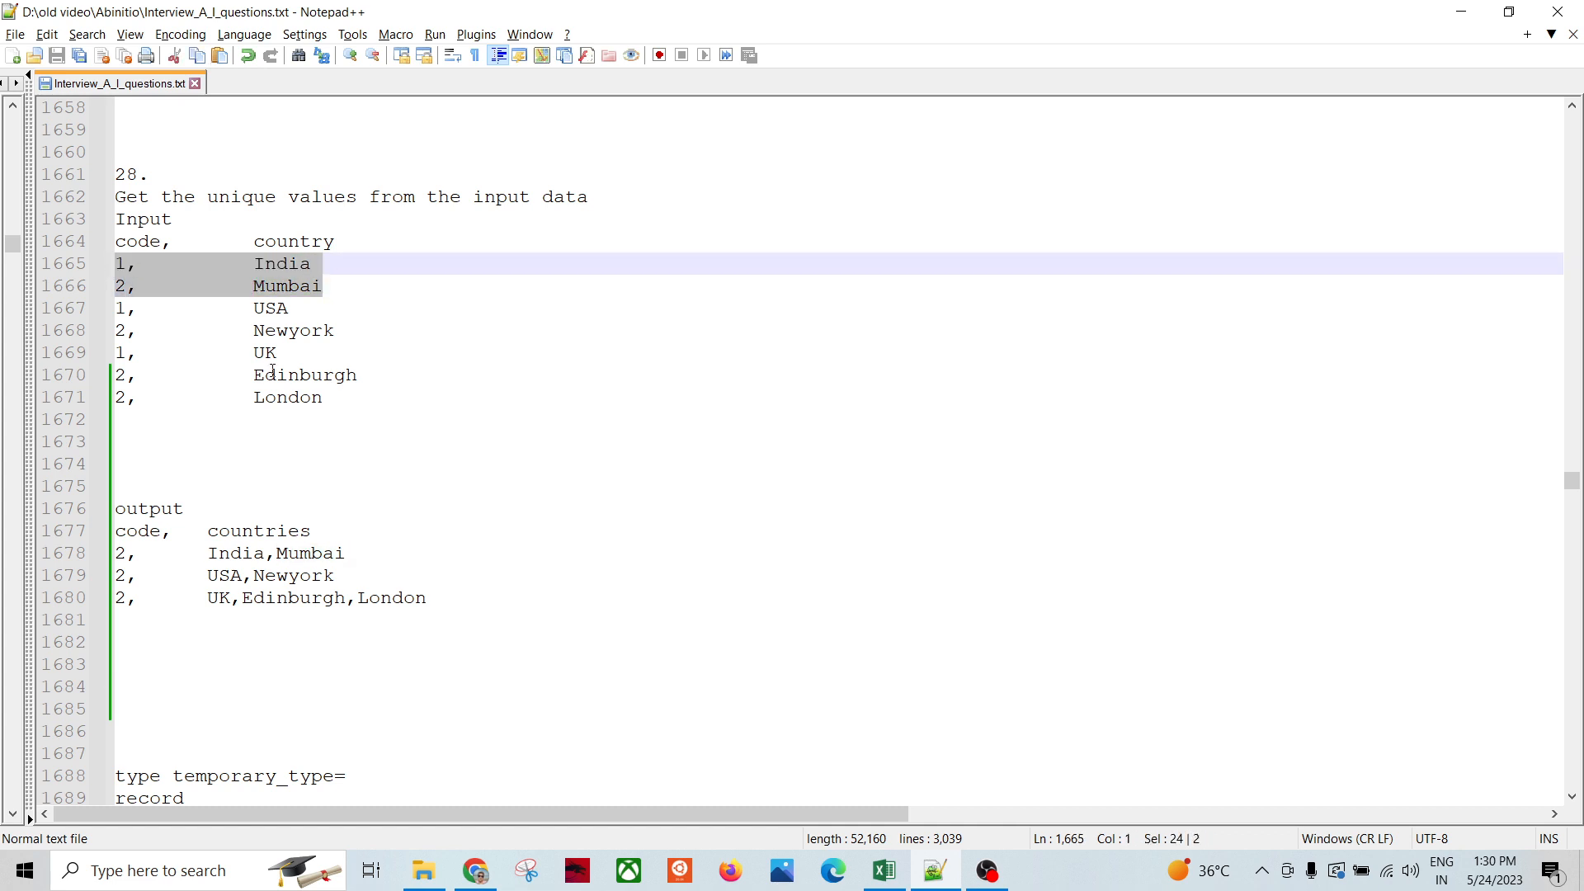
click(207, 330)
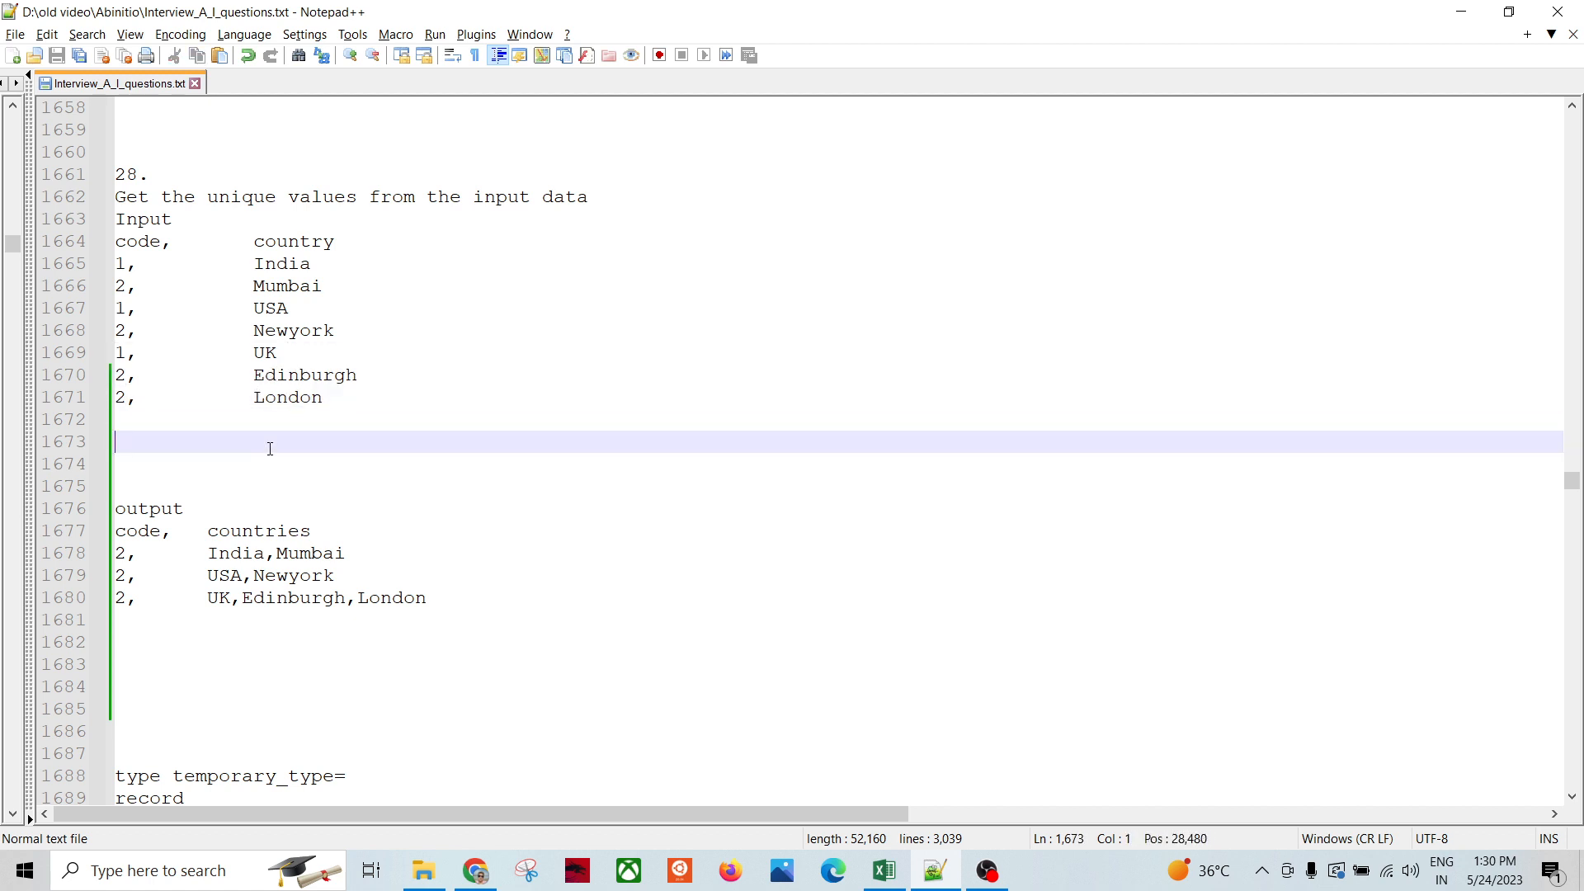
mouse_move(473, 450)
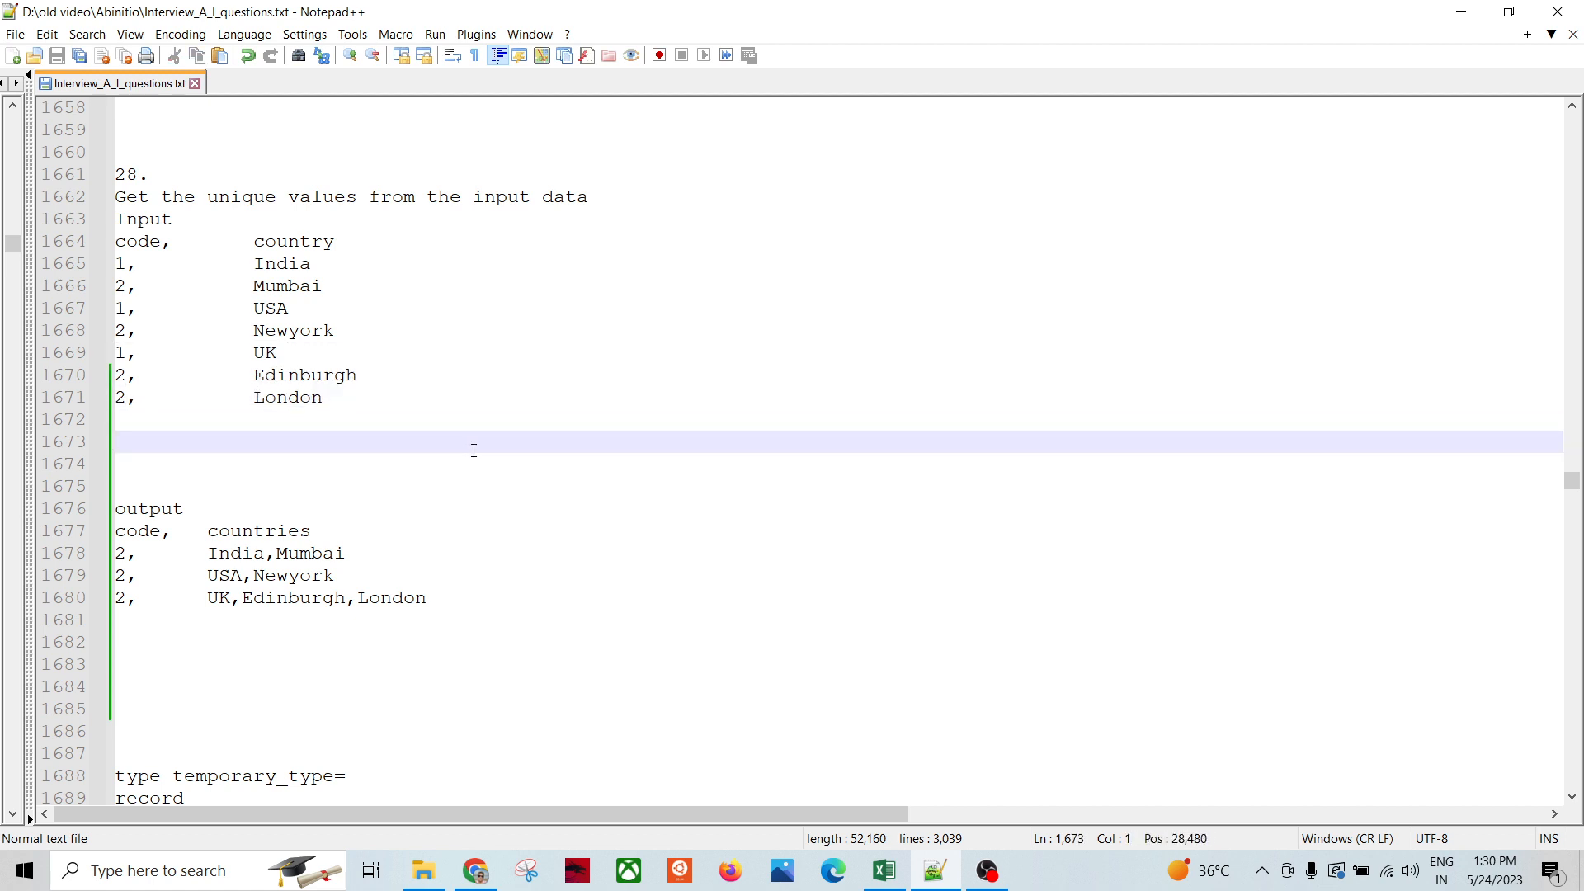
click(116, 442)
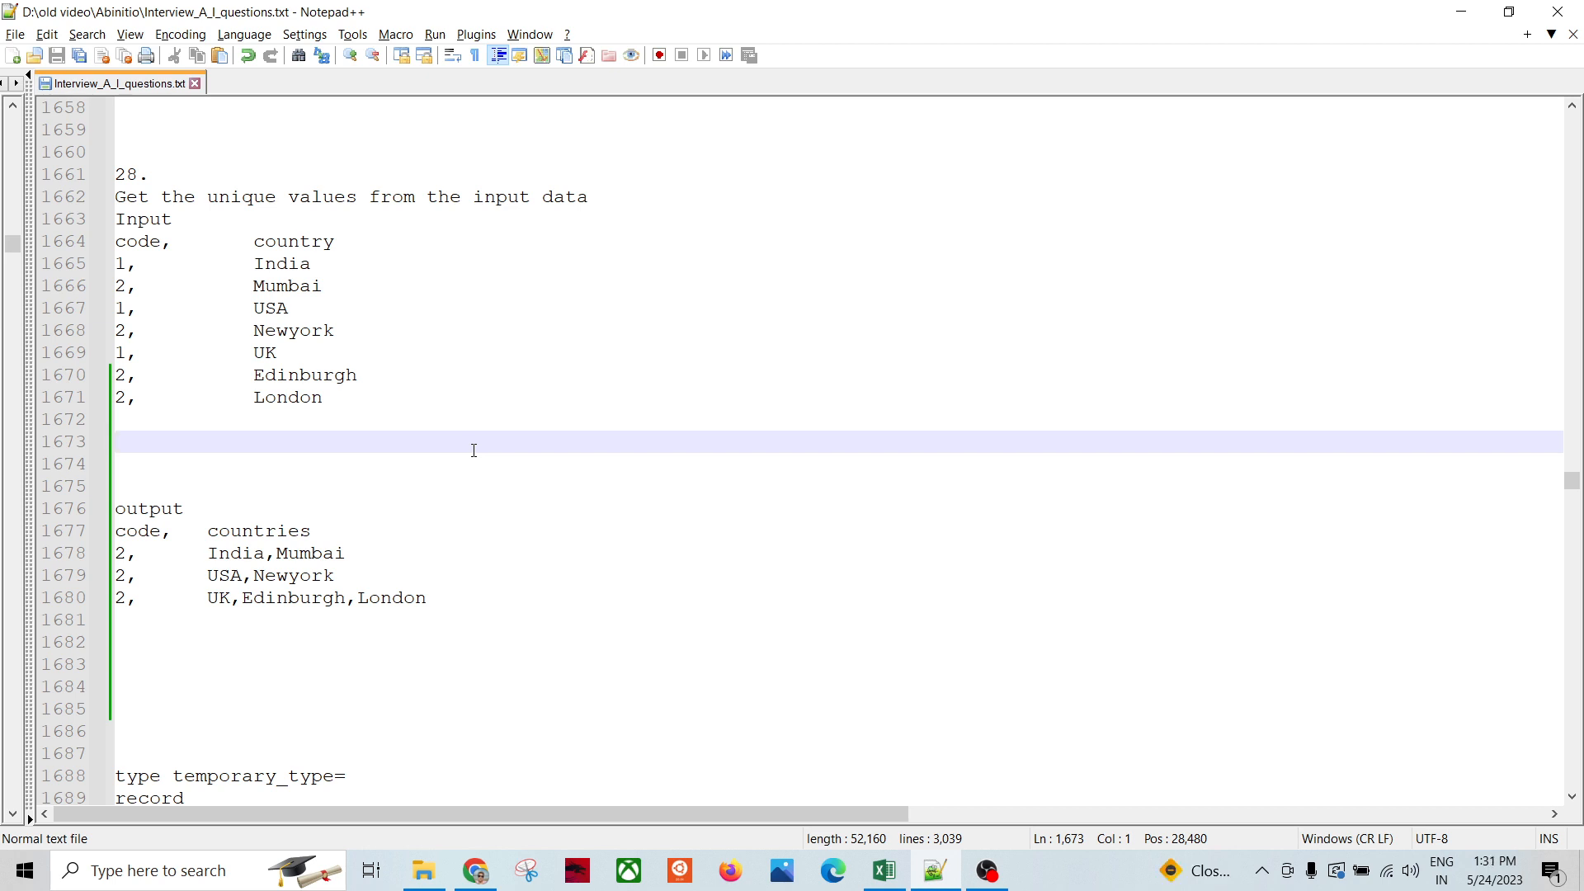
scroll(down, 3)
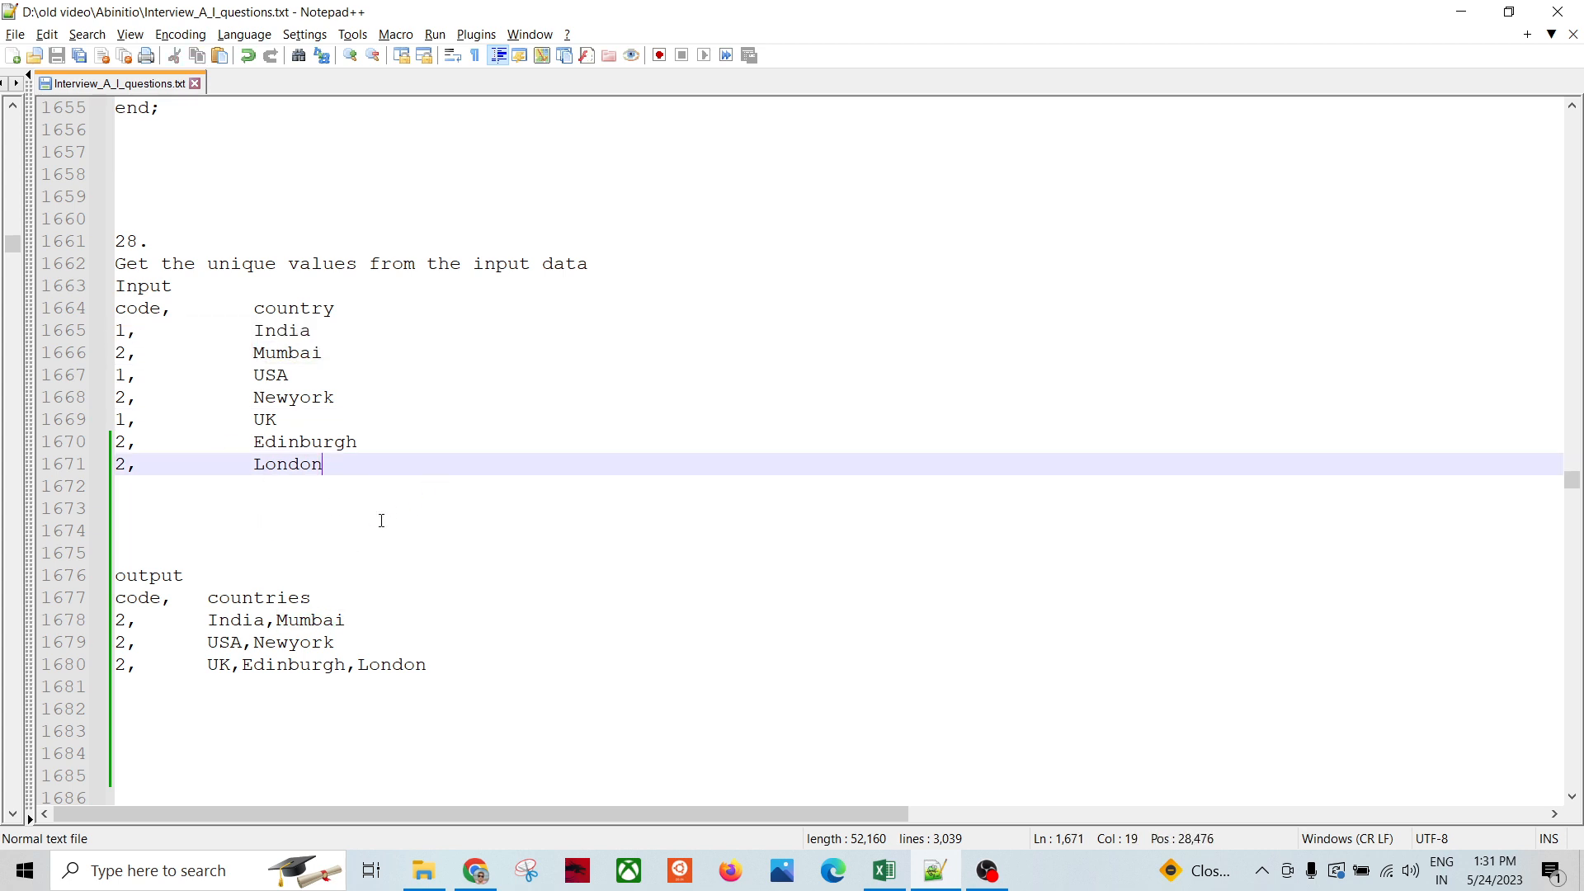
mouse_move(177, 386)
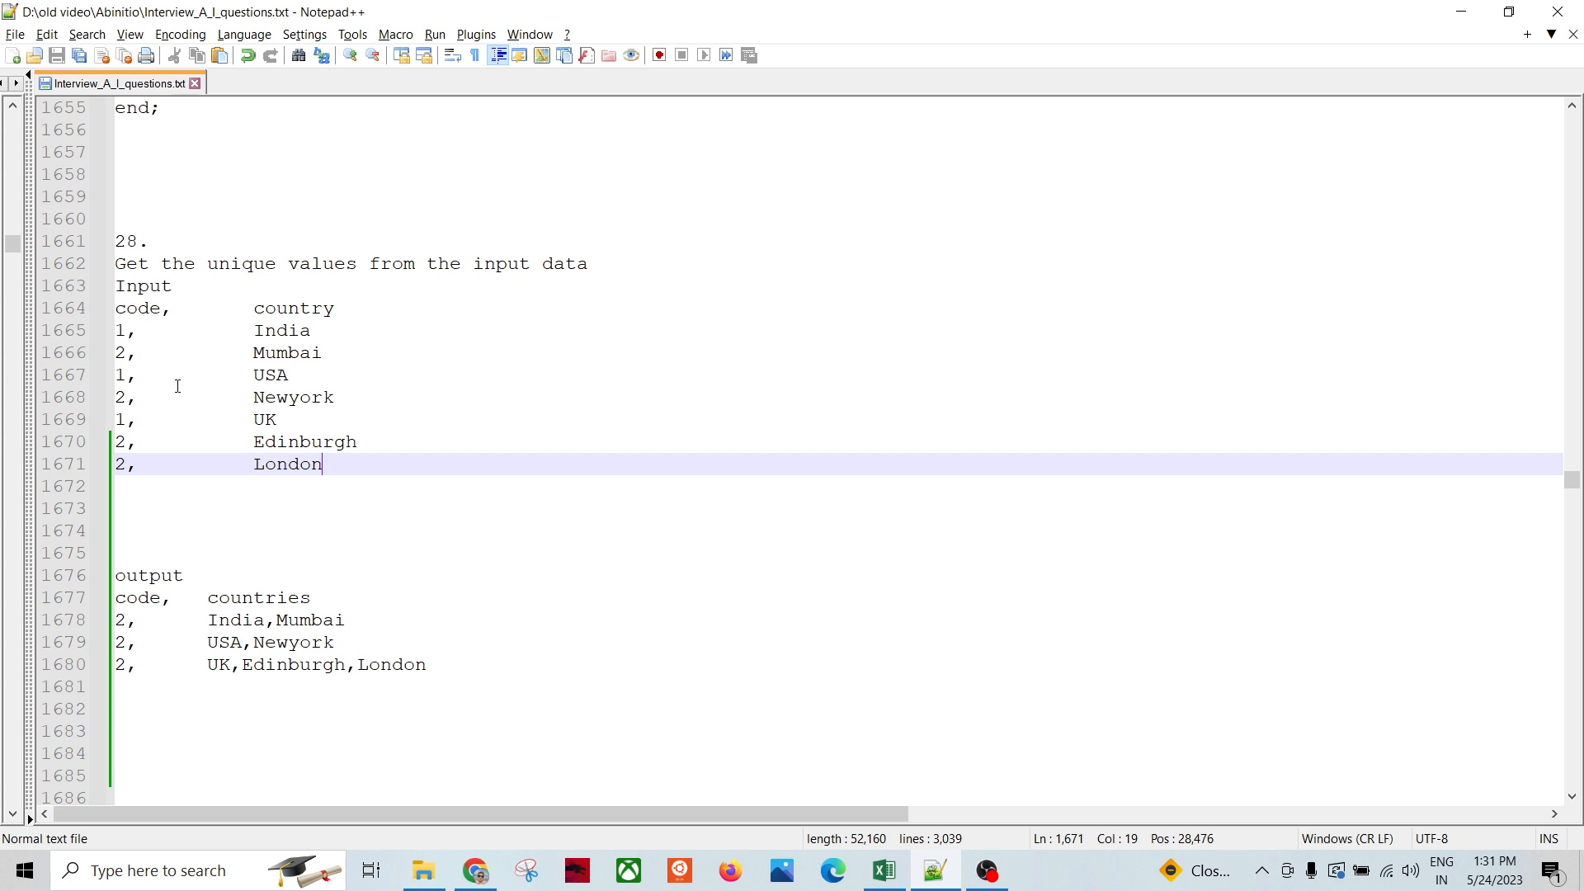
click(119, 353)
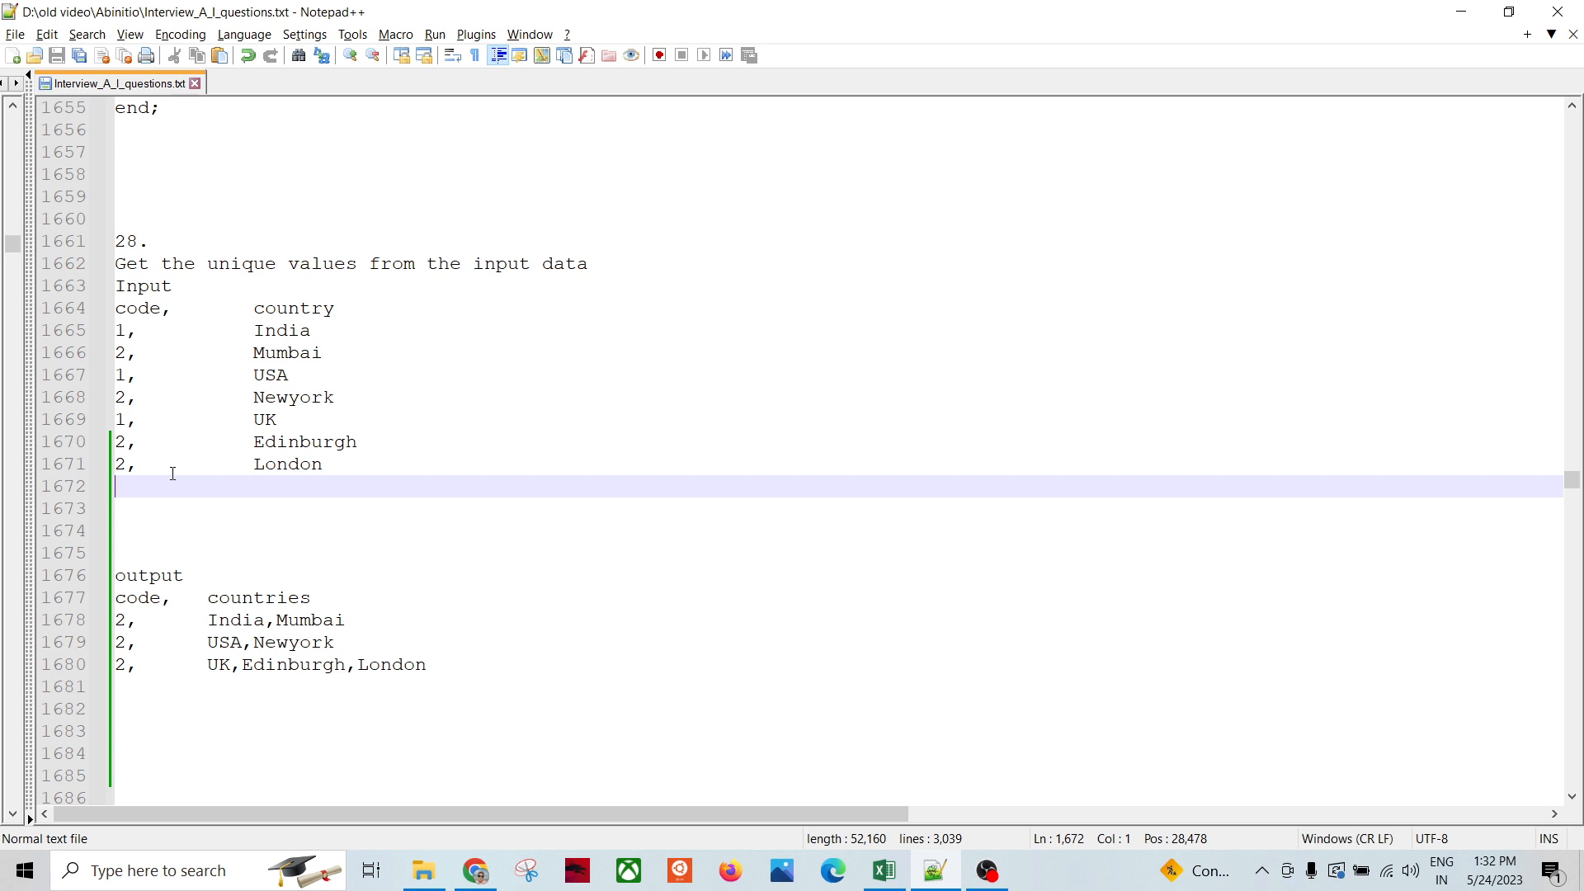
mouse_move(330, 356)
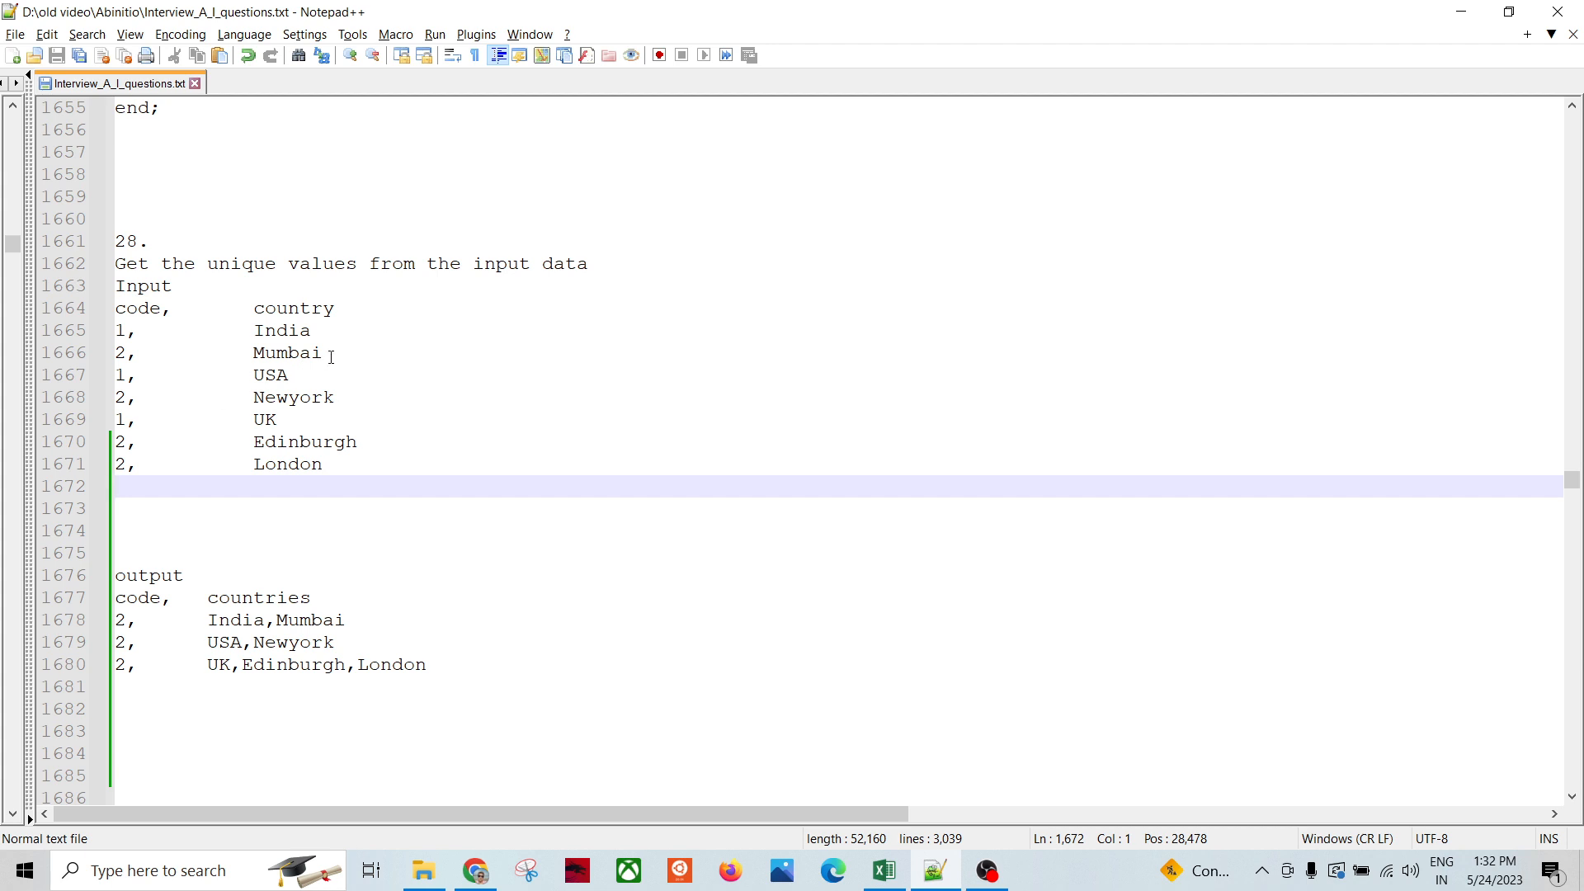
click(162, 419)
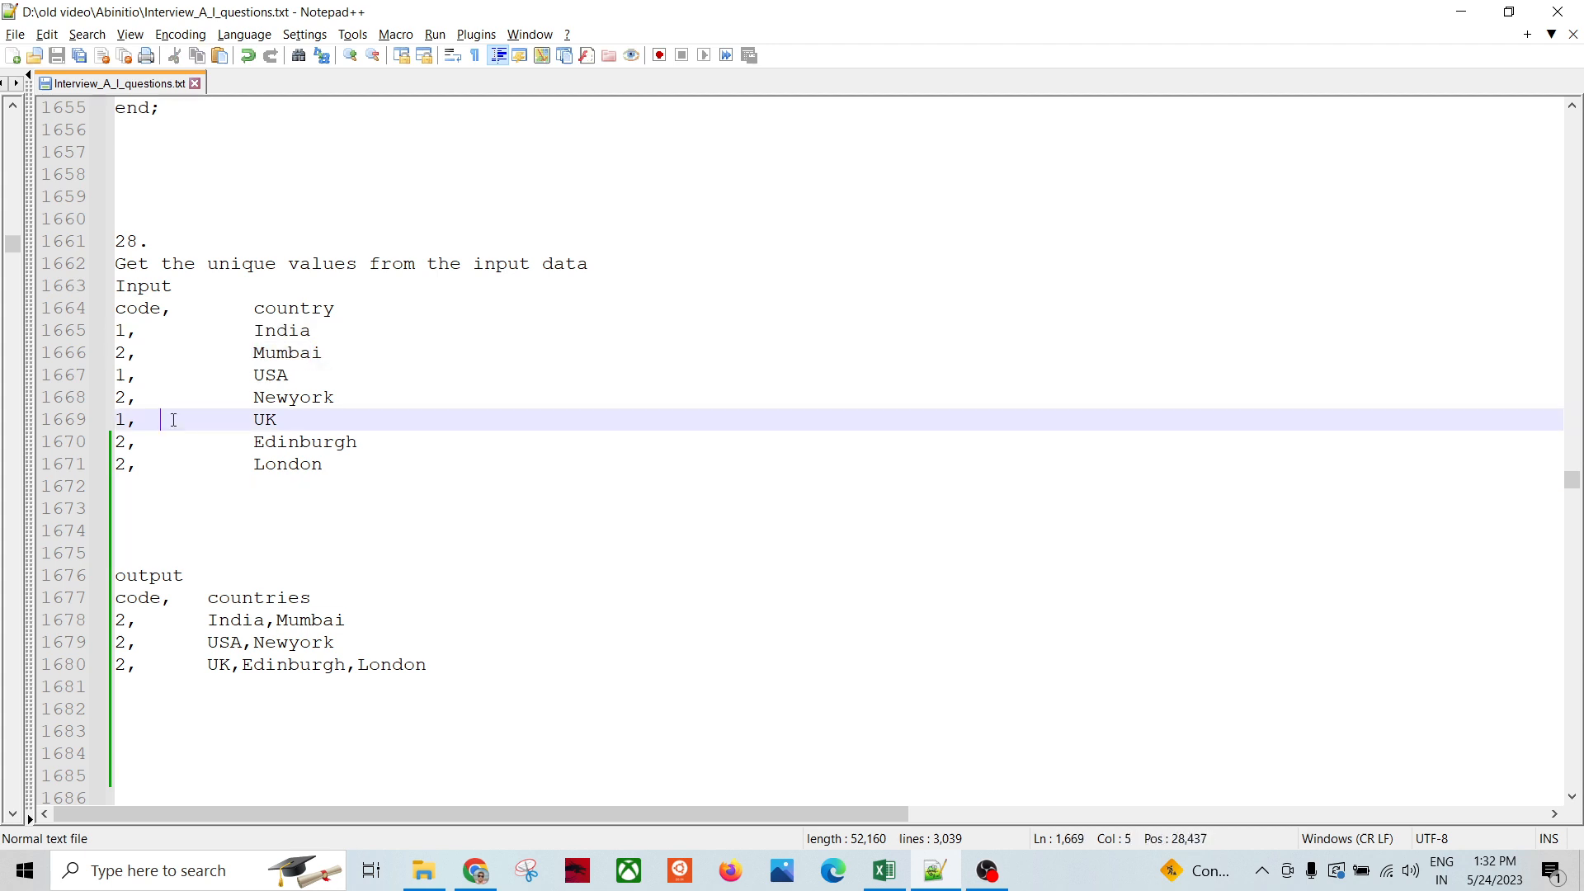
click(234, 486)
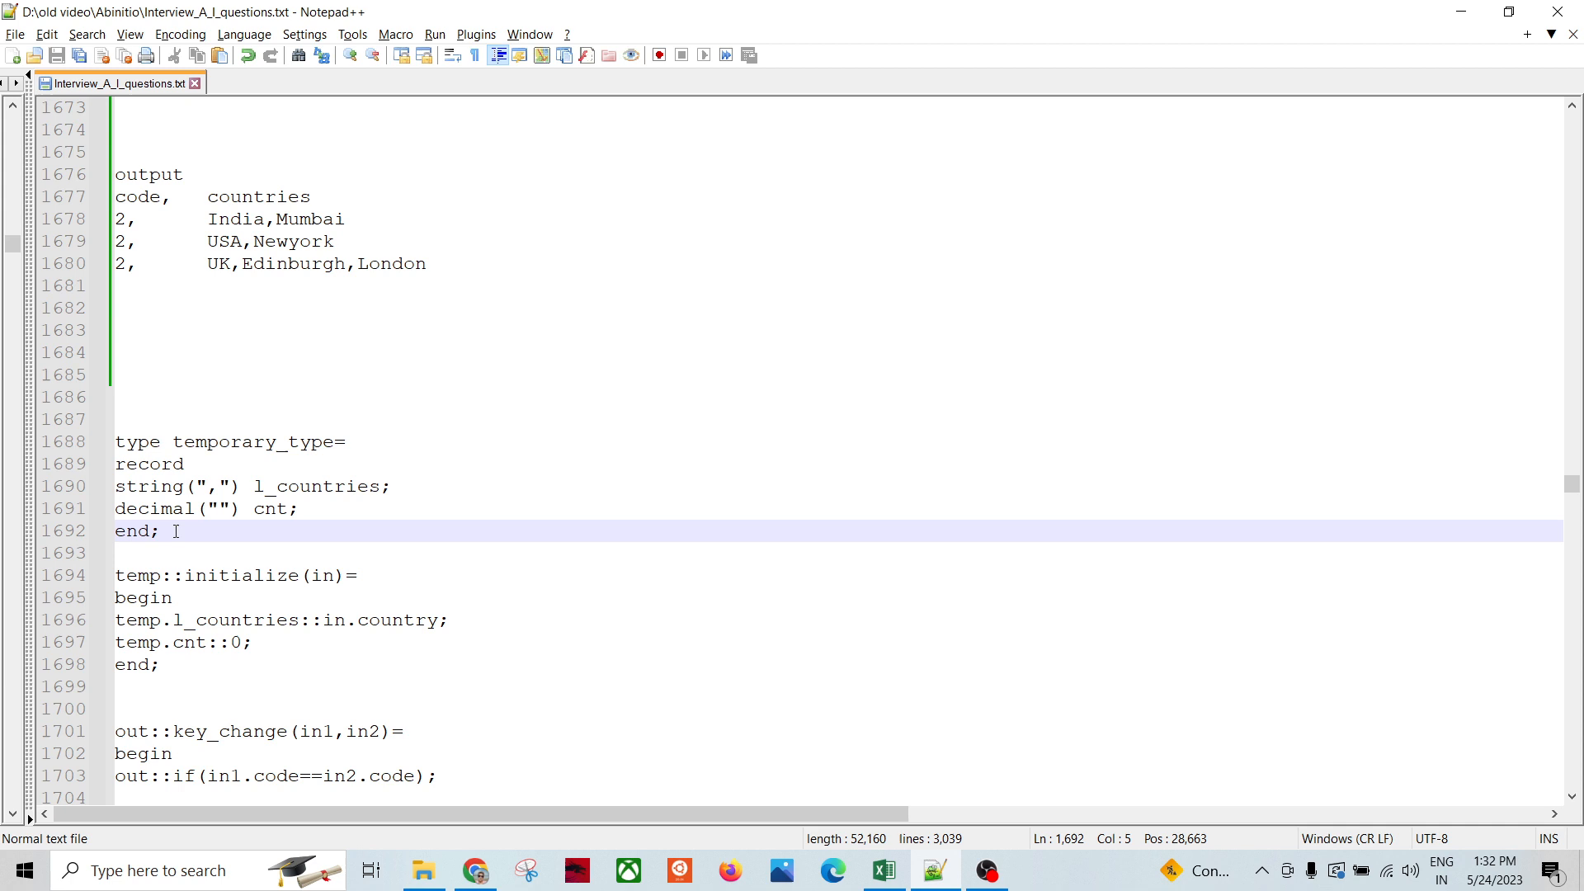
click(311, 486)
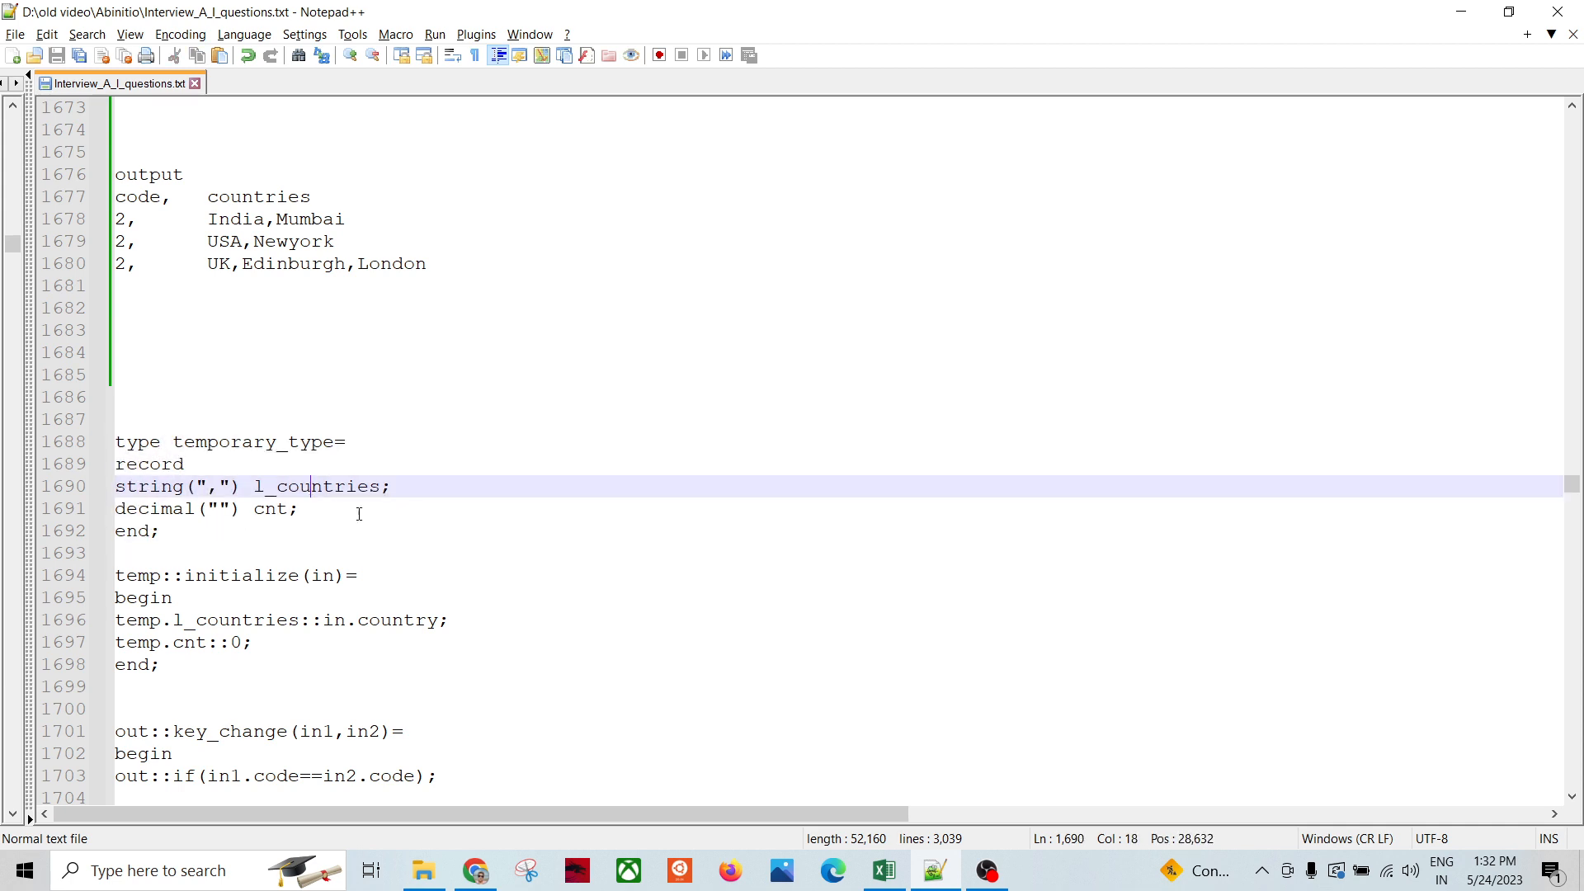
scroll(down, 3)
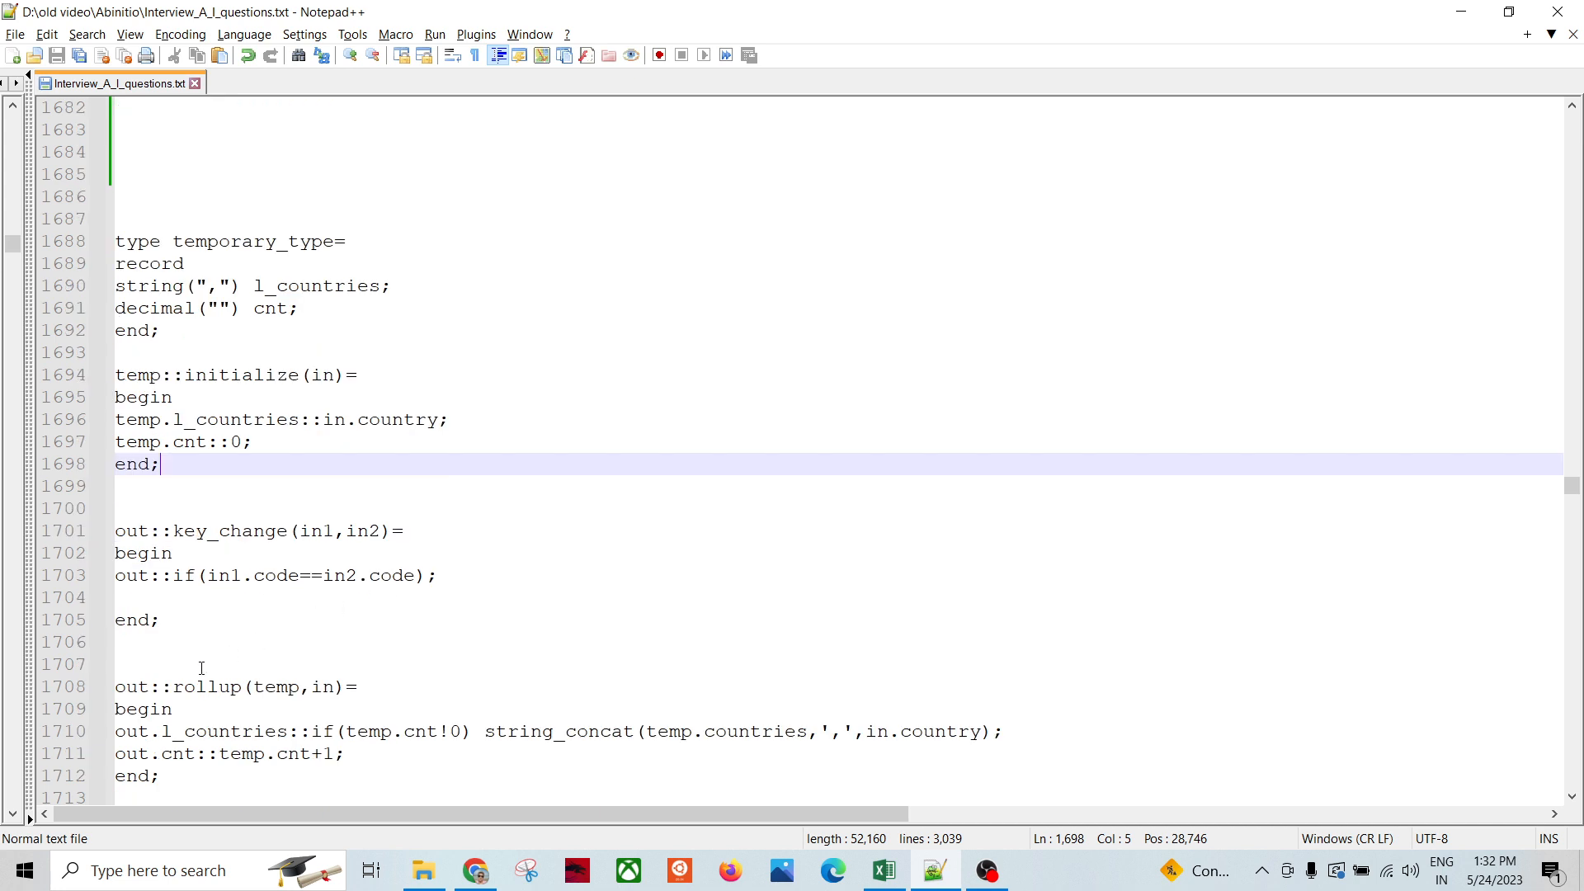
mouse_move(328, 599)
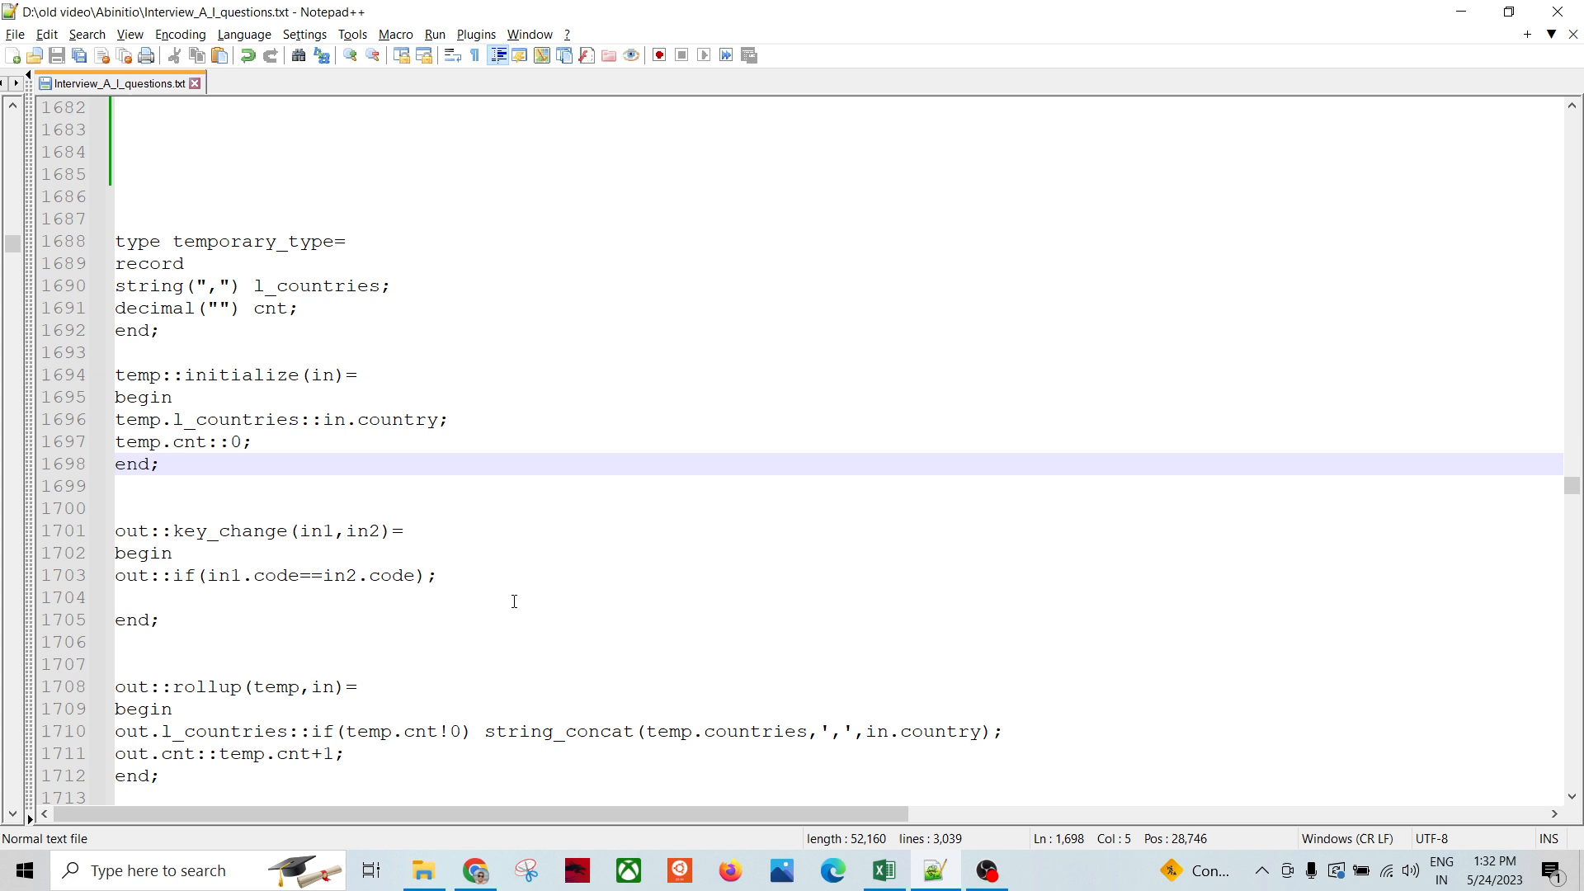
click(159, 464)
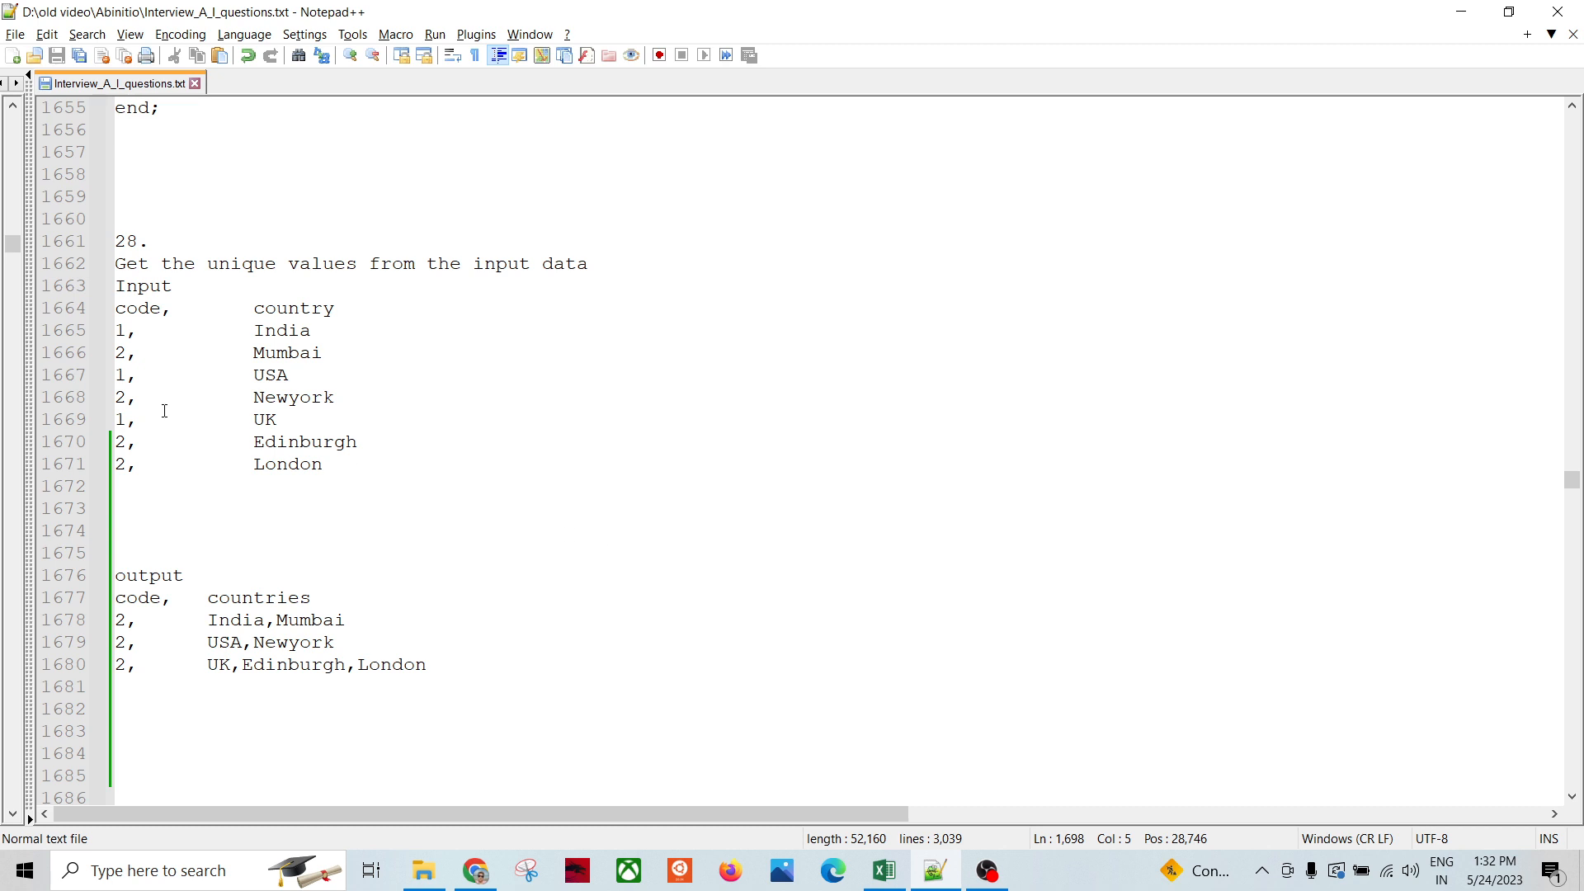
mouse_move(502, 494)
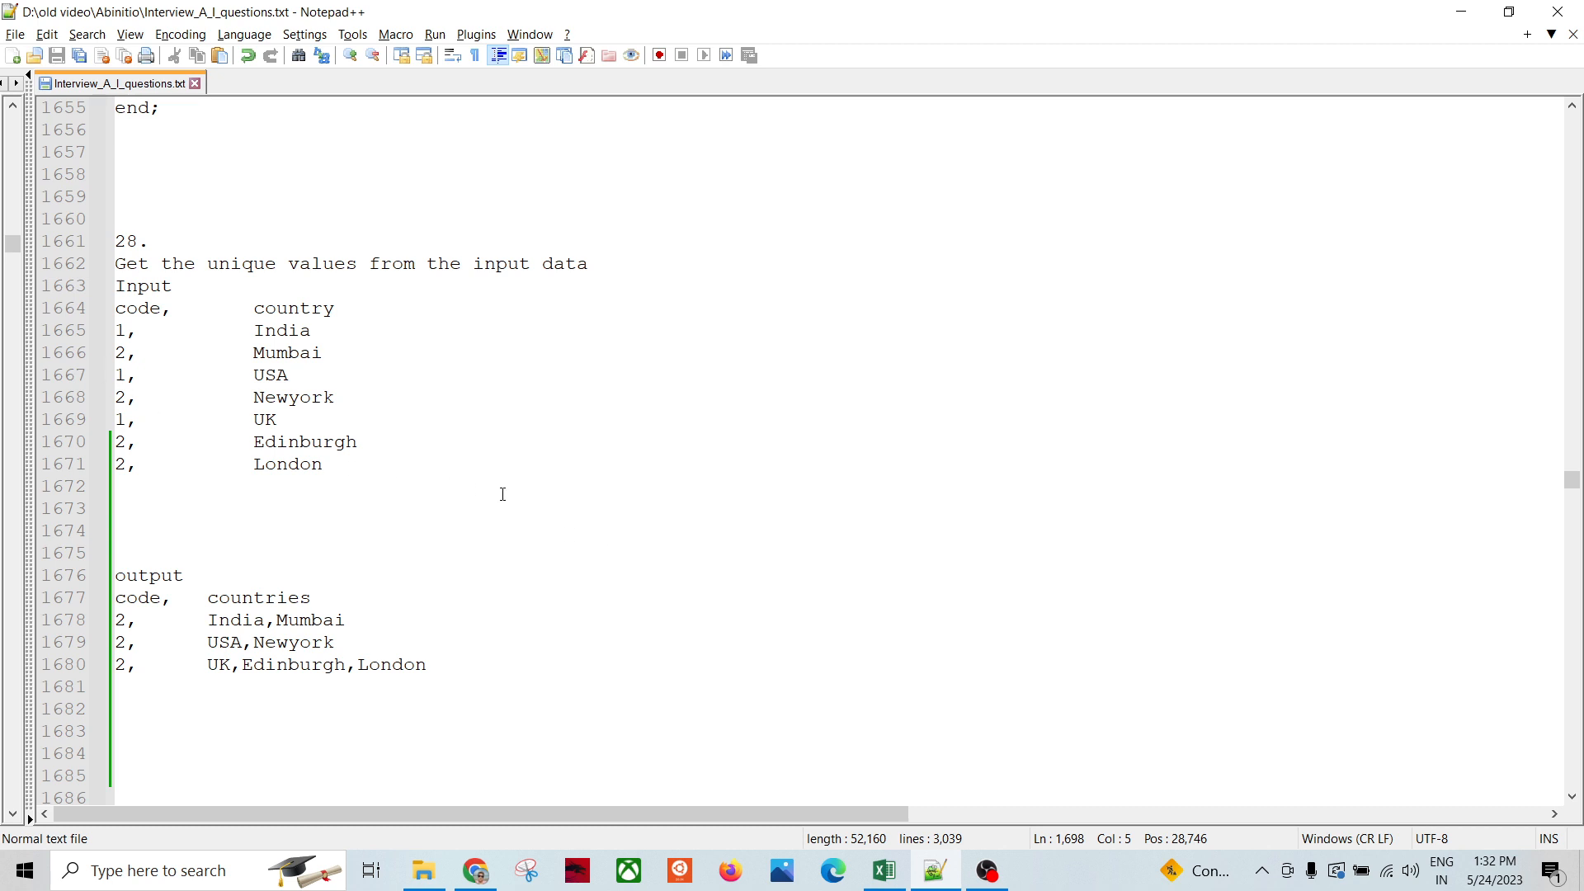
mouse_move(500, 528)
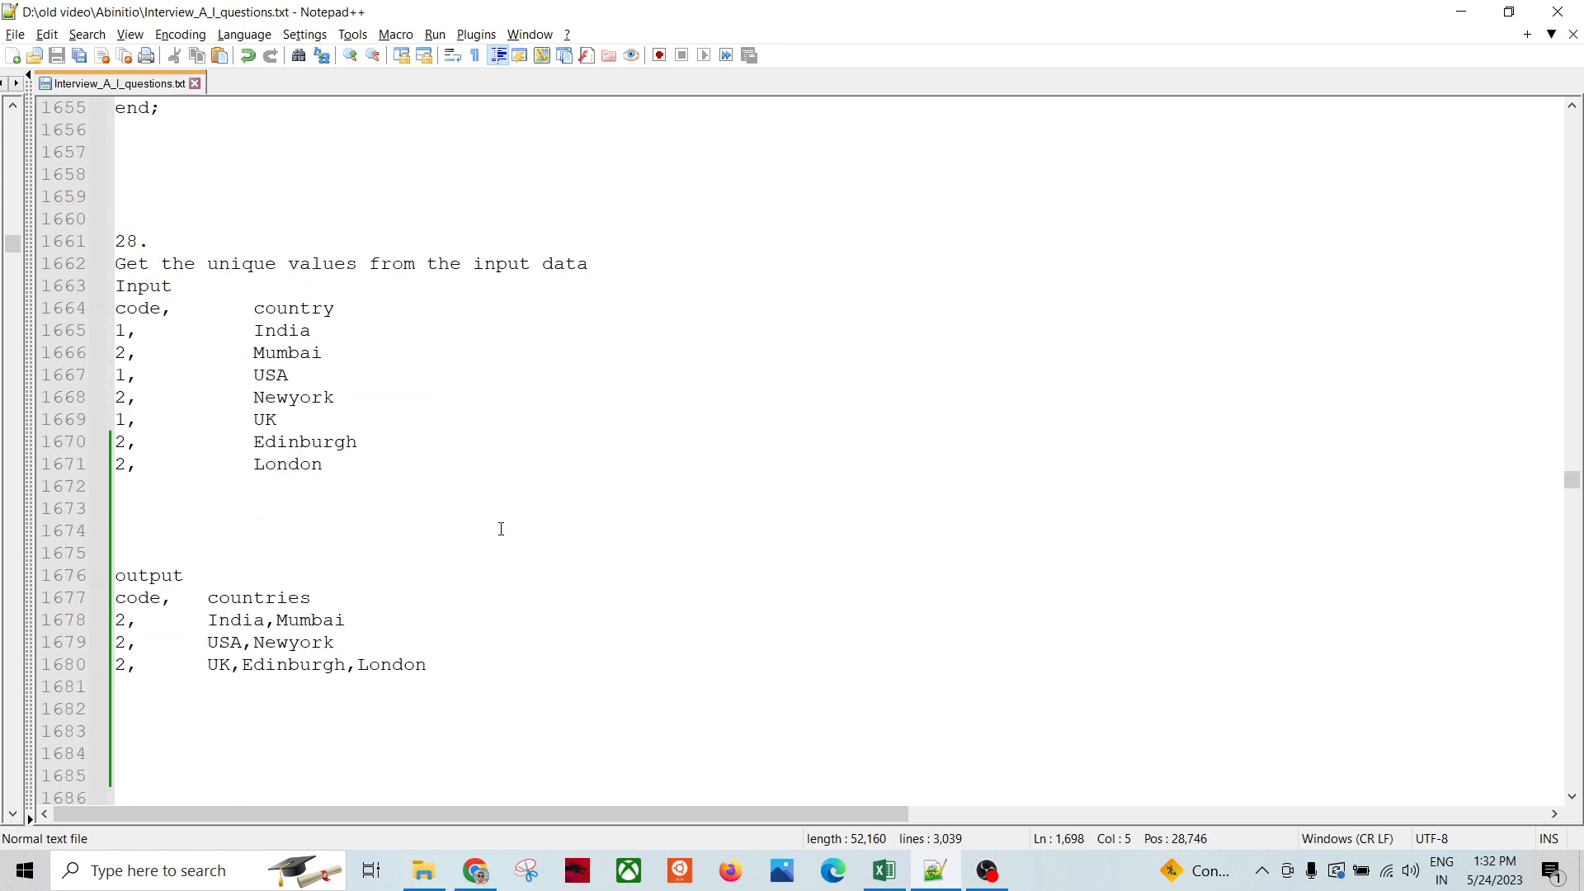
scroll(down, 3)
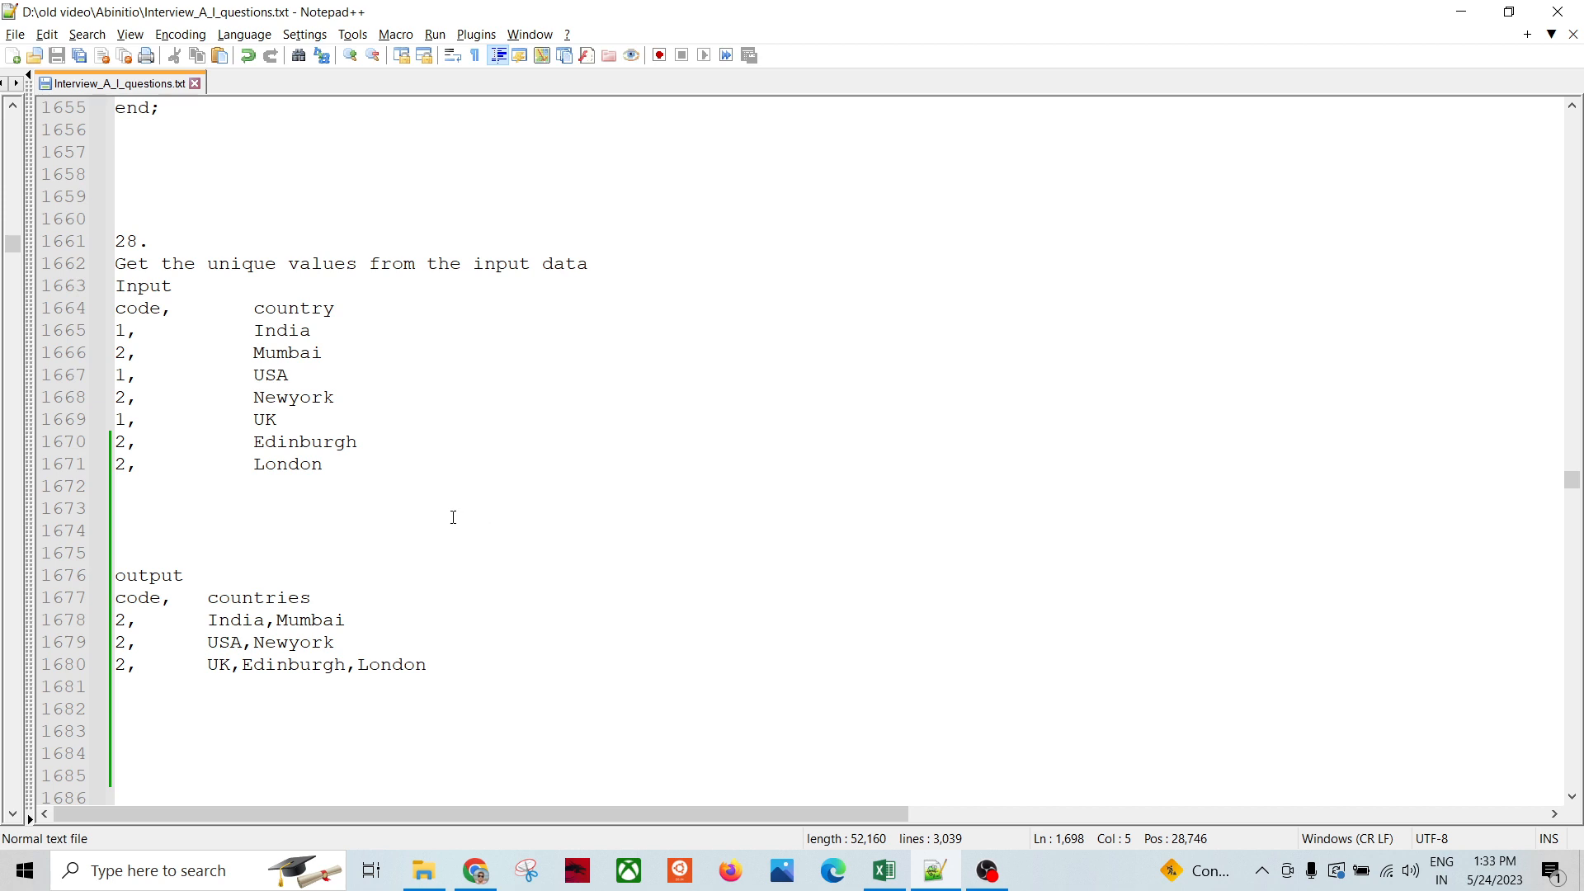
mouse_move(262, 471)
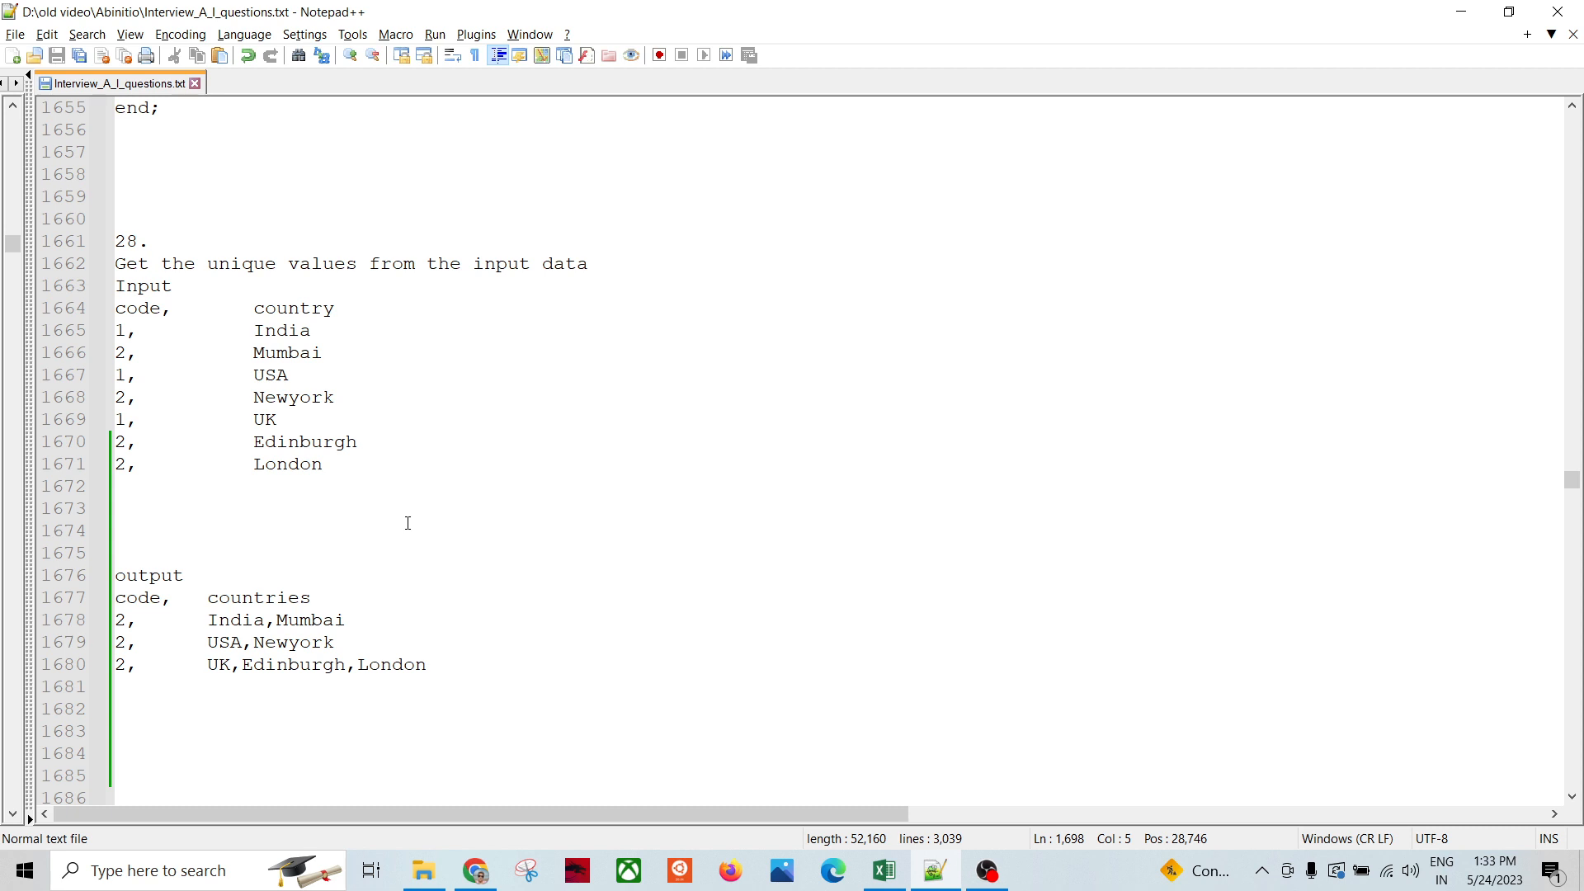
mouse_move(207, 392)
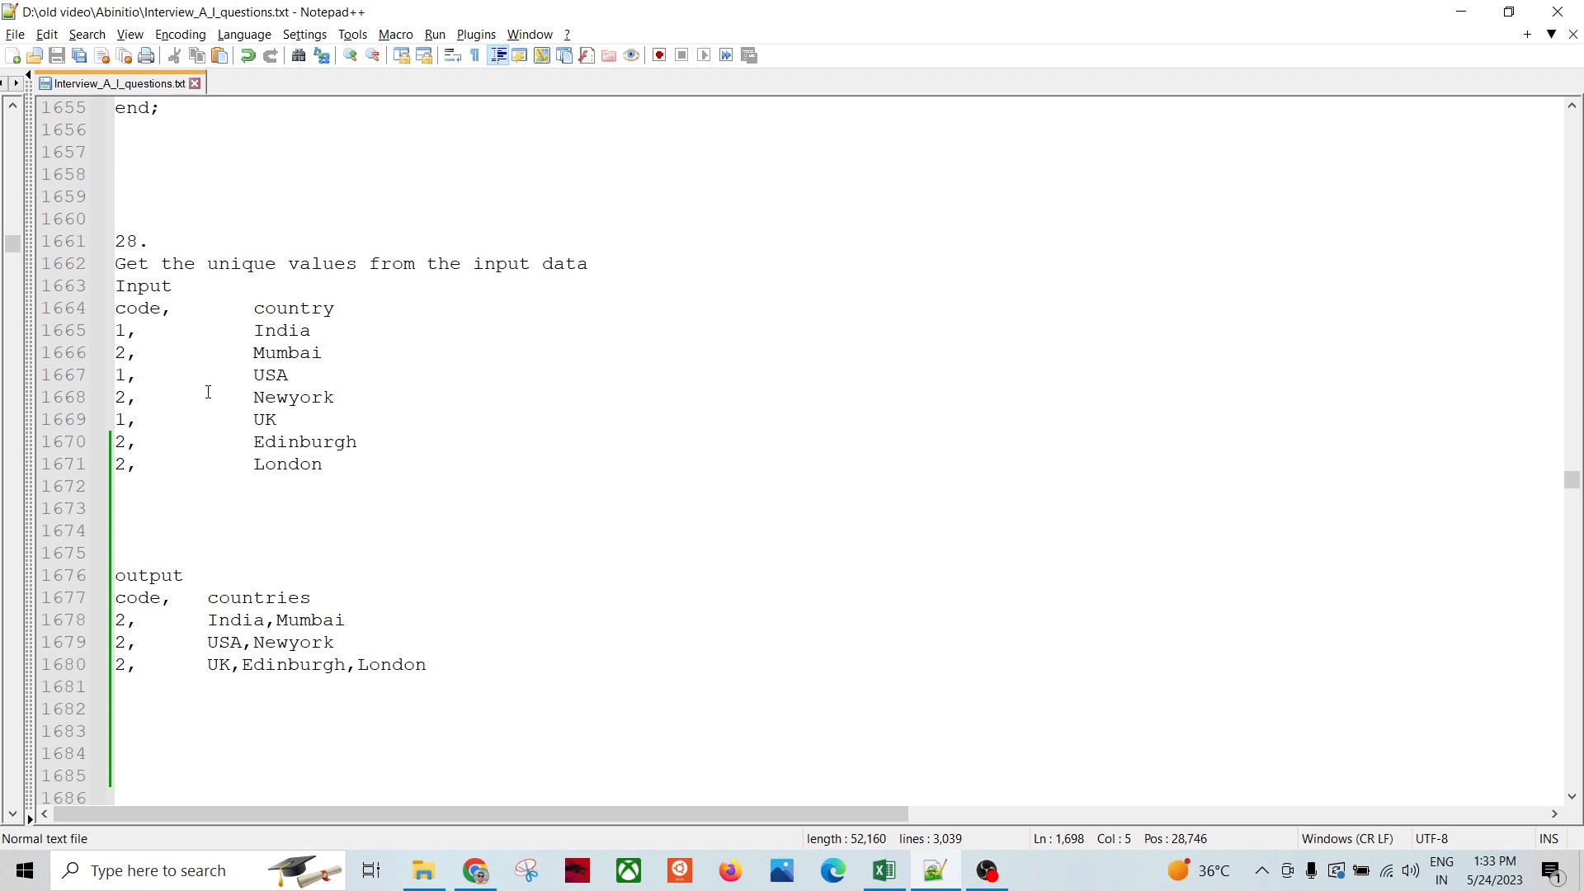
double_click(136, 308)
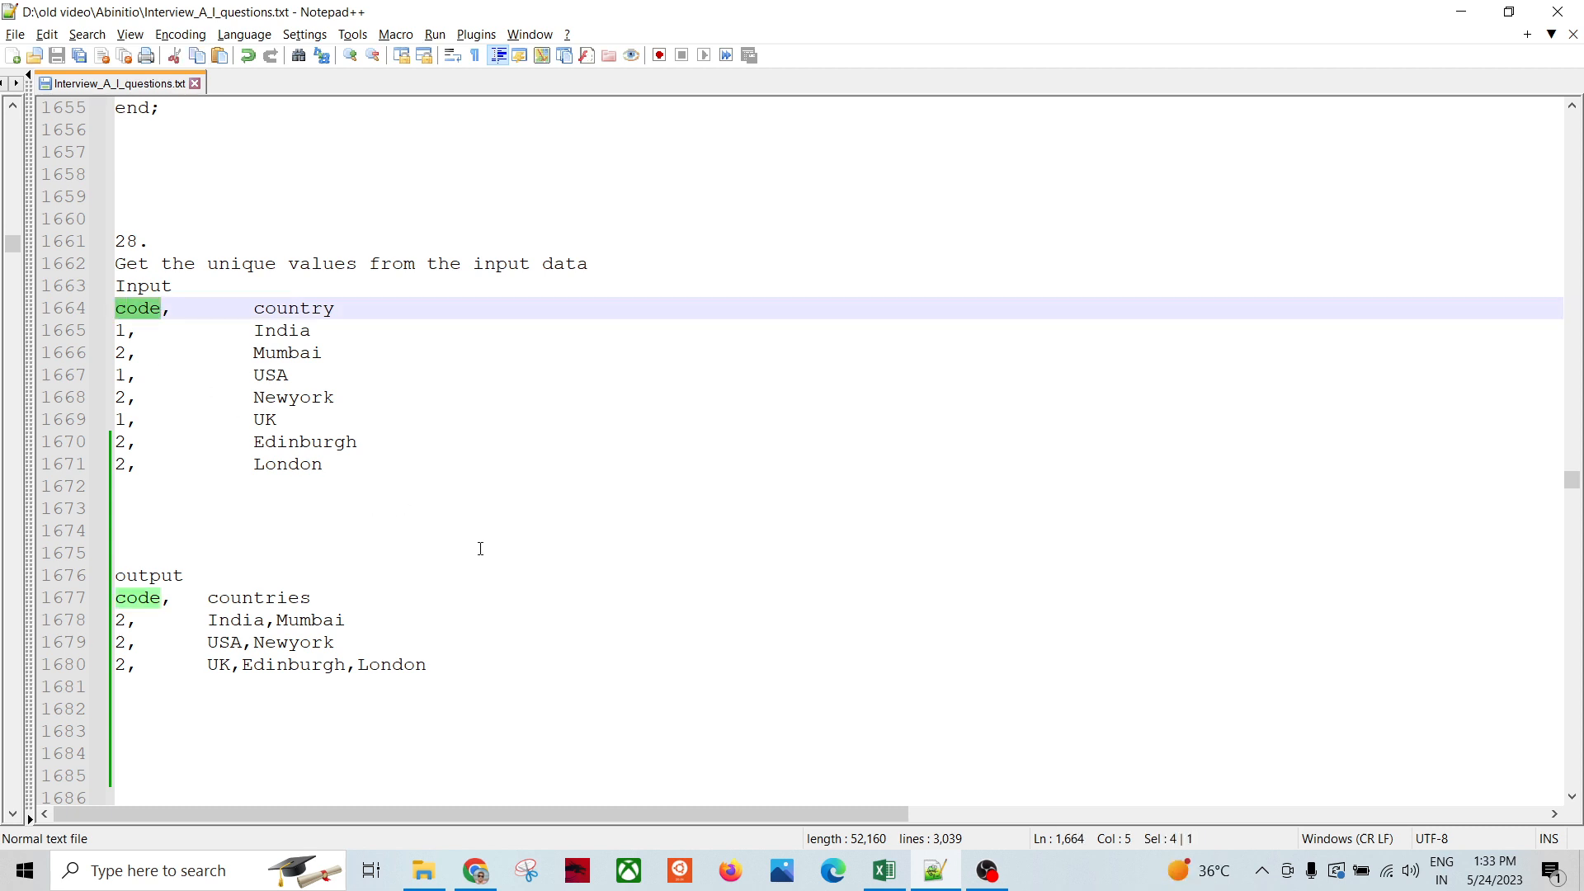
mouse_move(440, 607)
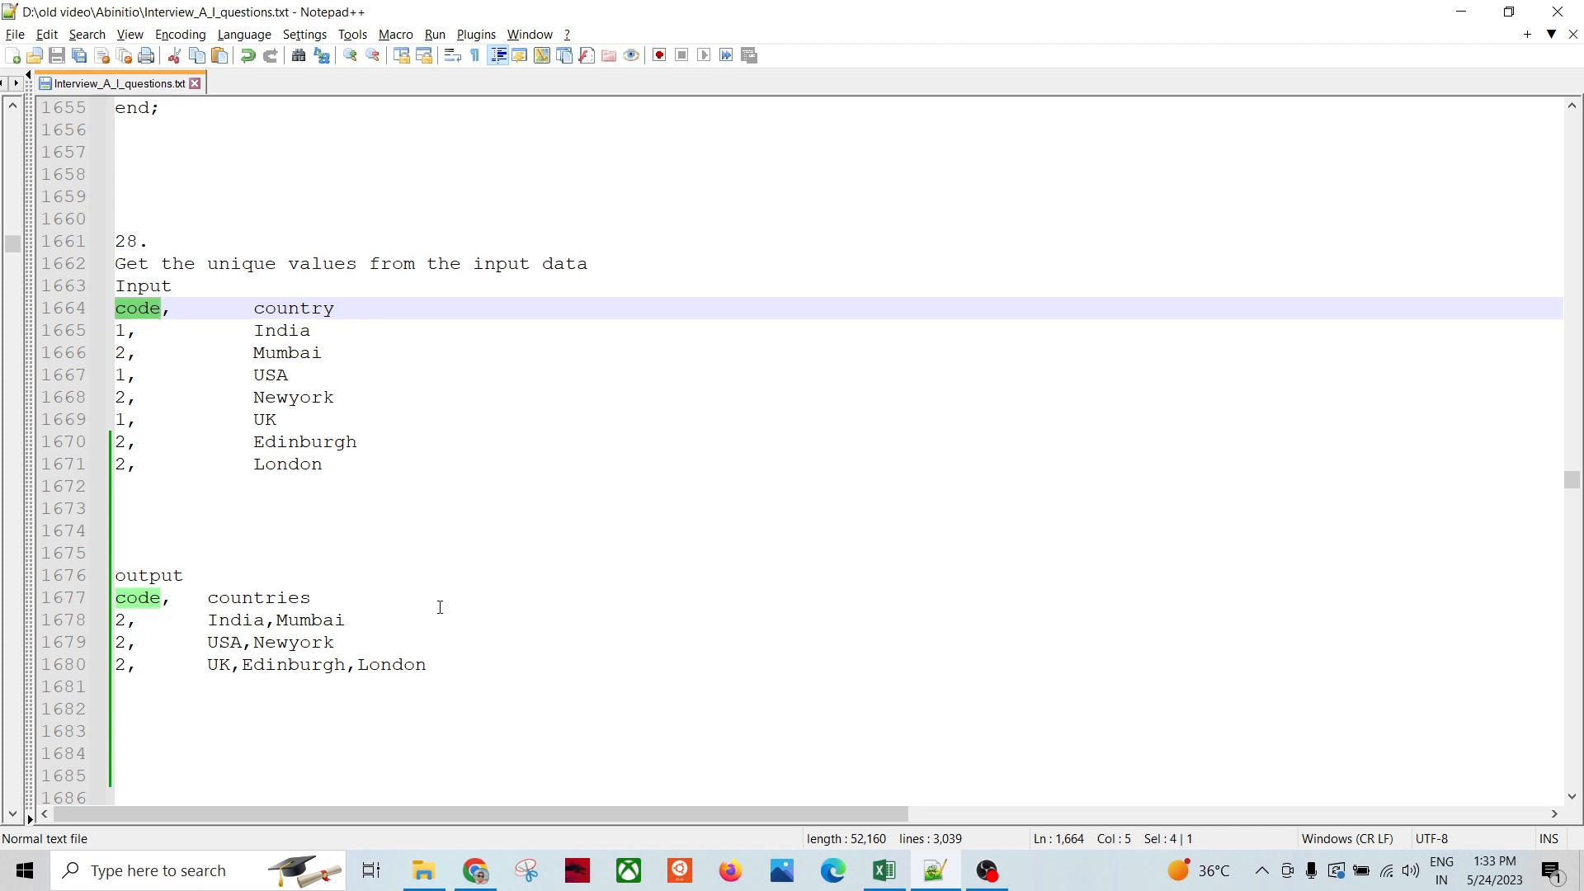
scroll(down, 3)
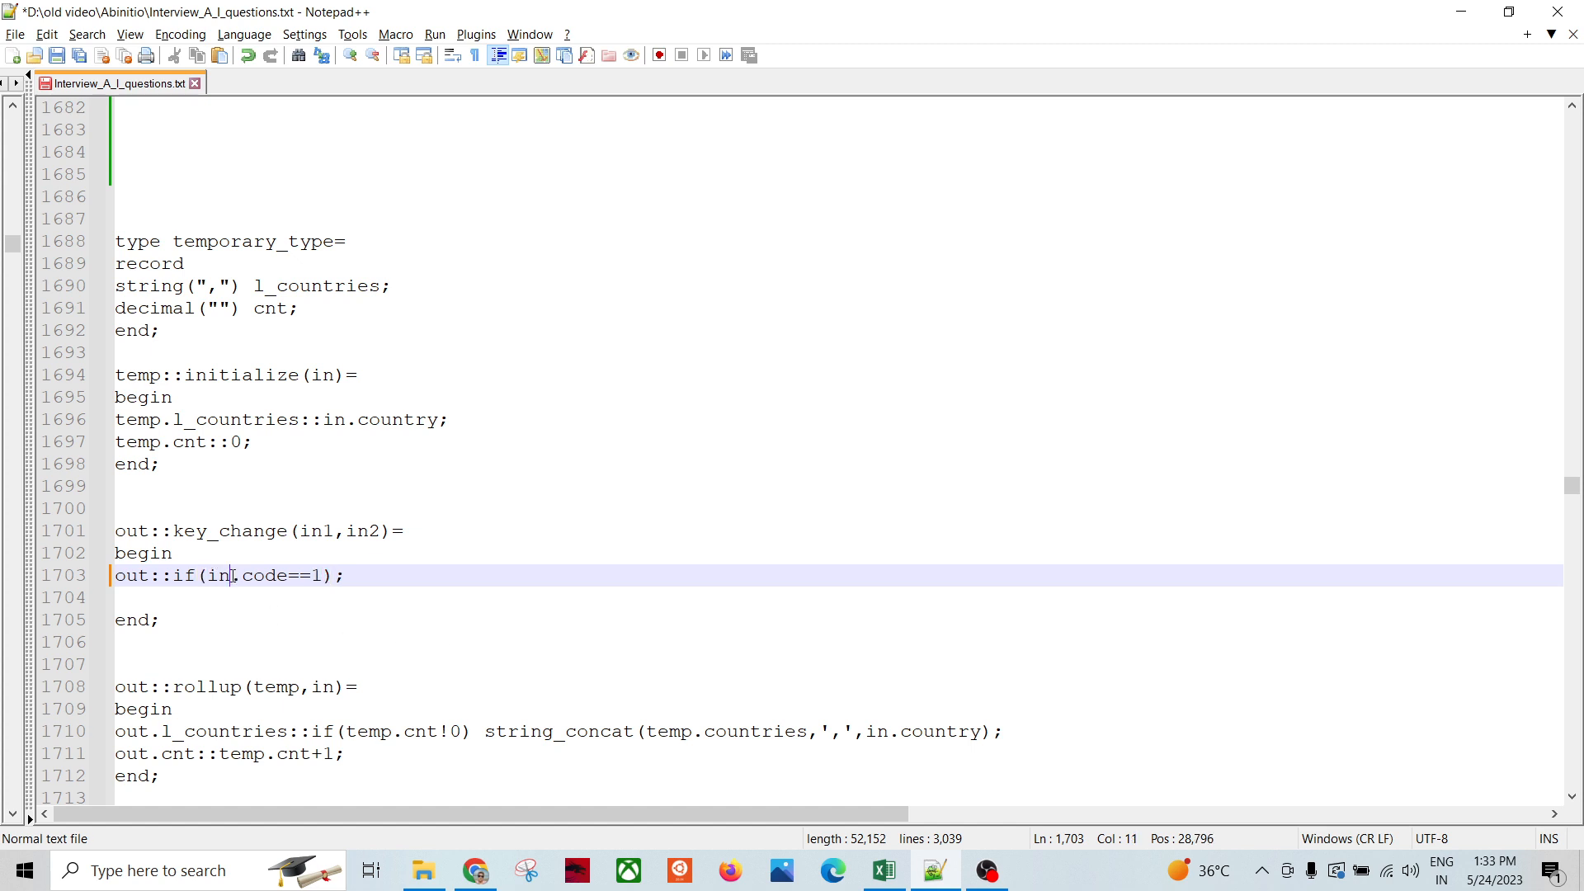
Change the key_change condition to out::if(in1.code==1); and return to the question 28 tables.
text(1)
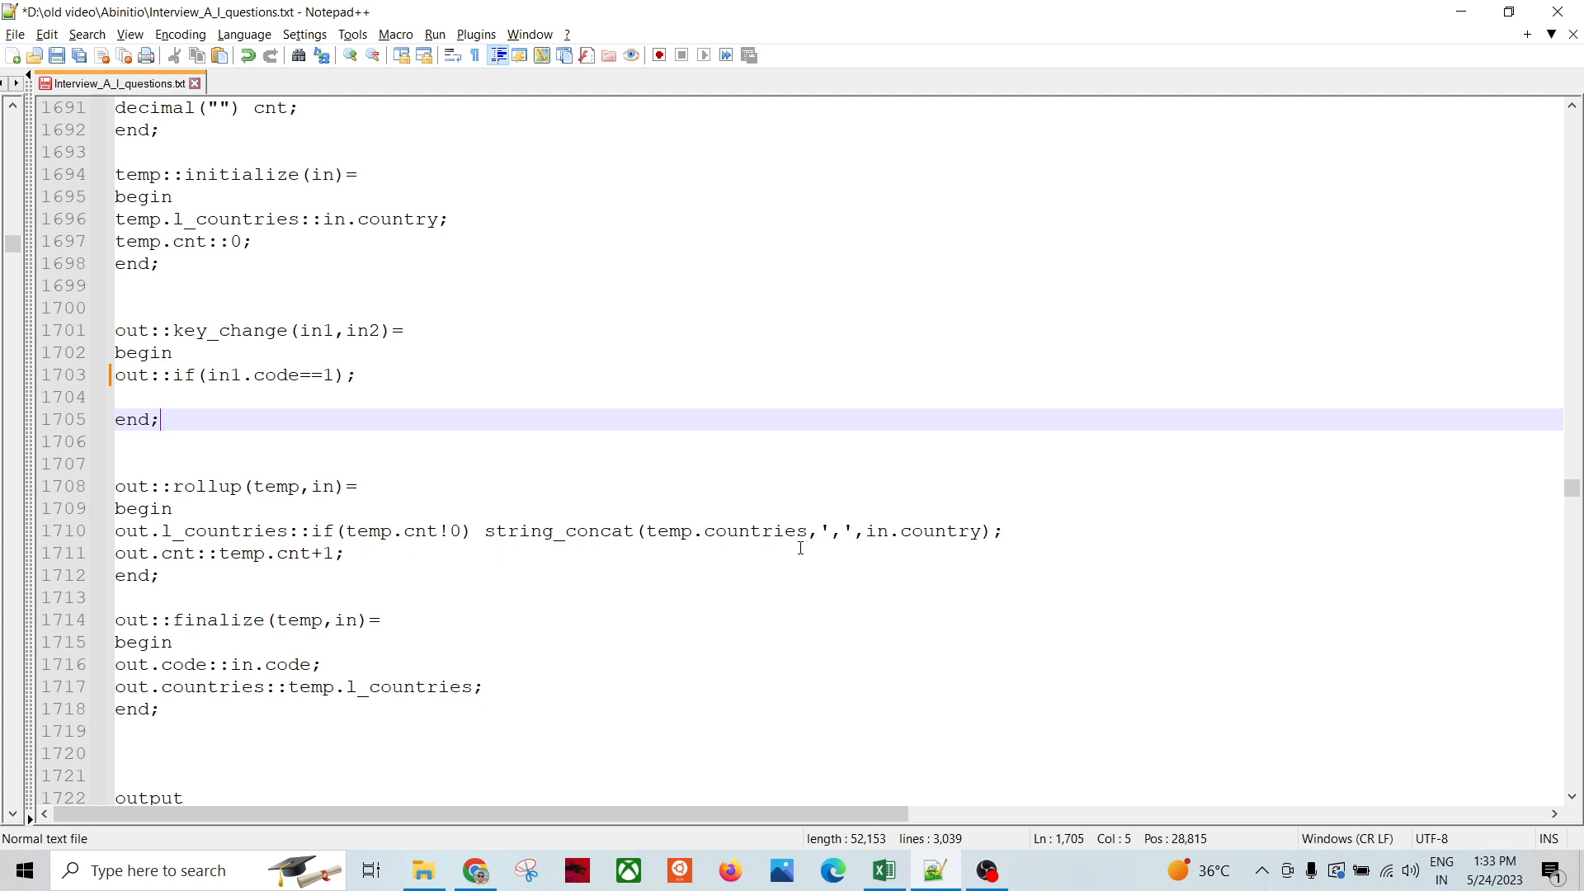
mouse_move(879, 536)
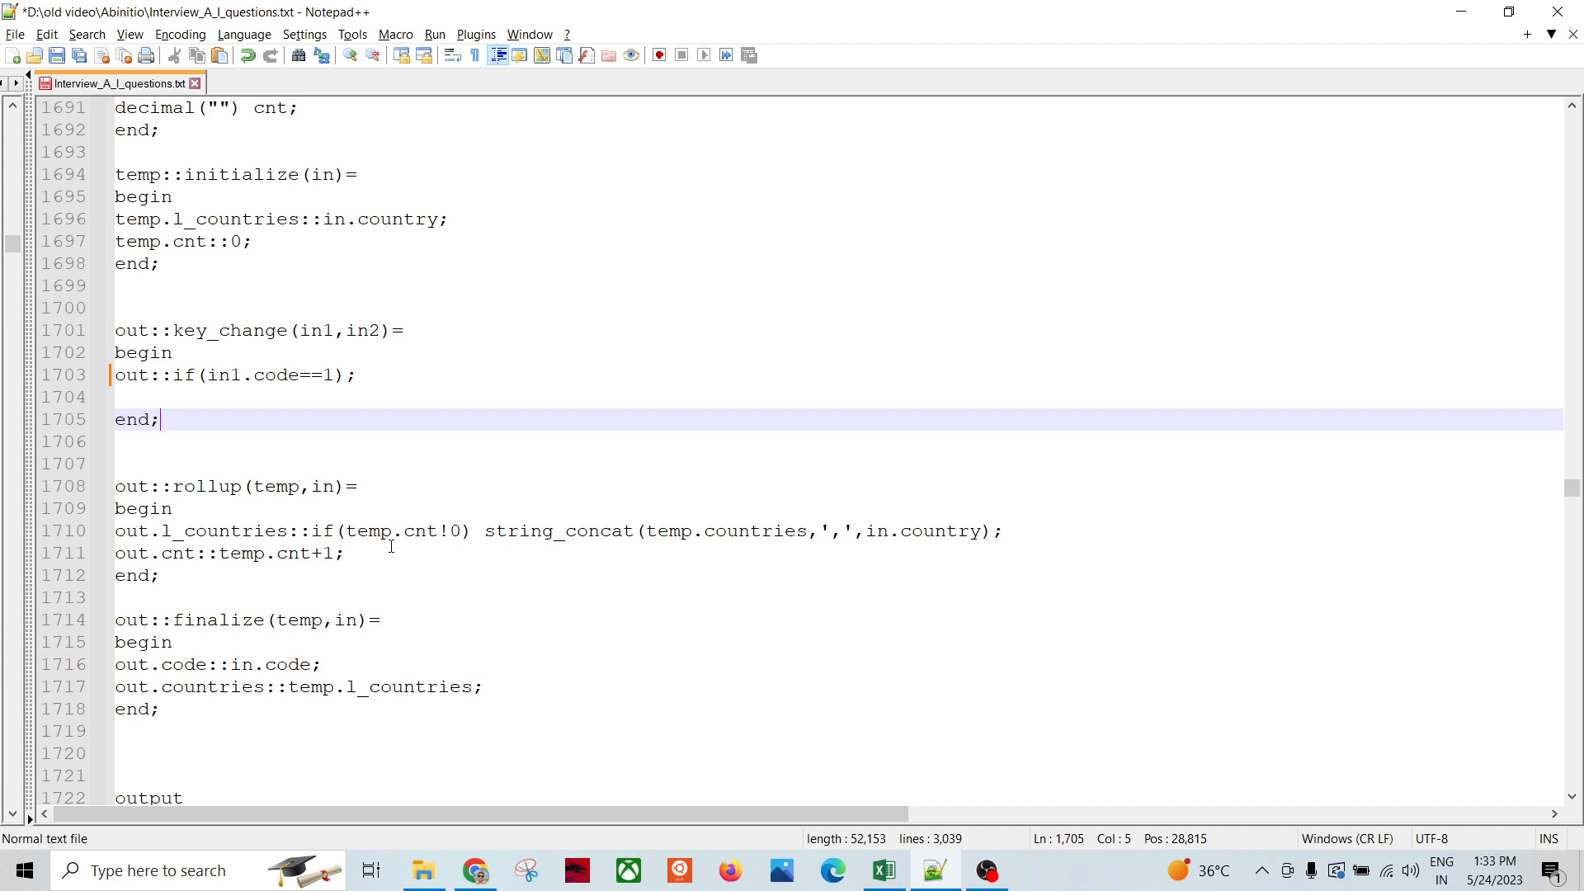
mouse_move(380, 588)
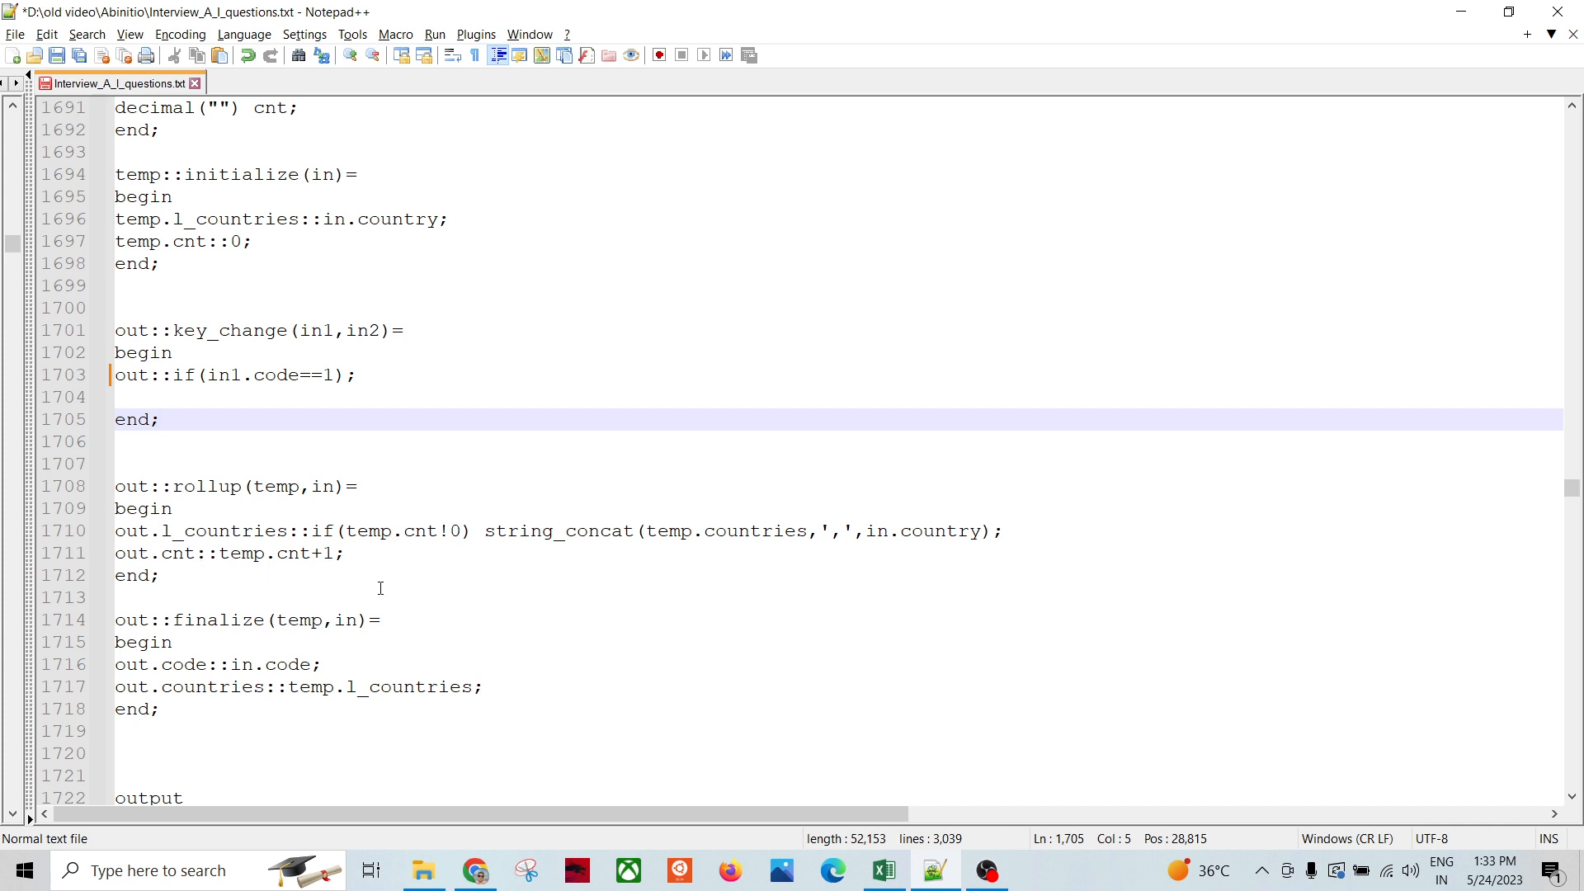
scroll(down, 3)
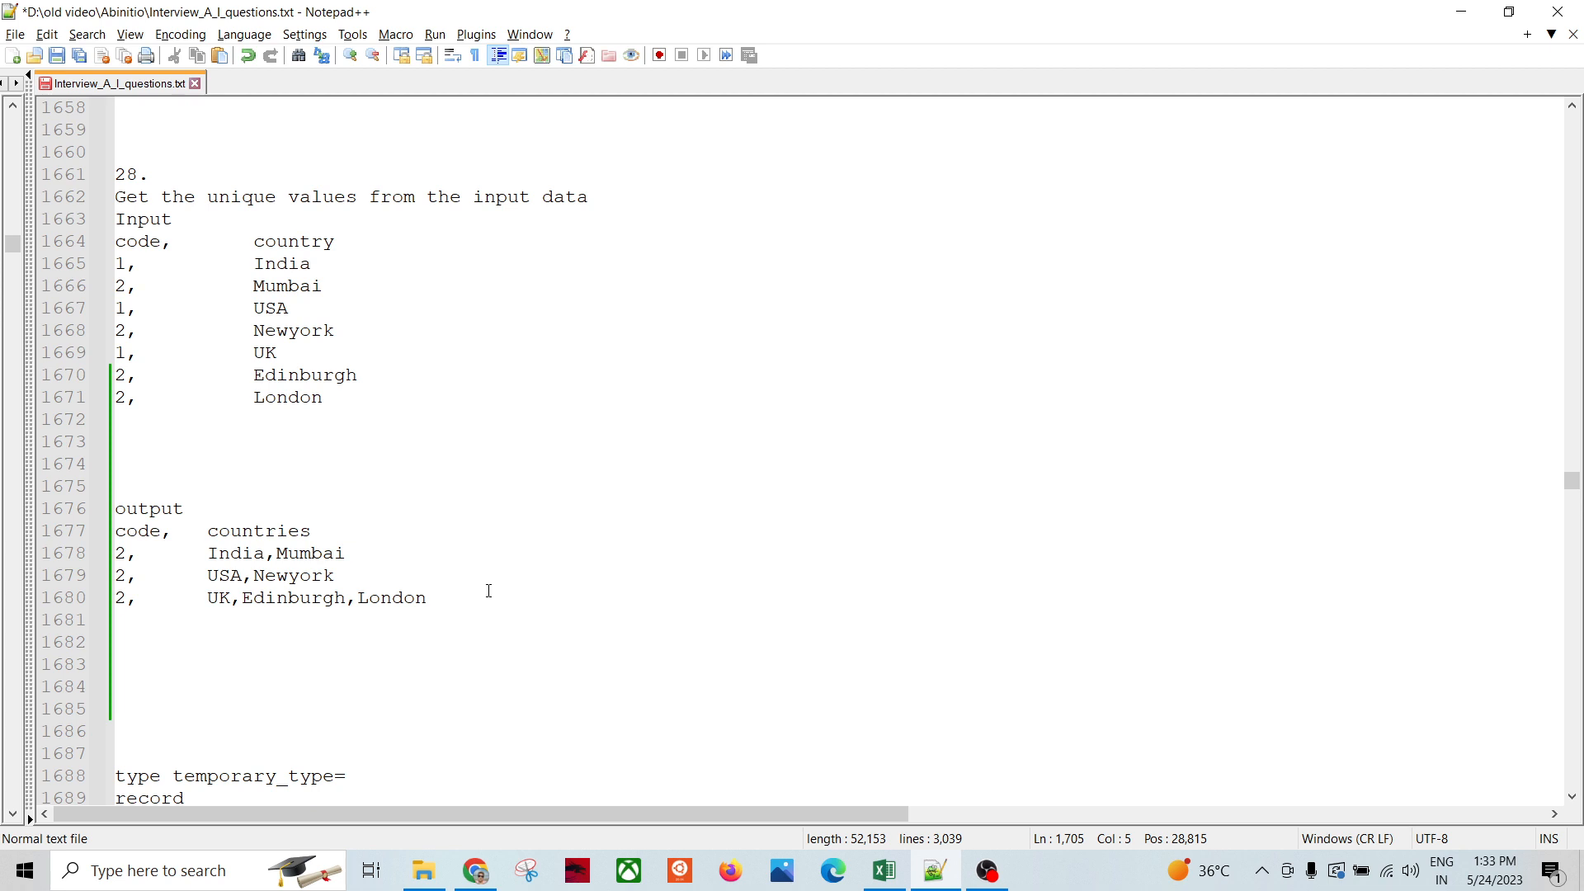
mouse_move(117, 222)
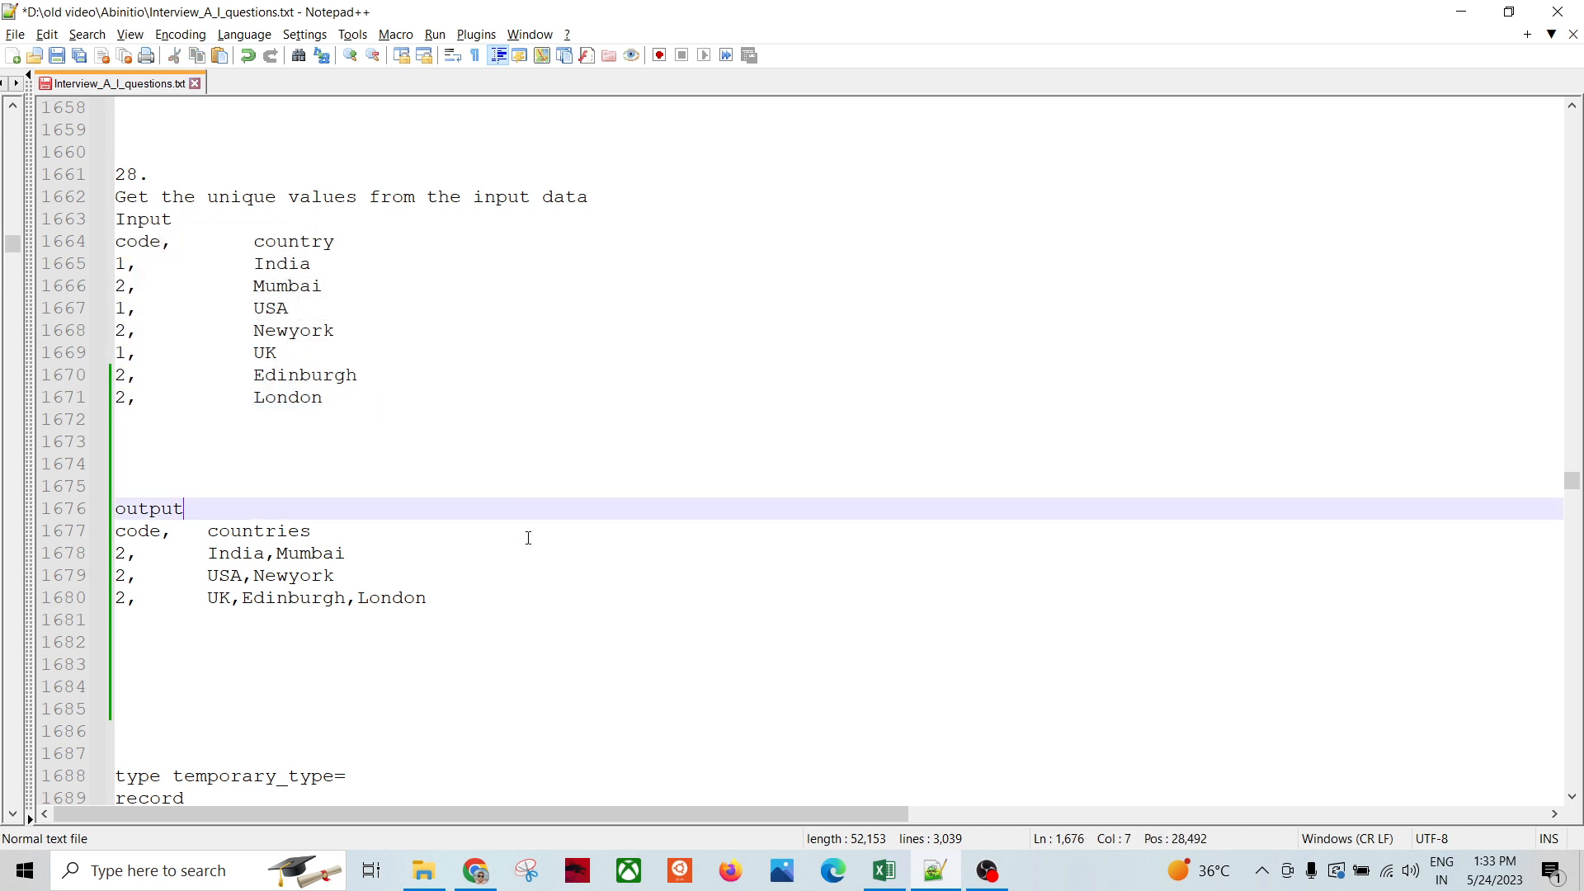
scroll(down, 3)
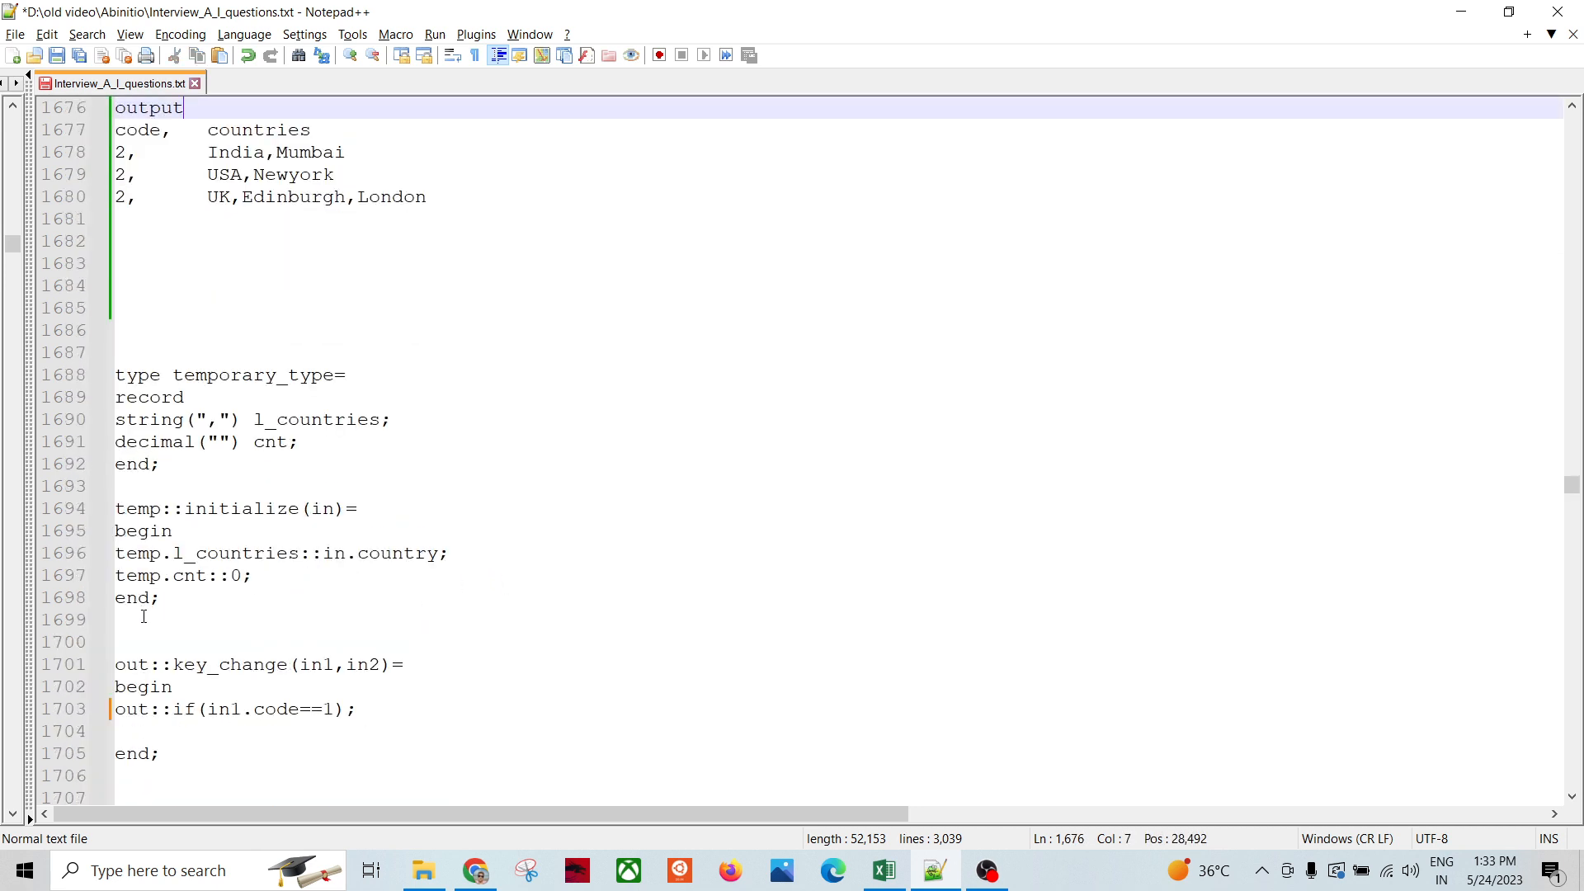
drag(116, 687, 158, 752)
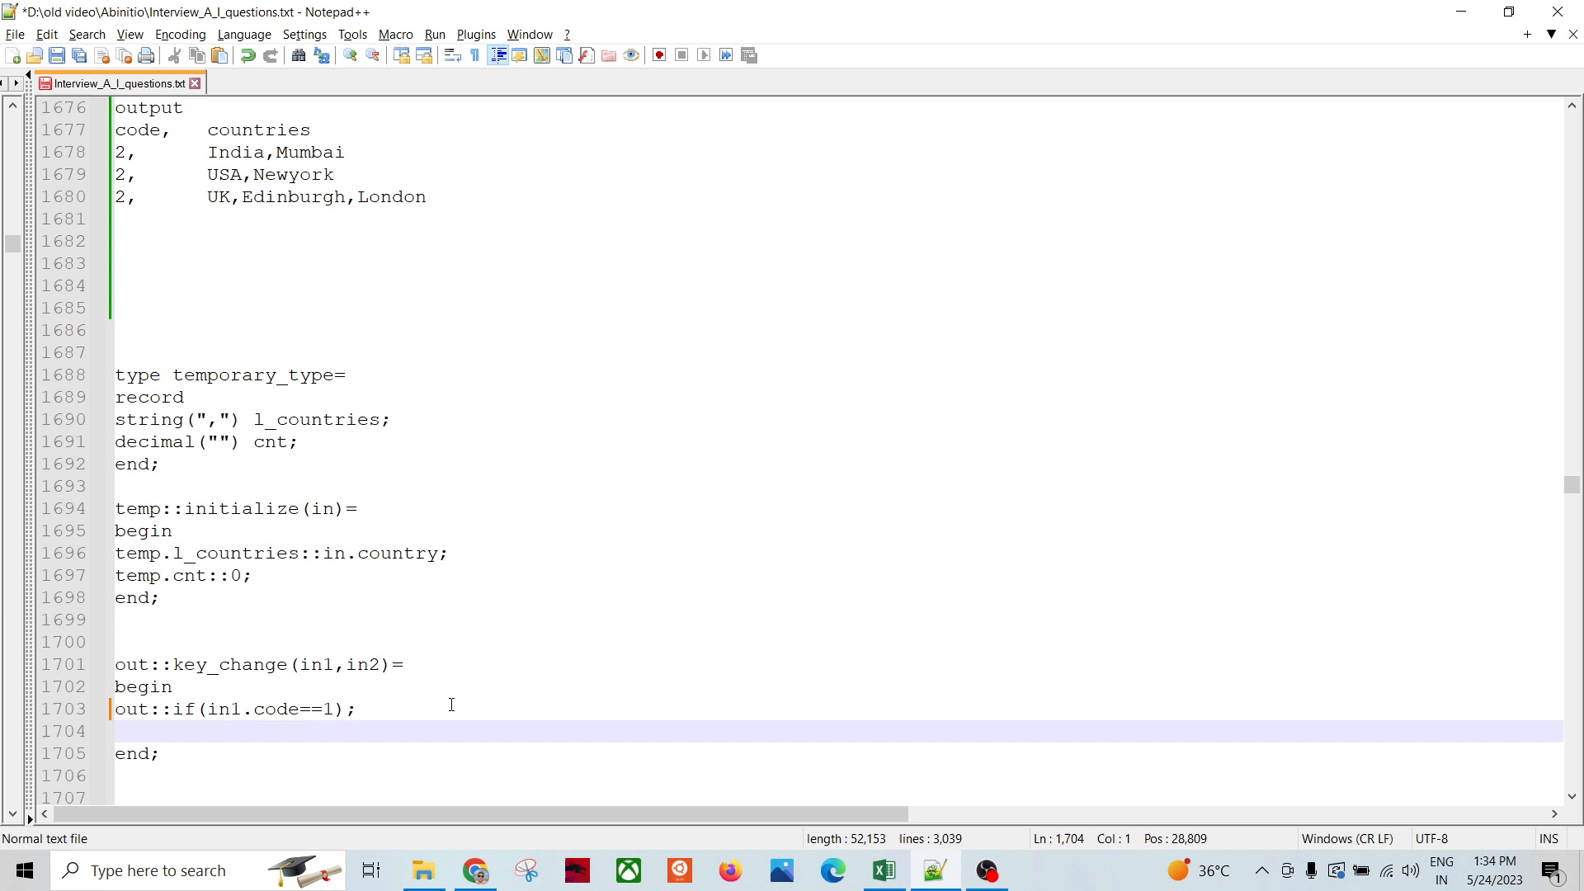
scroll(down, 3)
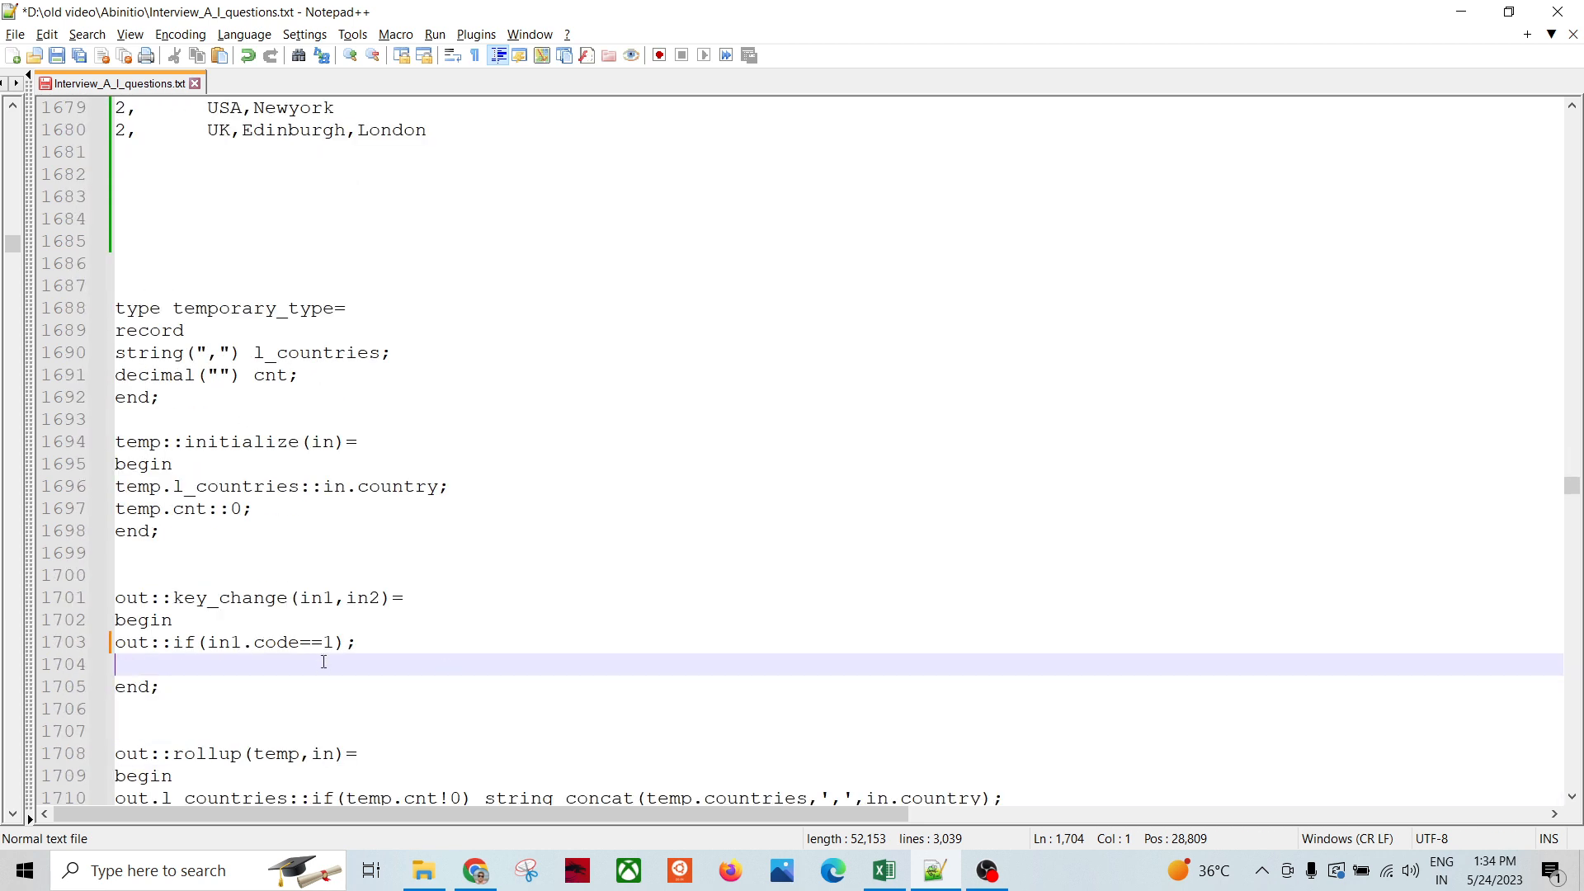
mouse_move(413, 670)
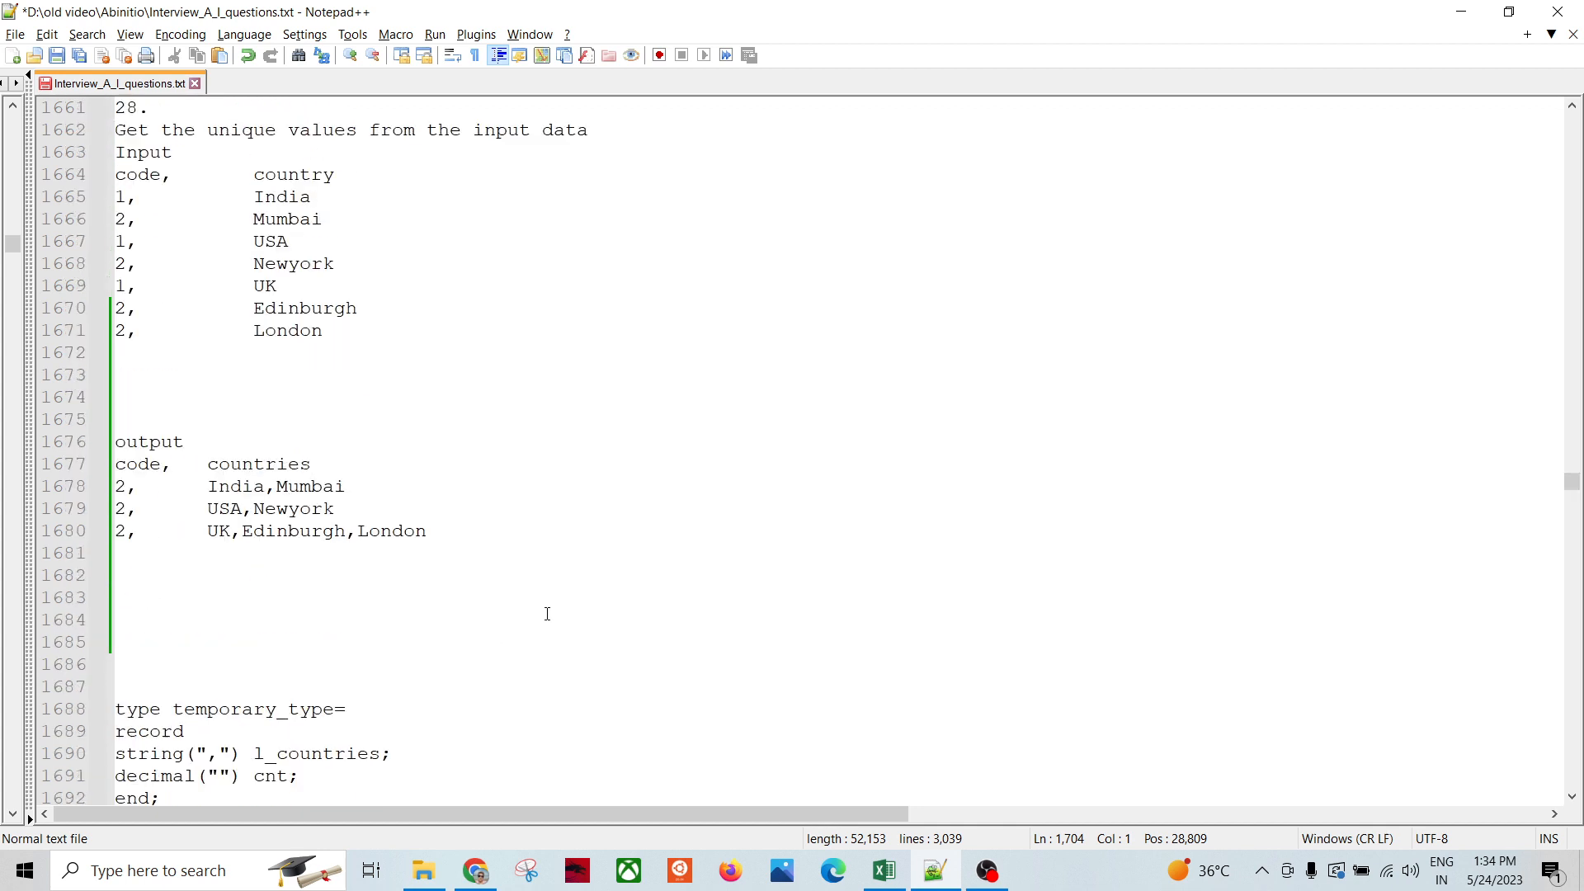
mouse_move(521, 594)
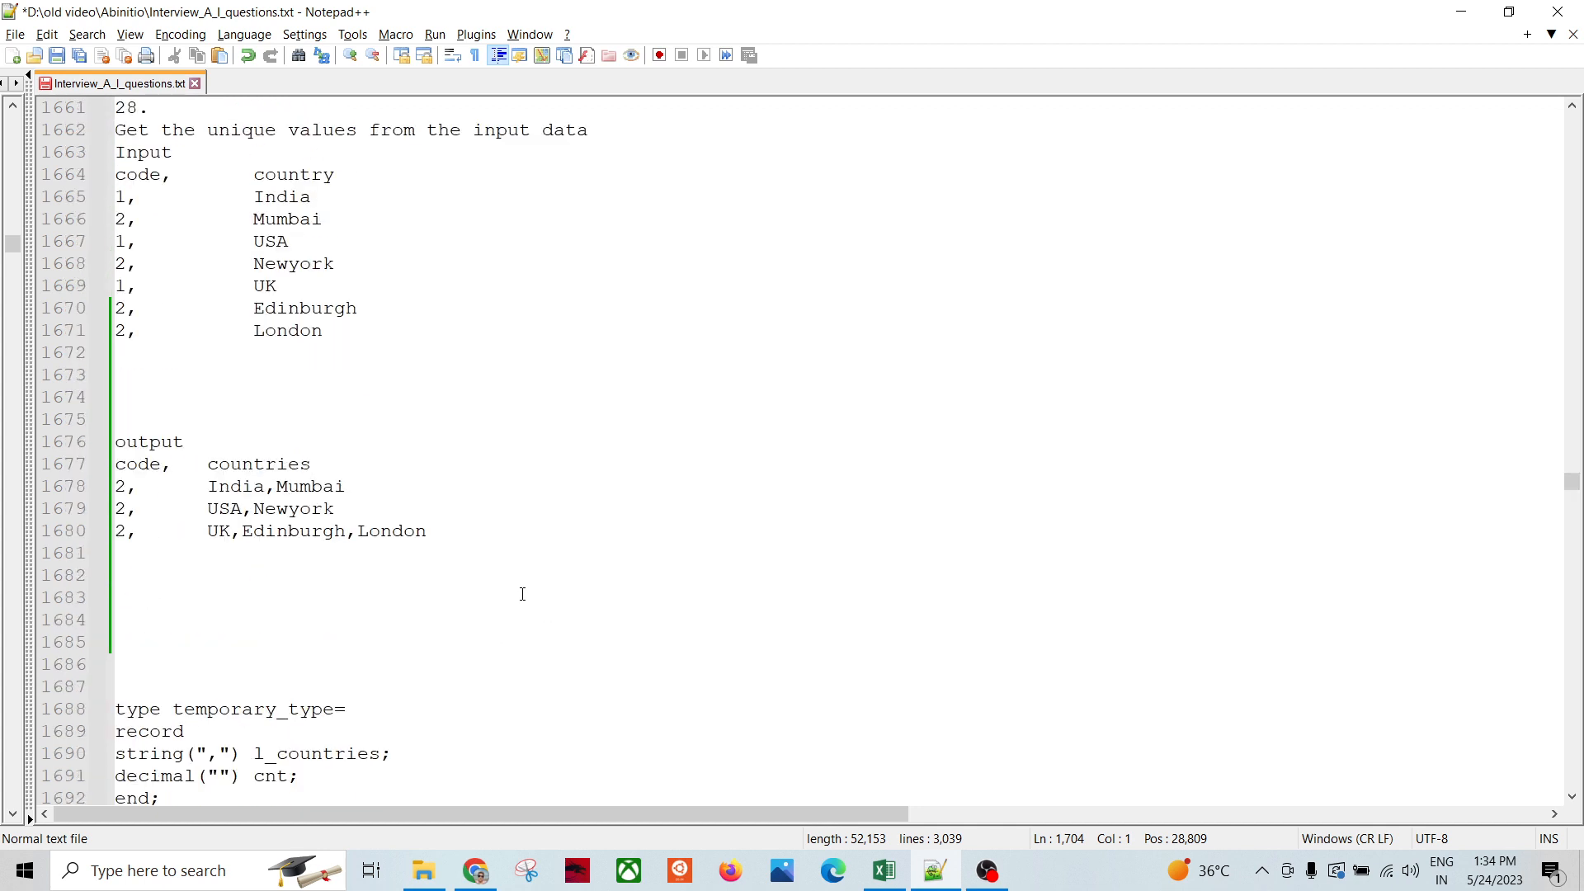
scroll(down, 3)
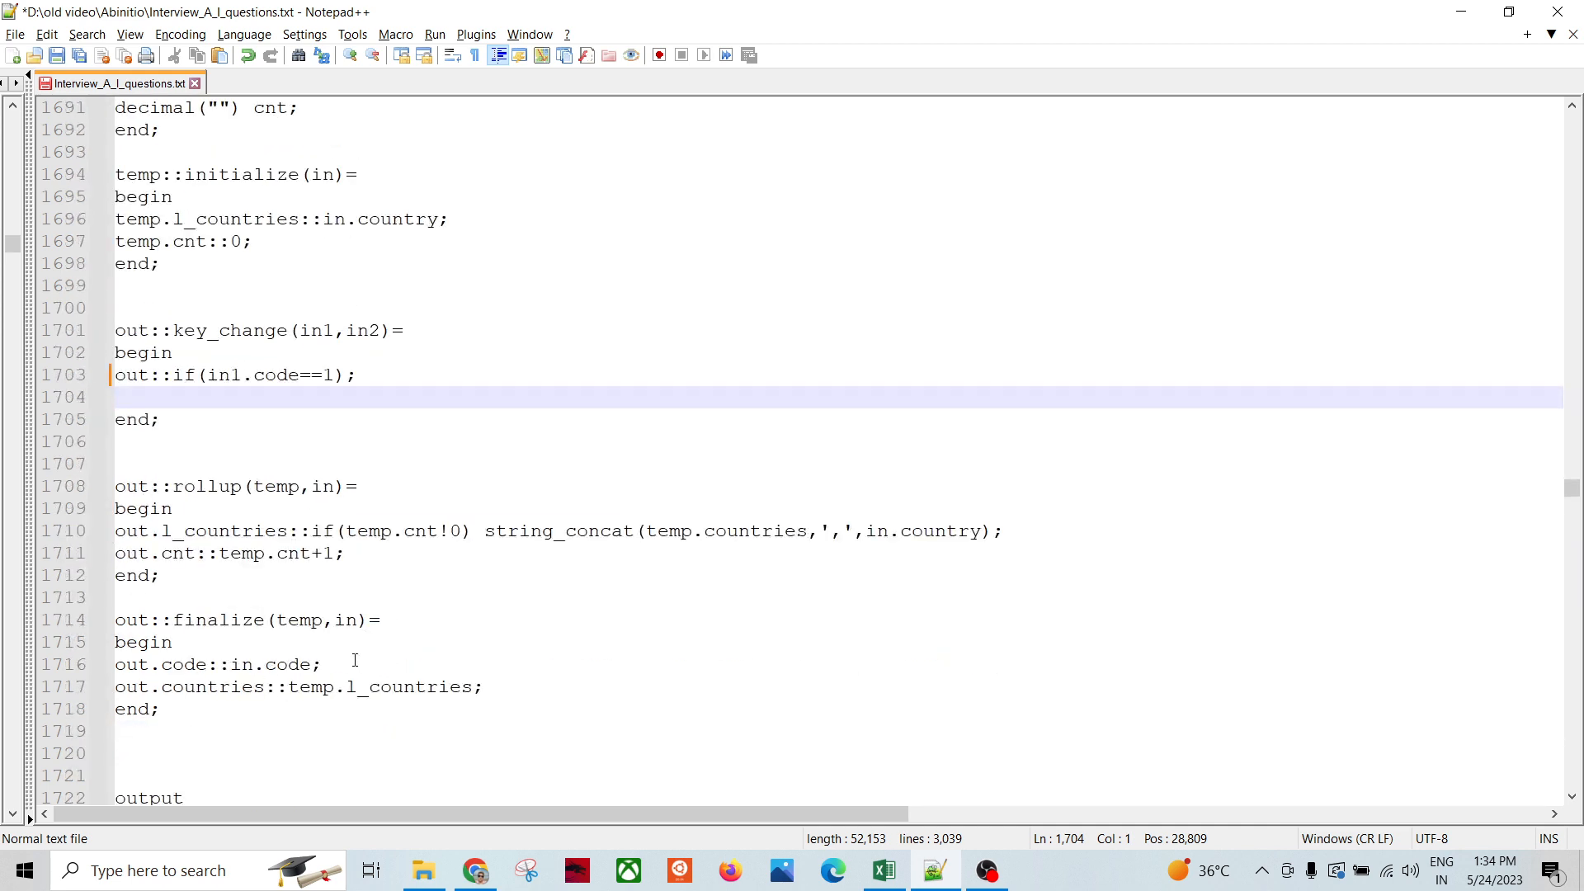
mouse_move(441, 595)
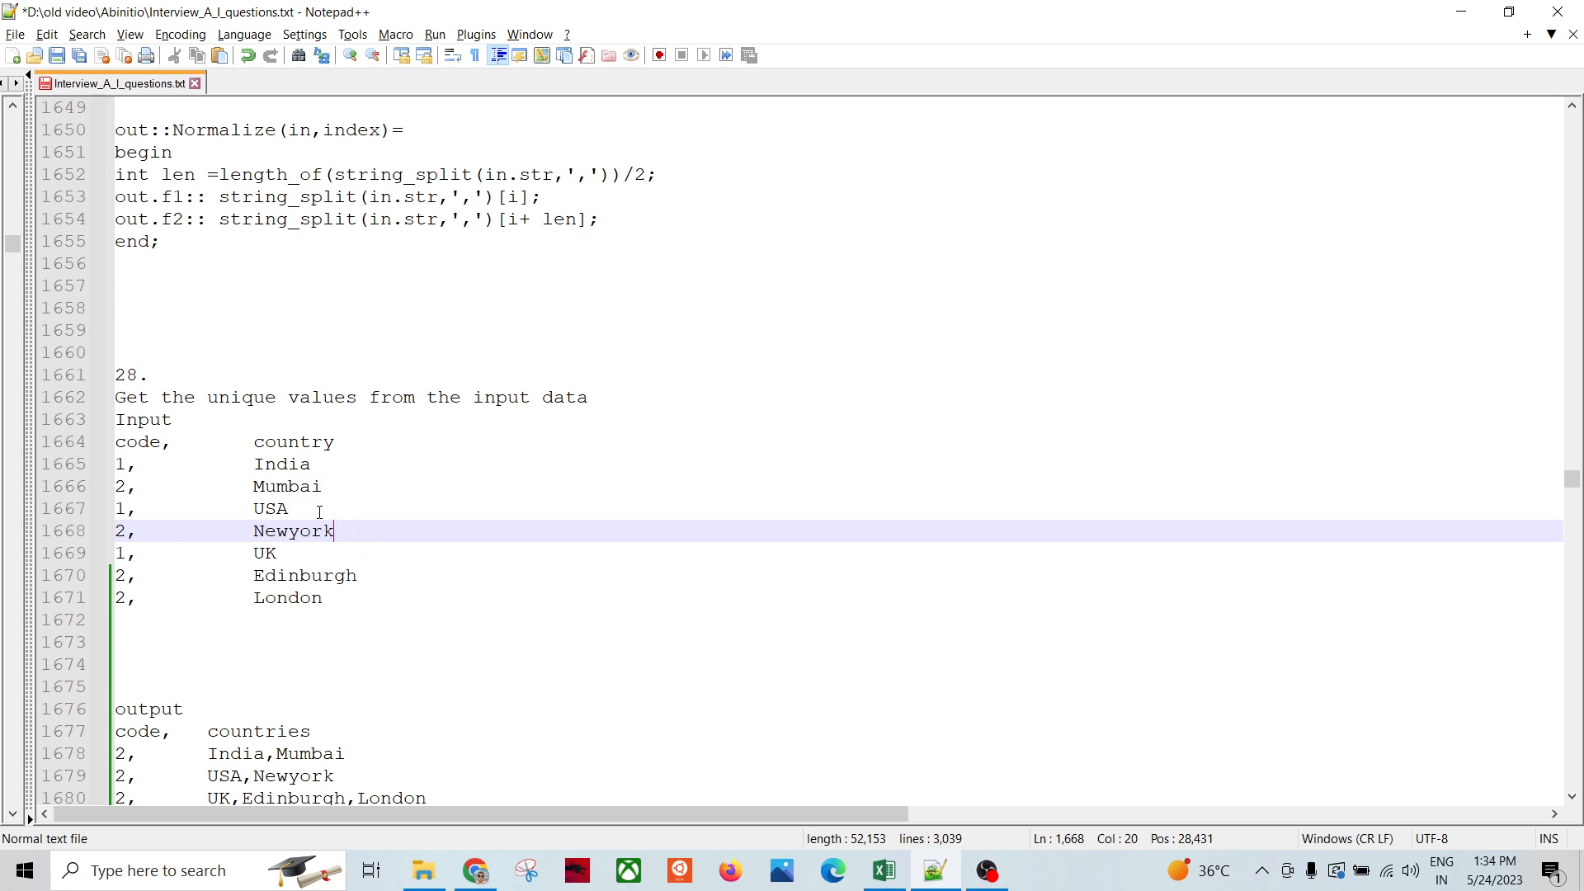
Review the input rows and transform code, then save the file with the in1.code==1 condition.
click(293, 486)
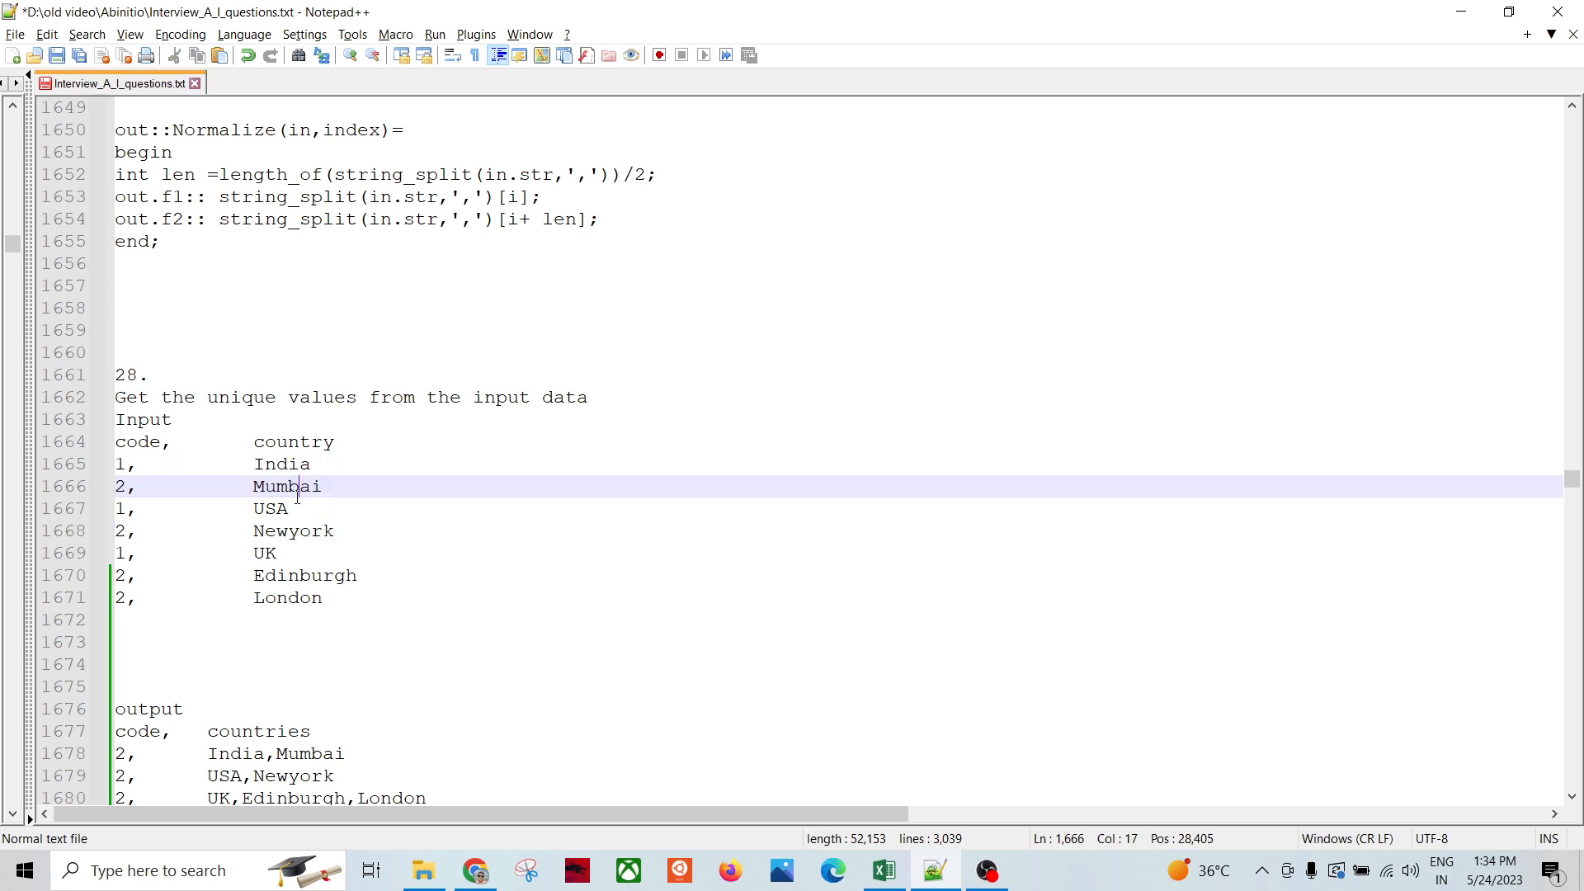
click(485, 598)
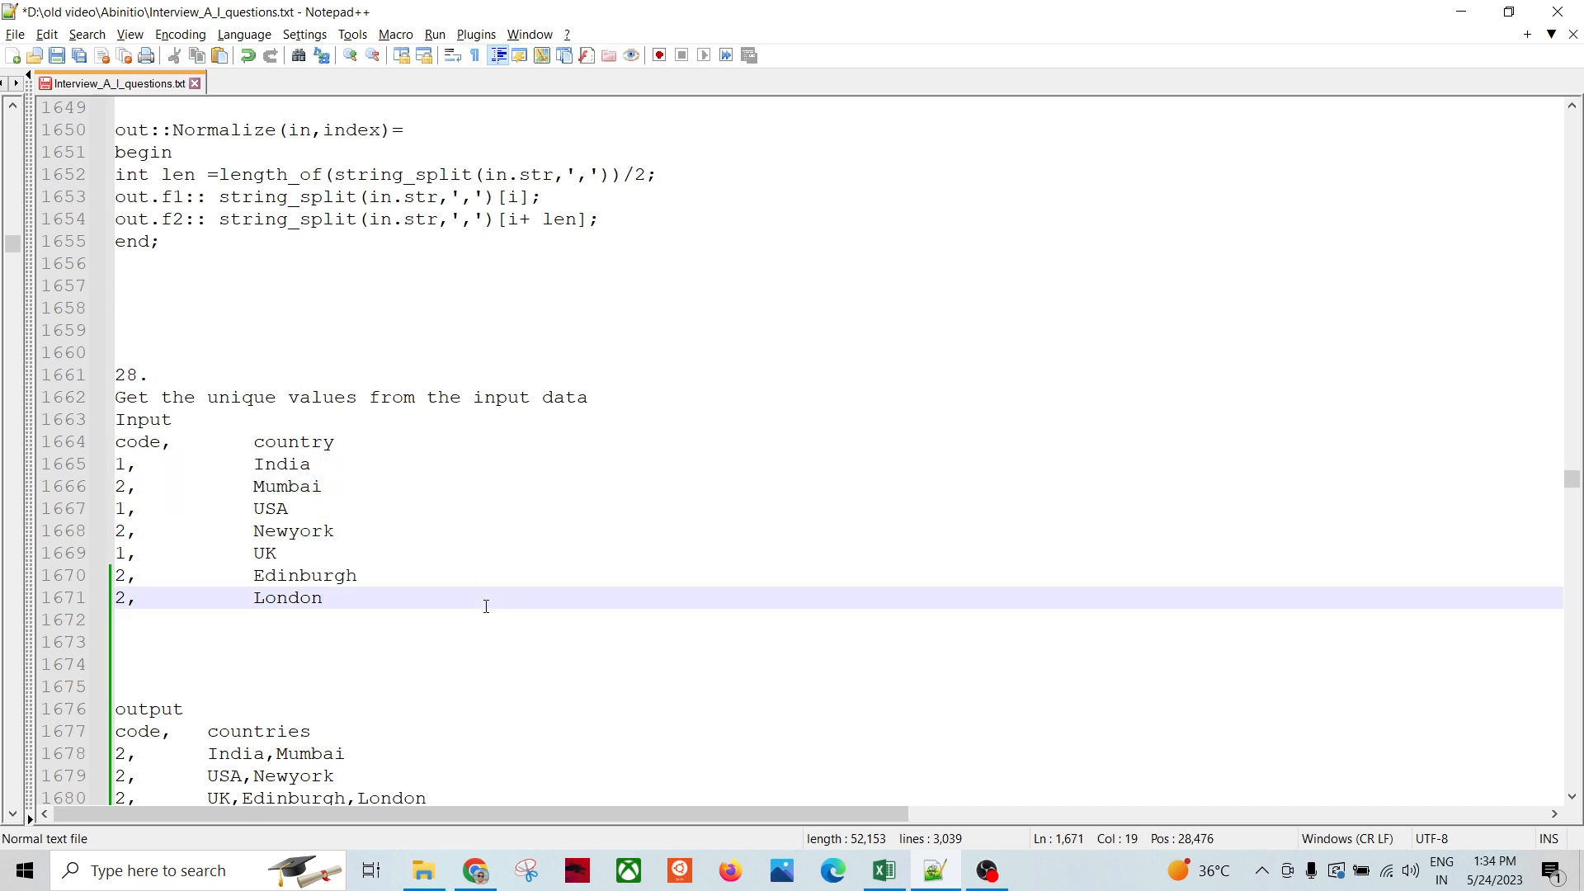
scroll(down, 3)
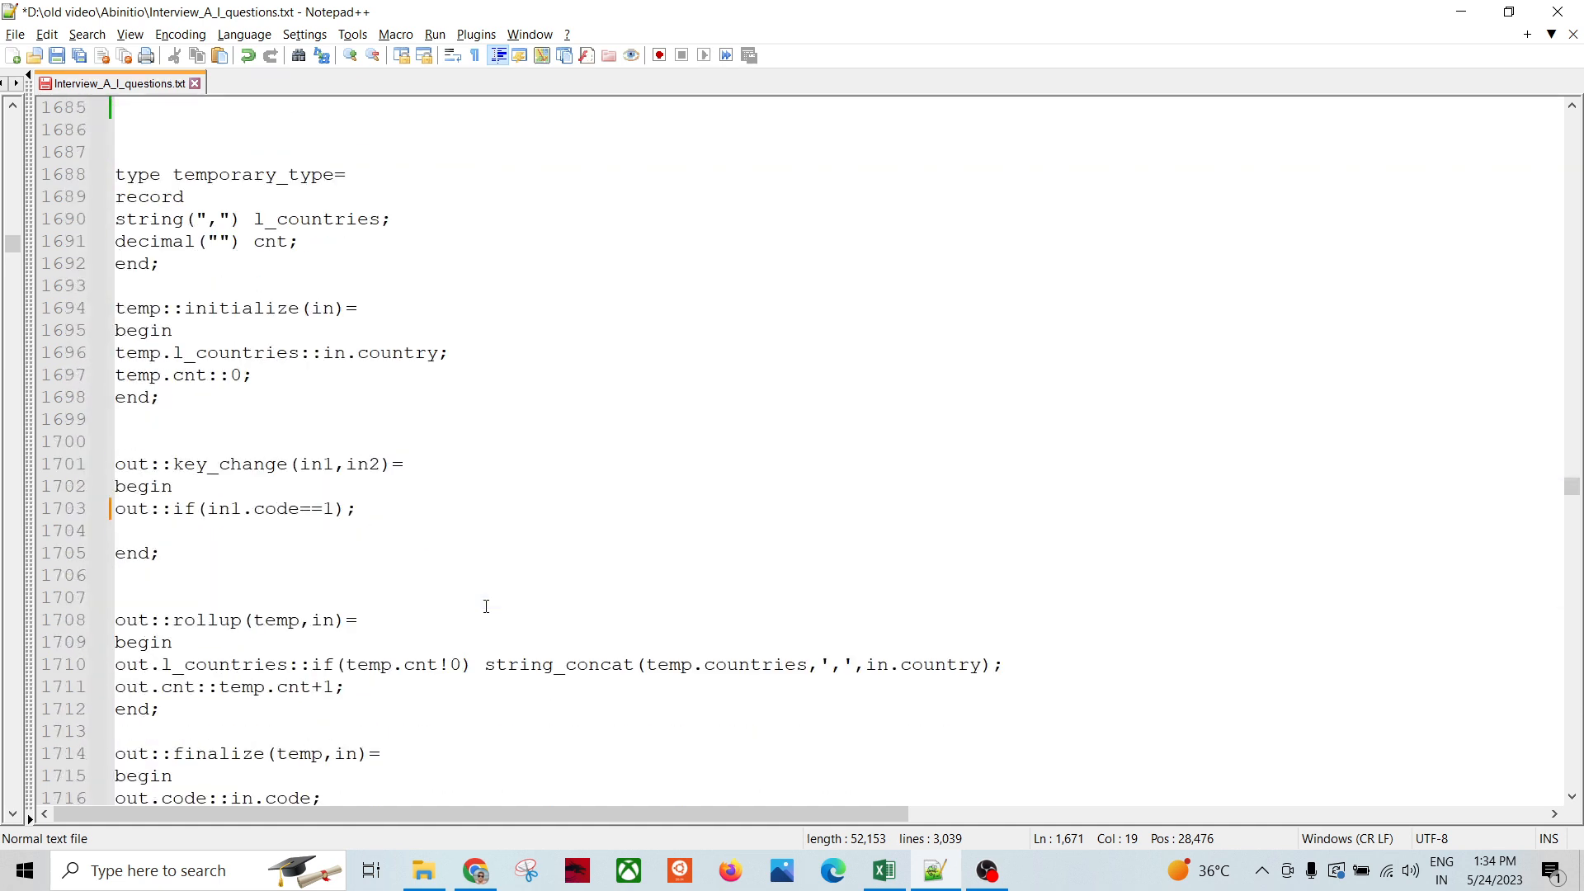
scroll(down, 3)
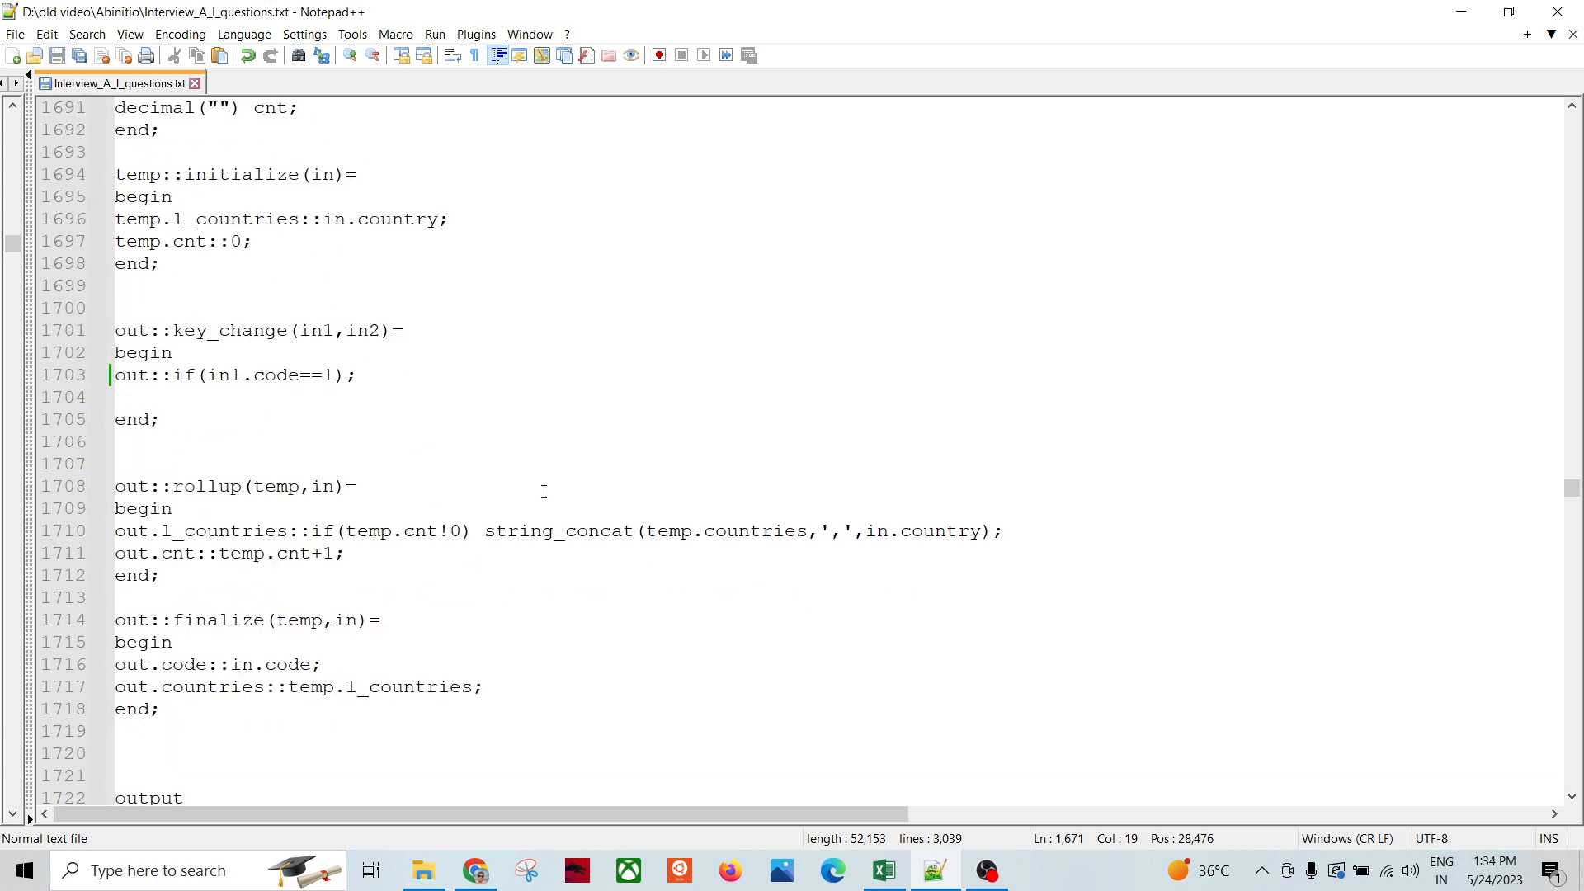
mouse_move(640, 599)
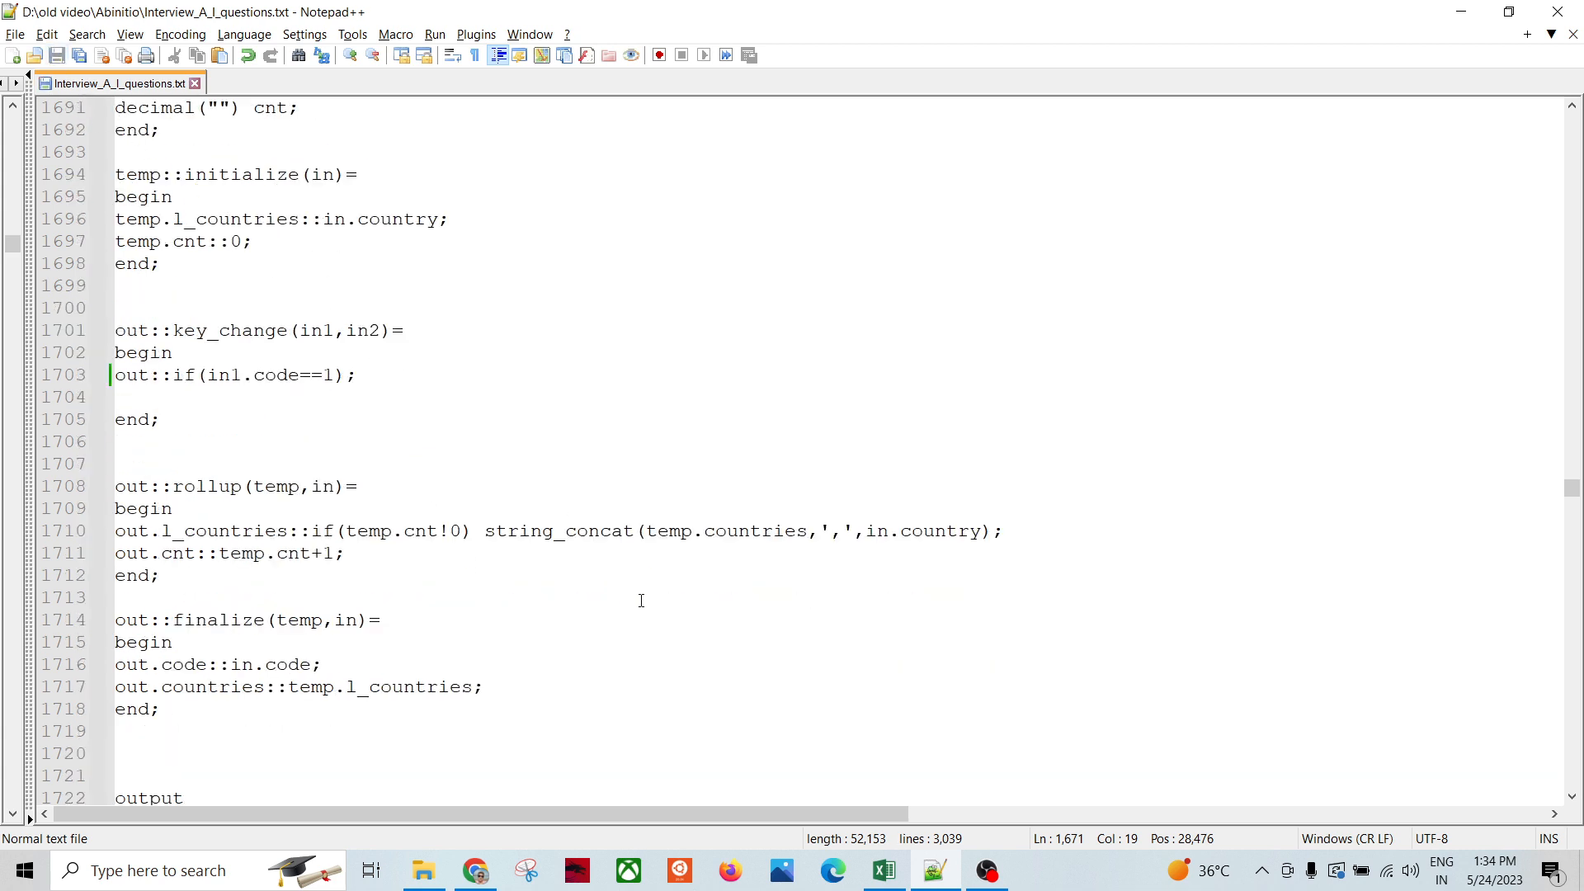